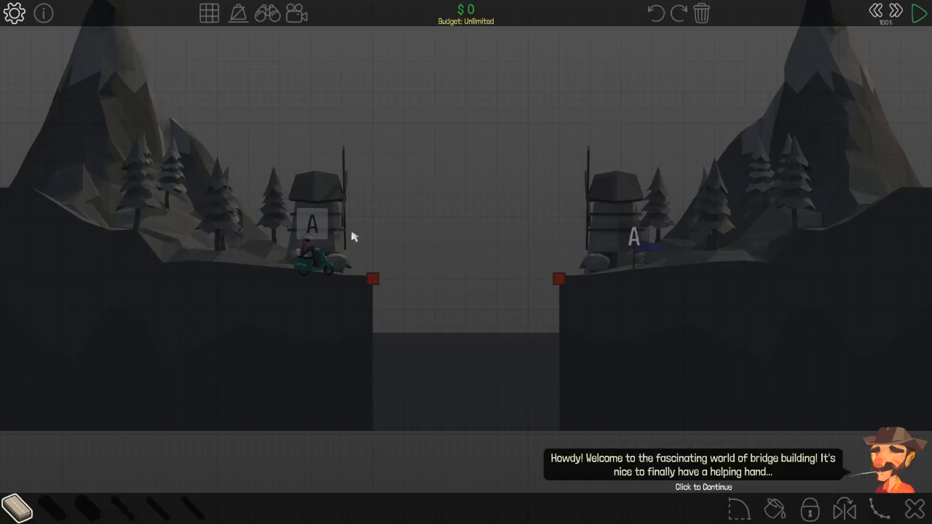
pyautogui.moveTo(327, 136)
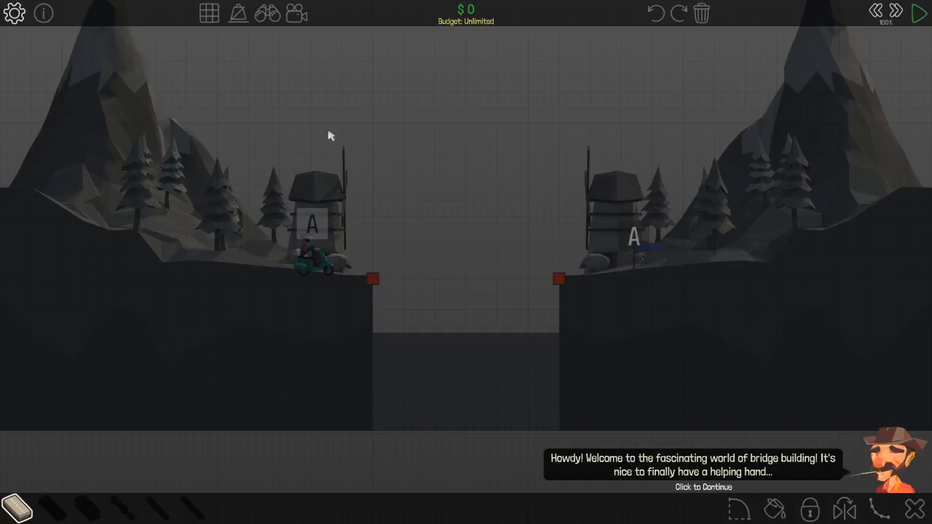
pyautogui.moveTo(512, 283)
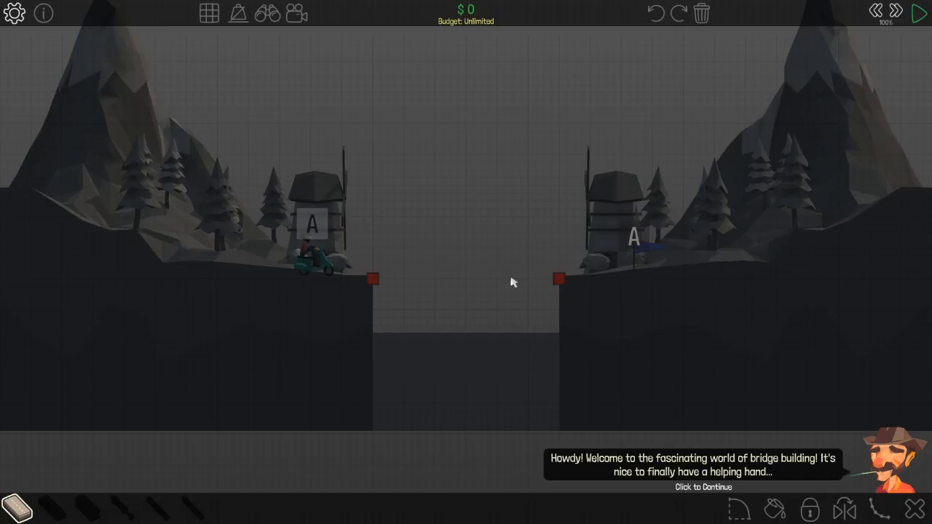
pyautogui.moveTo(496, 423)
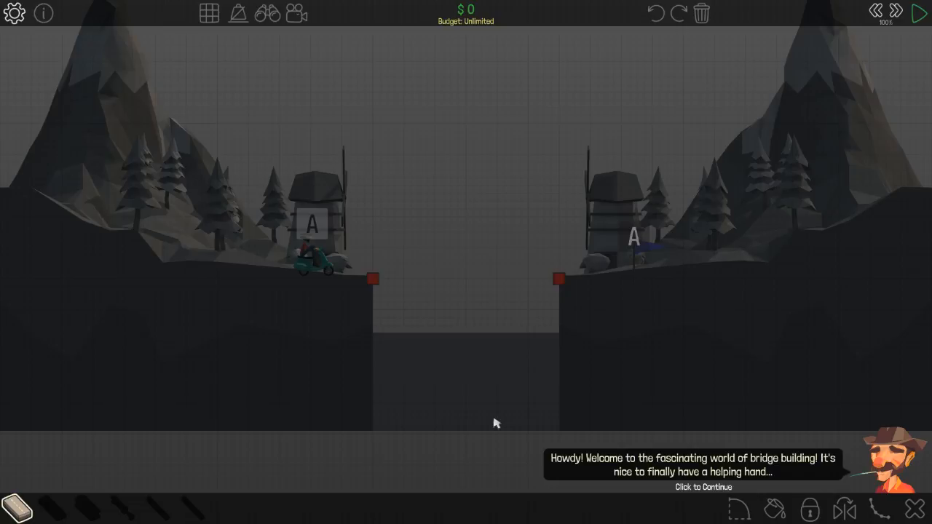
pyautogui.moveTo(546, 362)
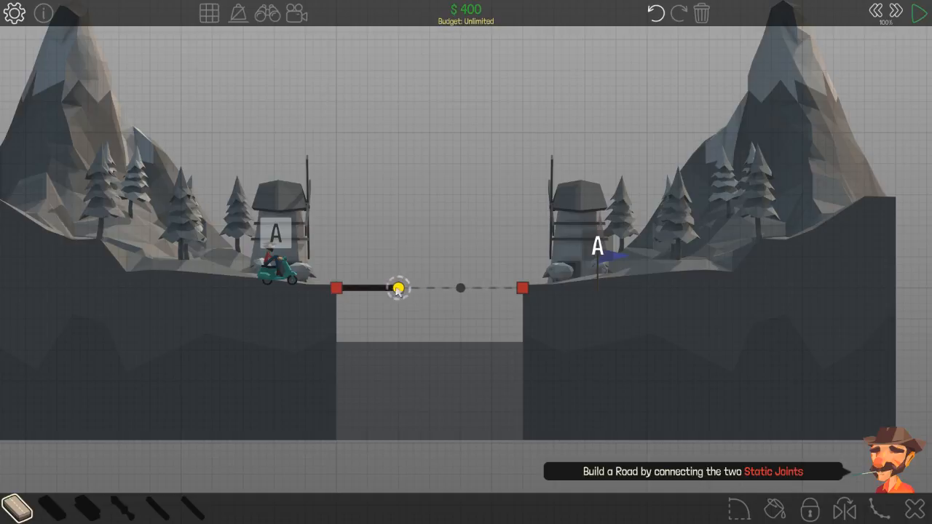
# - Lay a road between the two anchor joints and run the simulation to cross
pyautogui.moveTo(399, 287); pyautogui.dragTo(460, 287)
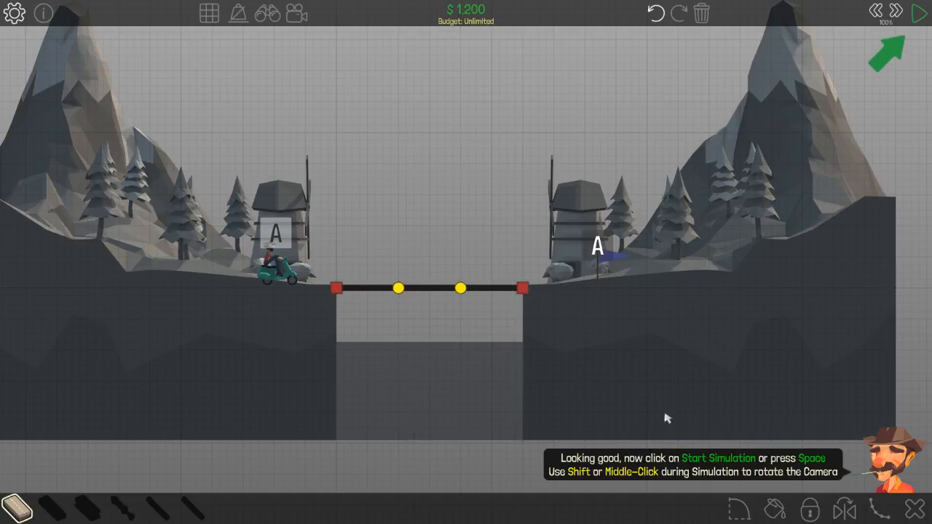
pyautogui.click(920, 13)
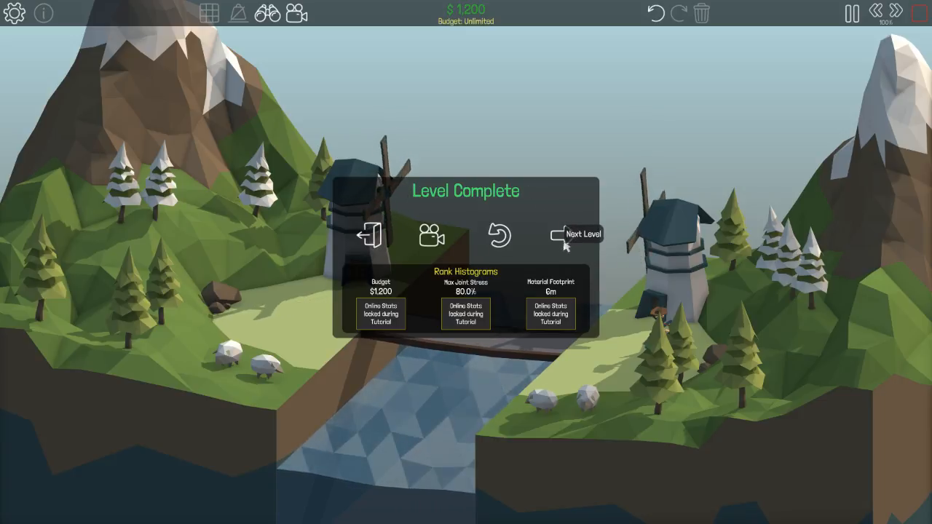
# - Advance to the next level and lower the master and music volumes in Audio settings
pyautogui.click(576, 234)
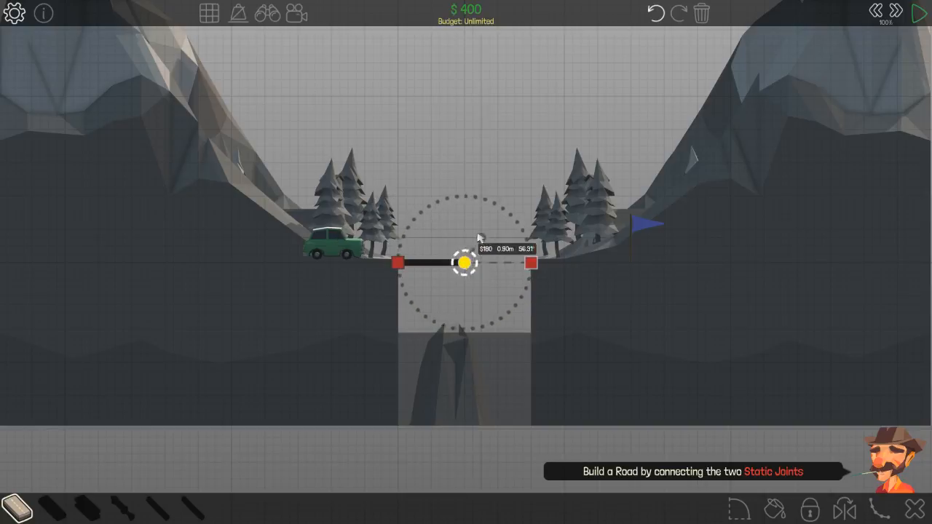
pyautogui.click(15, 13)
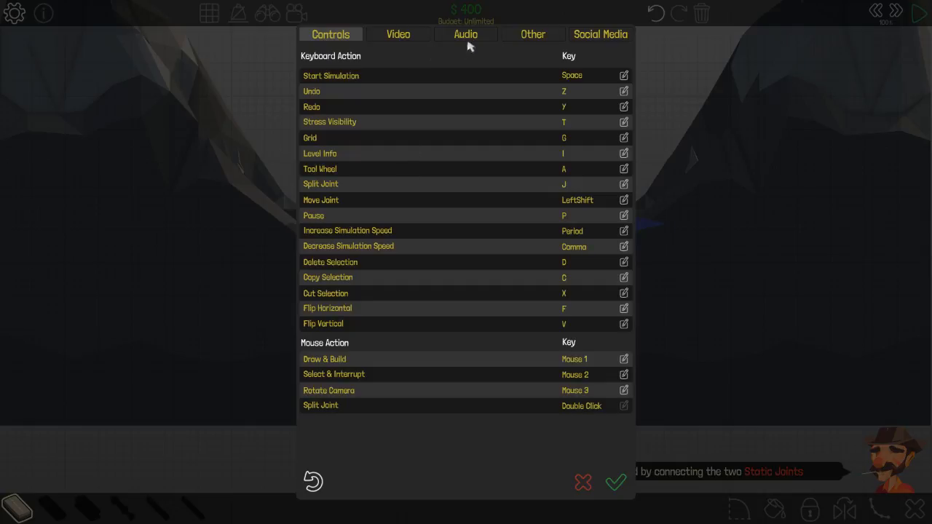
pyautogui.click(465, 35)
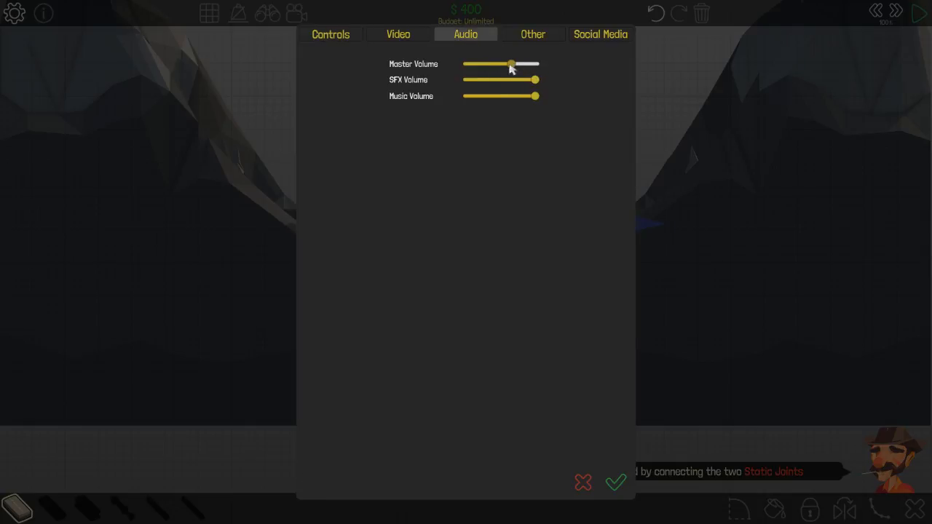
pyautogui.moveTo(510, 64); pyautogui.dragTo(488, 65)
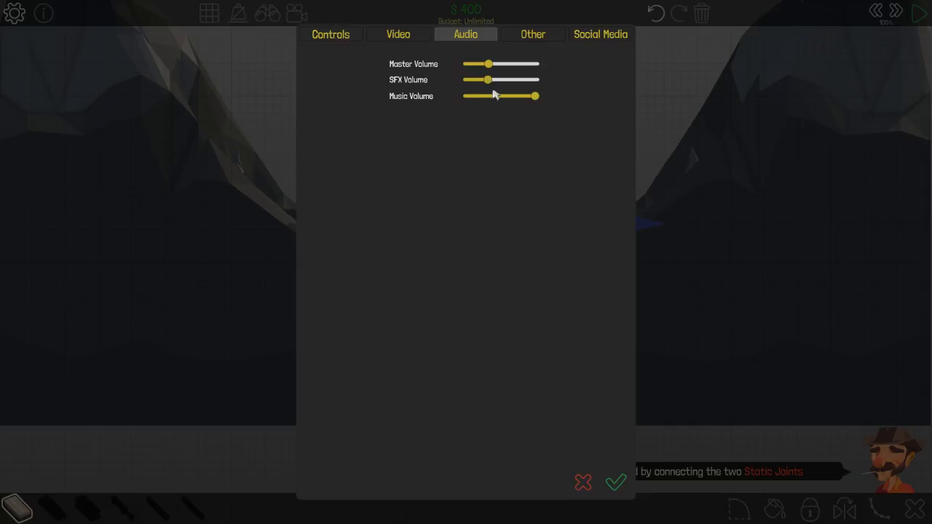
pyautogui.moveTo(535, 95); pyautogui.dragTo(479, 96)
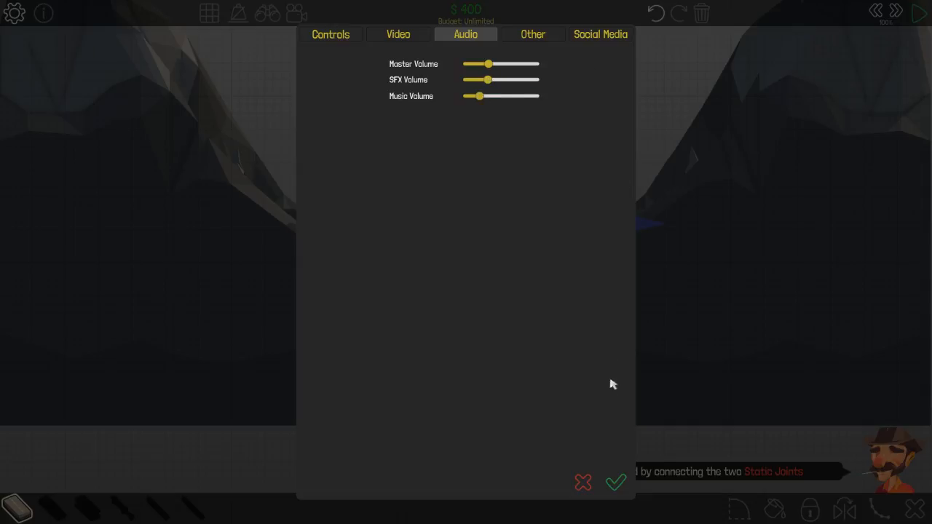
pyautogui.click(616, 482)
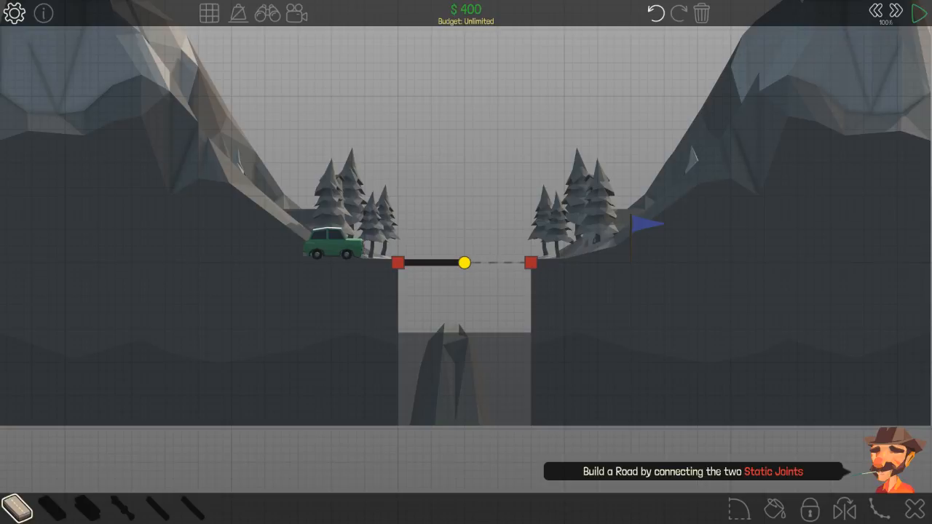
pyautogui.moveTo(448, 254)
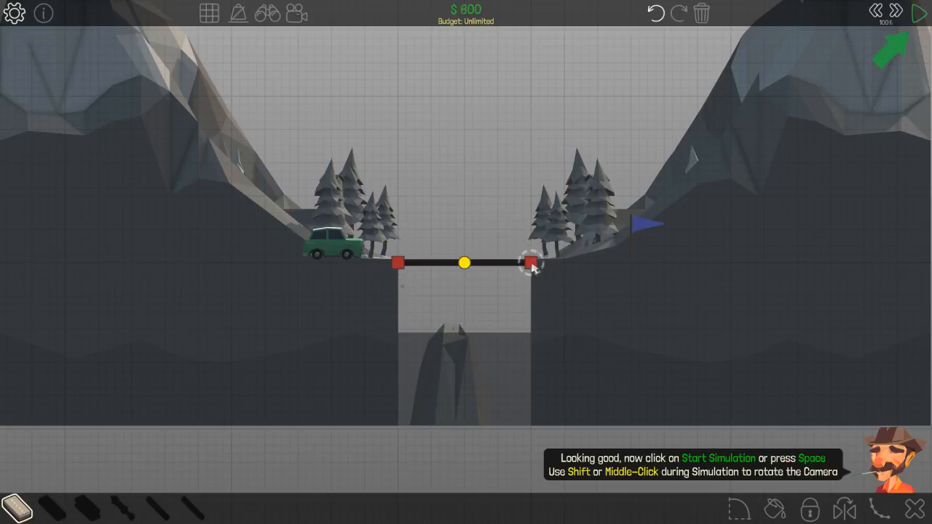
# - Test the road, then prop its middle joint on the rock with a wood post and retest
pyautogui.click(920, 13)
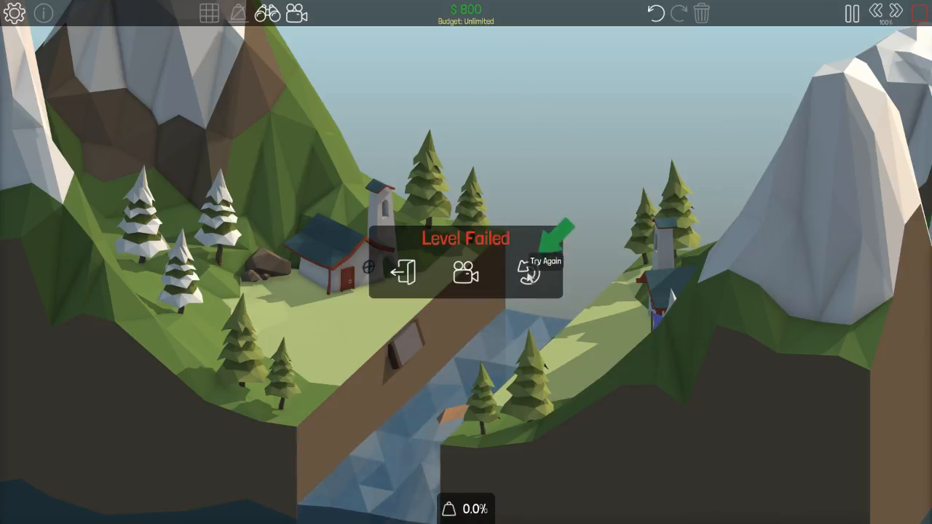
pyautogui.click(528, 269)
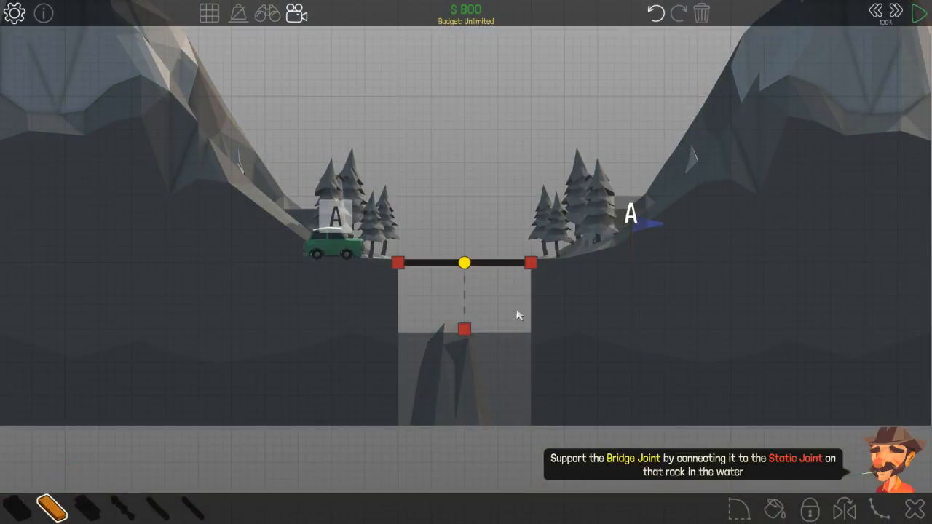
pyautogui.moveTo(465, 263); pyautogui.dragTo(465, 328)
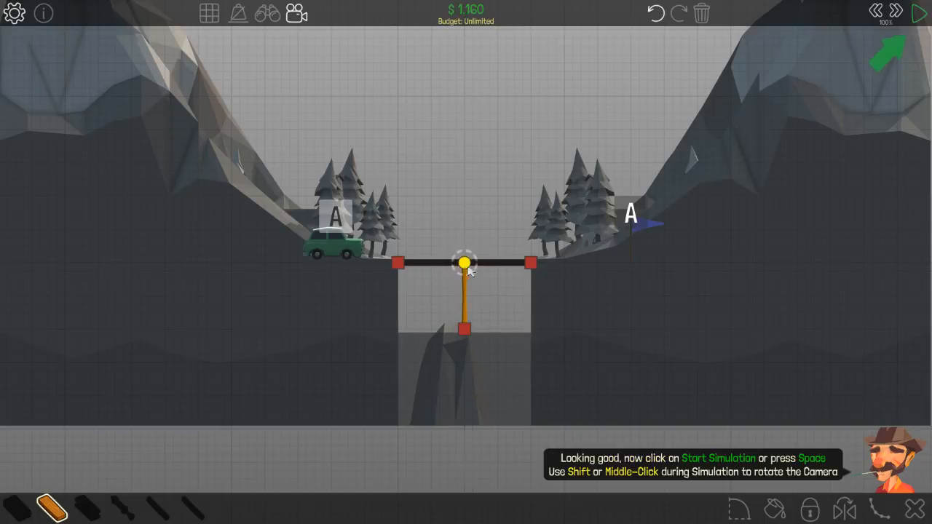
pyautogui.click(920, 13)
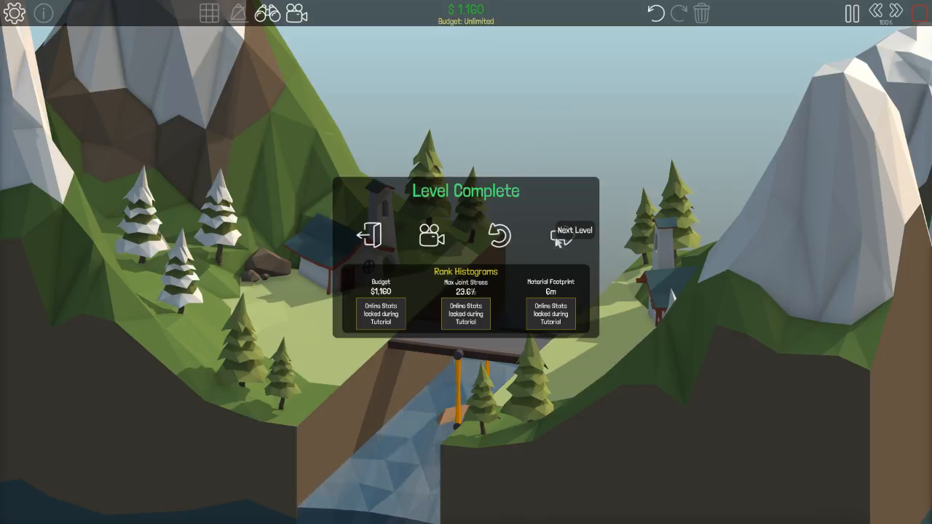
# - On the third level, lay the road and add a wooden truss with top joints raised to the outline
pyautogui.click(575, 233)
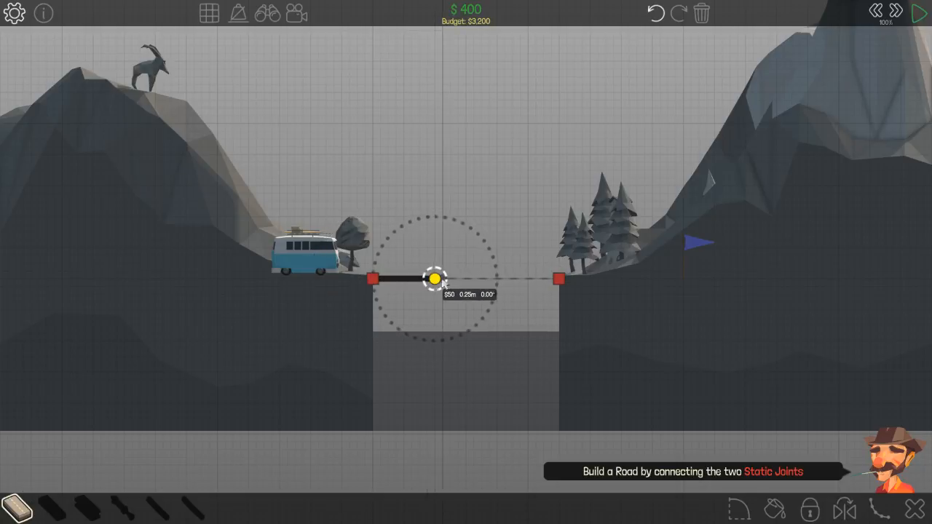
pyautogui.moveTo(435, 280); pyautogui.dragTo(500, 285)
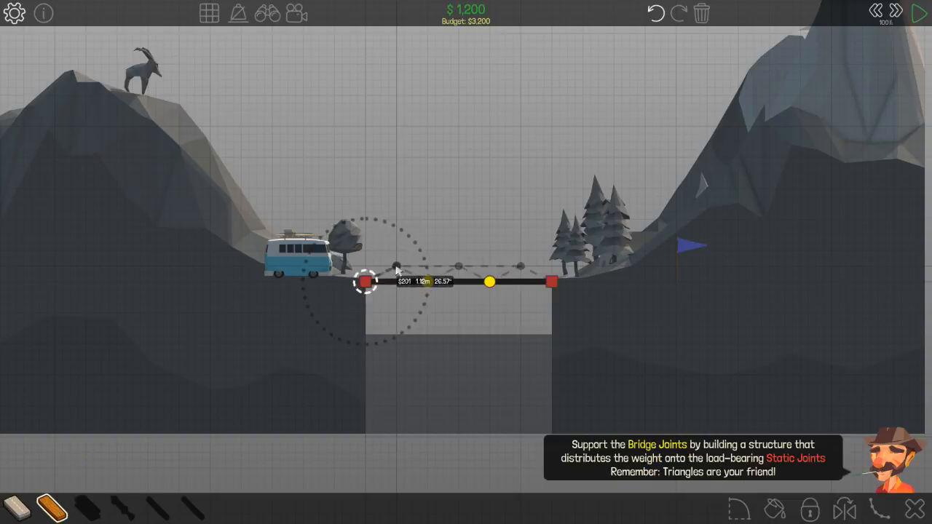
pyautogui.moveTo(364, 282); pyautogui.dragTo(397, 266)
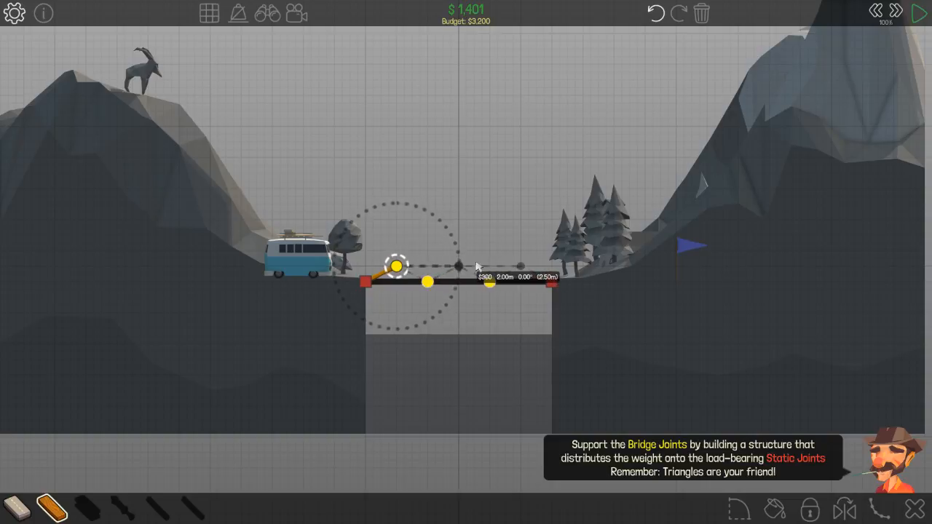
pyautogui.moveTo(398, 266); pyautogui.dragTo(458, 266)
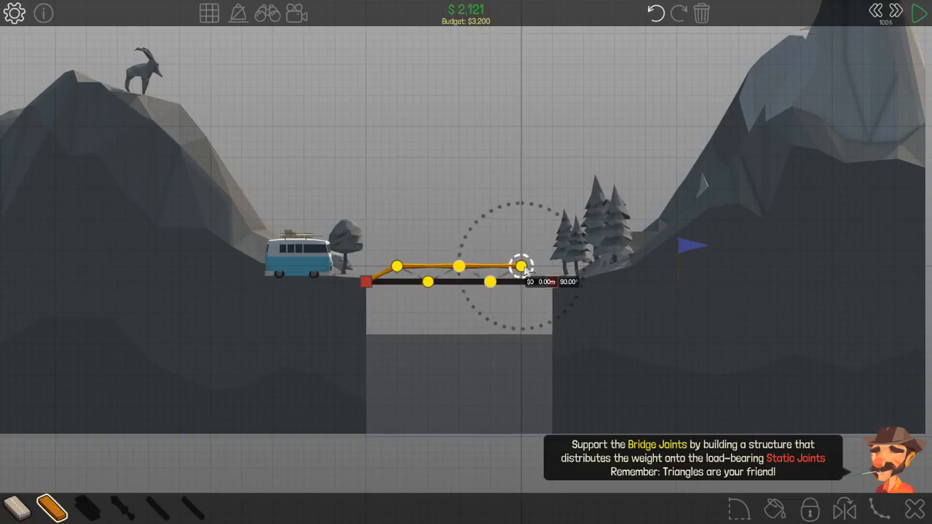
pyautogui.moveTo(520, 266); pyautogui.dragTo(549, 283)
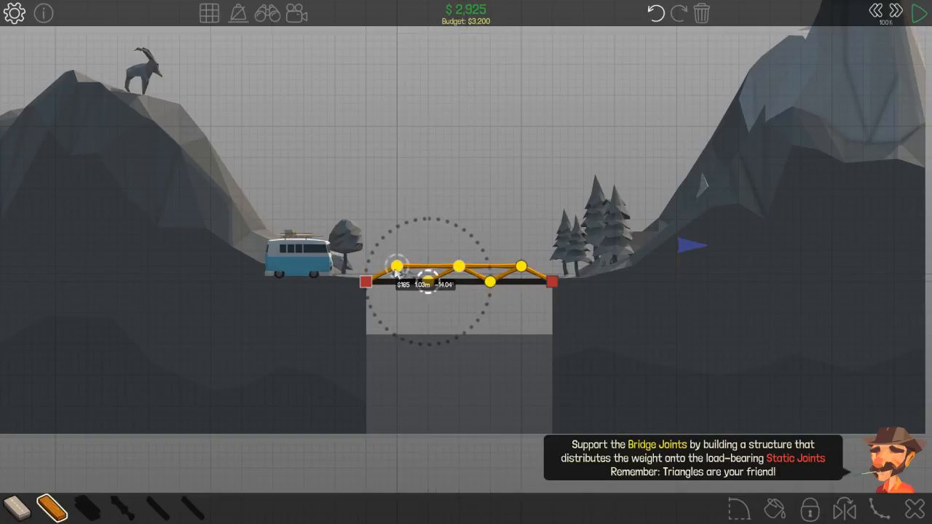
pyautogui.click(920, 13)
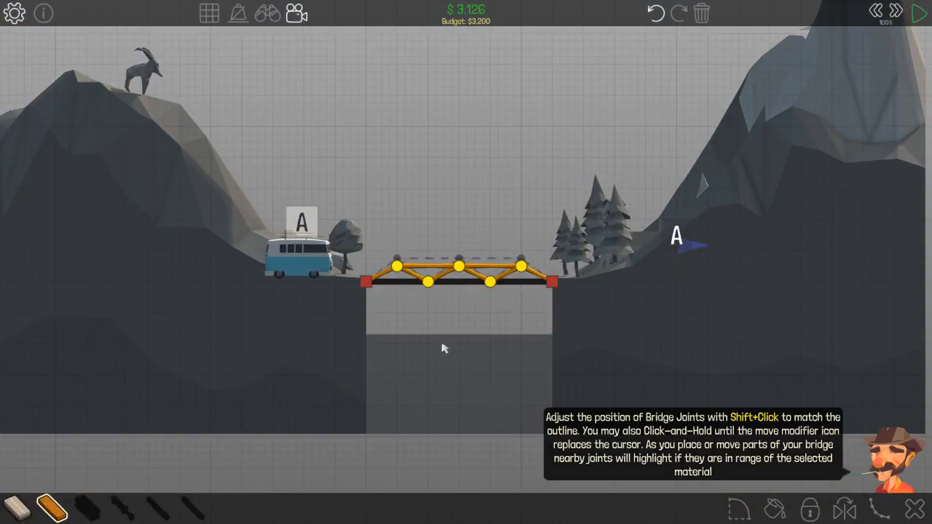
pyautogui.moveTo(433, 271)
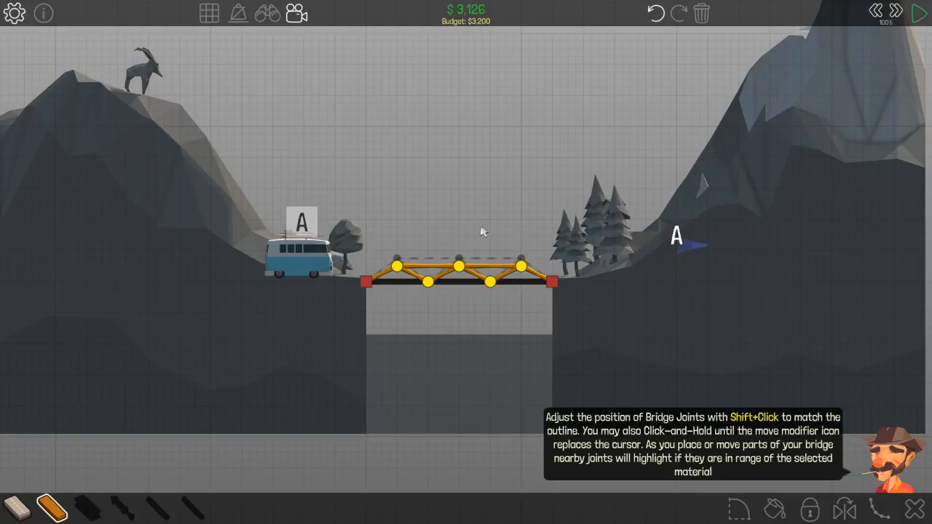
pyautogui.moveTo(755, 503)
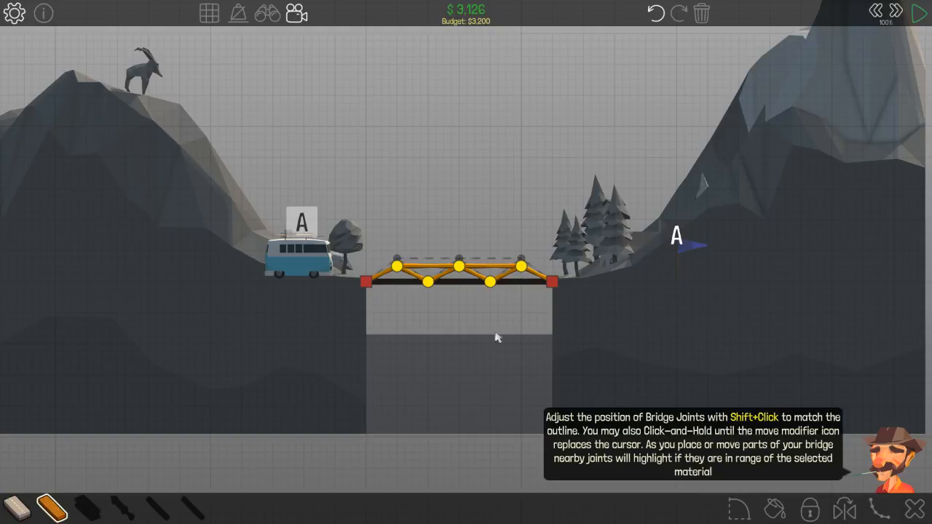
pyautogui.moveTo(716, 460)
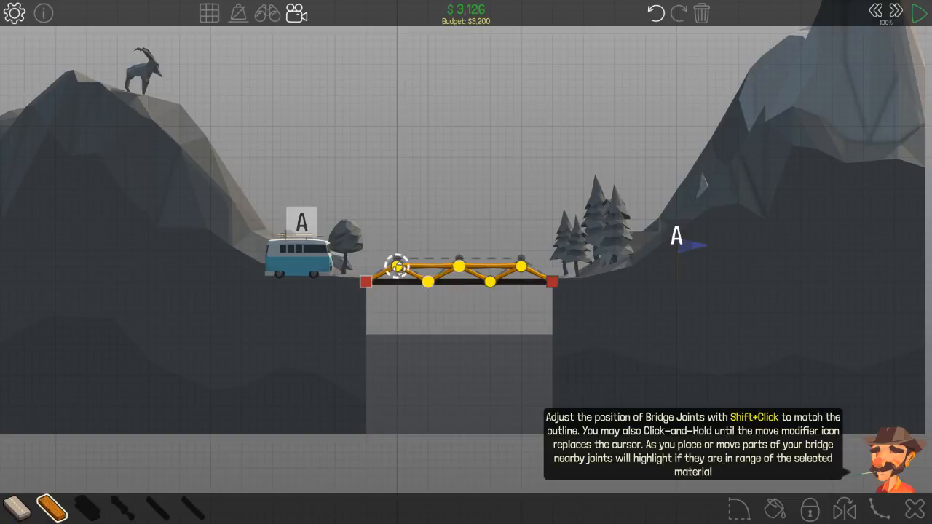
pyautogui.moveTo(397, 266); pyautogui.dragTo(455, 257)
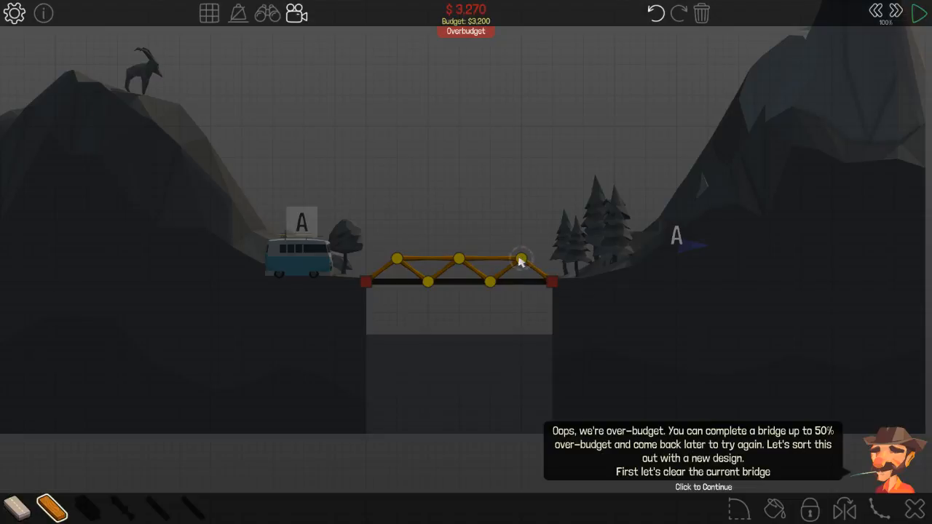
# - Dismiss the over-budget message for the $3,270 truss
pyautogui.click(702, 486)
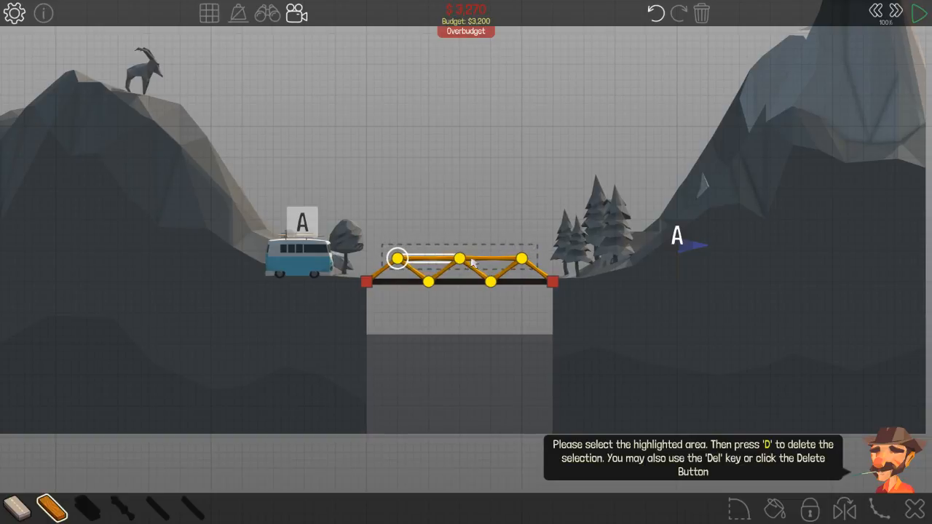
pyautogui.moveTo(789, 327)
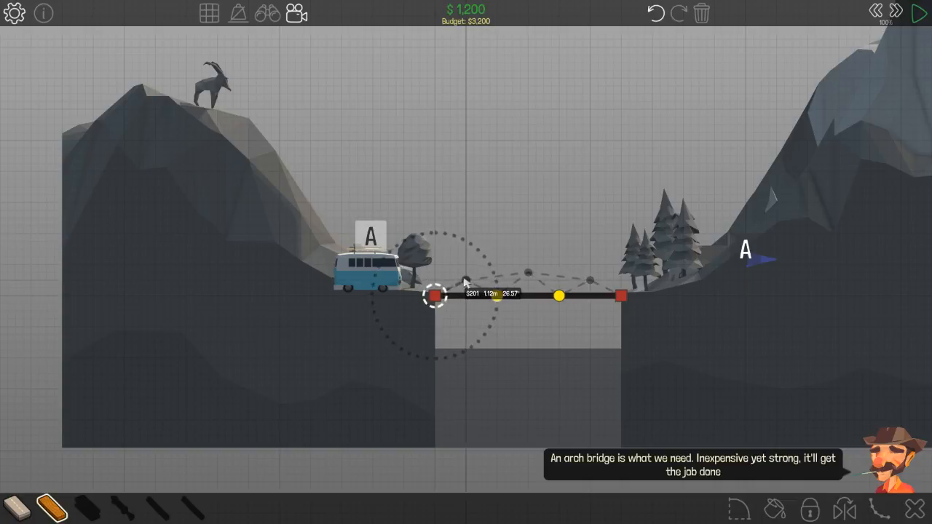
# - Draw a three-beam wooden arch from the left anchor to the right anchor
pyautogui.moveTo(433, 295); pyautogui.dragTo(466, 279)
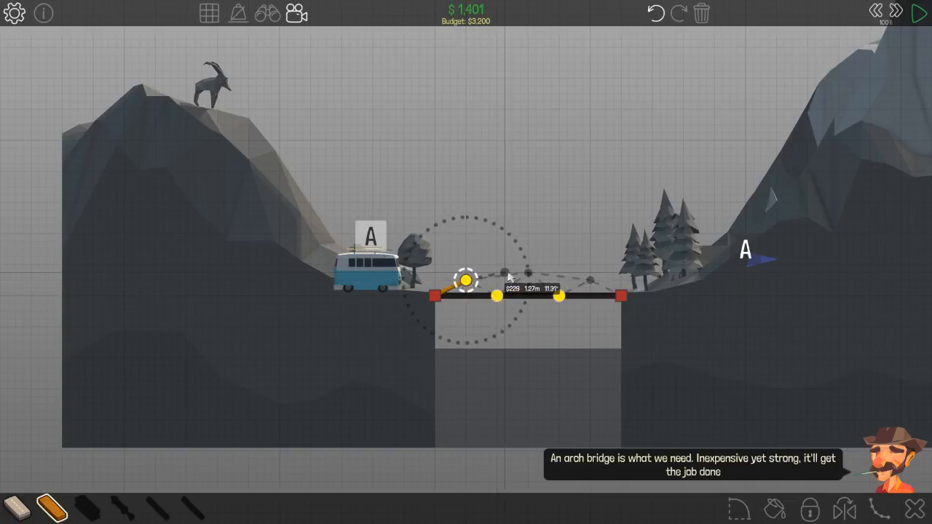
pyautogui.moveTo(465, 281); pyautogui.dragTo(589, 280)
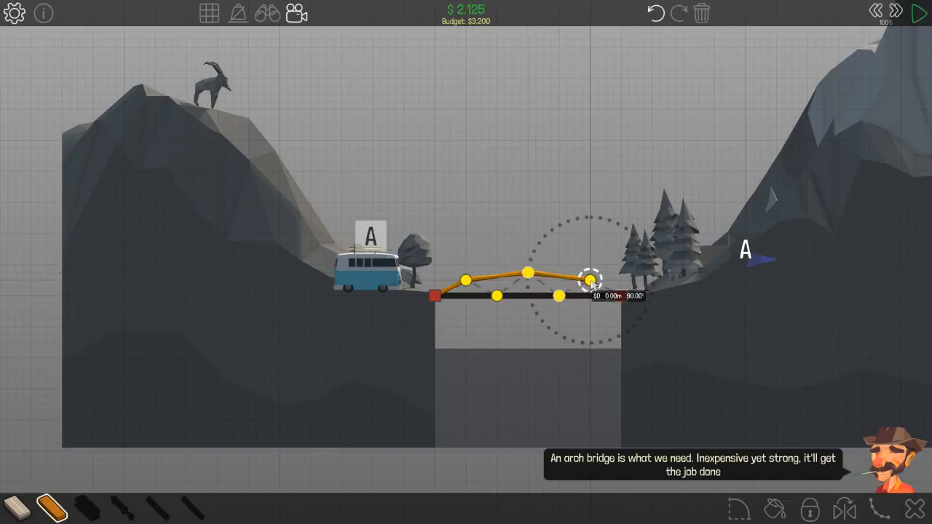
pyautogui.moveTo(590, 283); pyautogui.dragTo(622, 295)
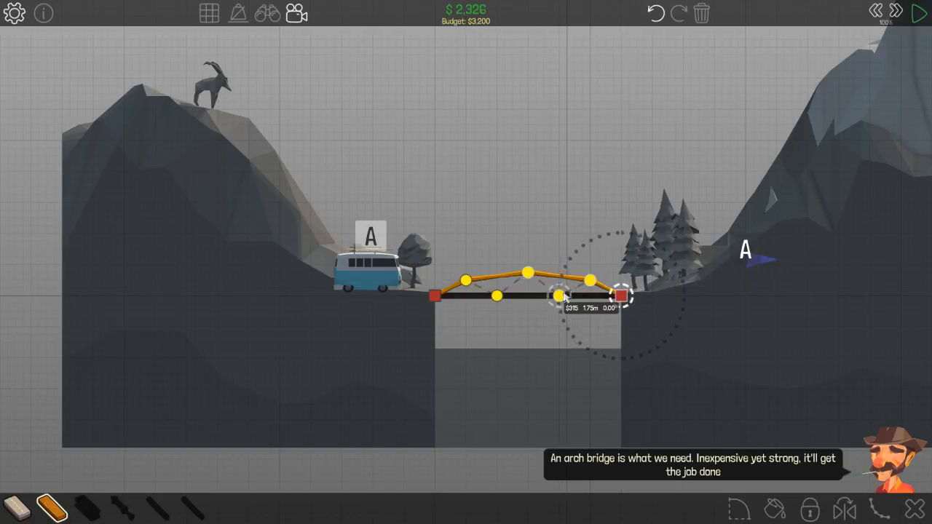
# - Brace the arch down to the deck joints with three diagonals and simulate
pyautogui.moveTo(622, 295); pyautogui.dragTo(590, 283)
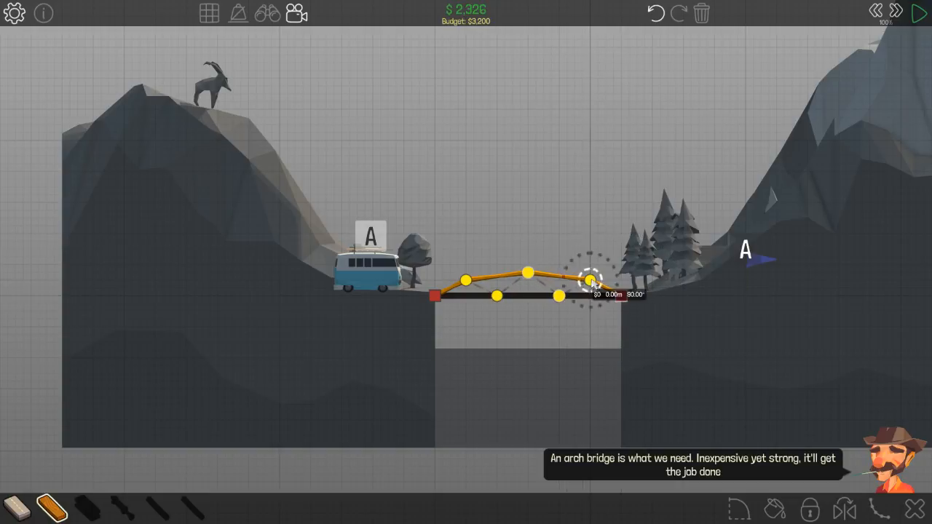
pyautogui.moveTo(590, 280); pyautogui.dragTo(528, 274)
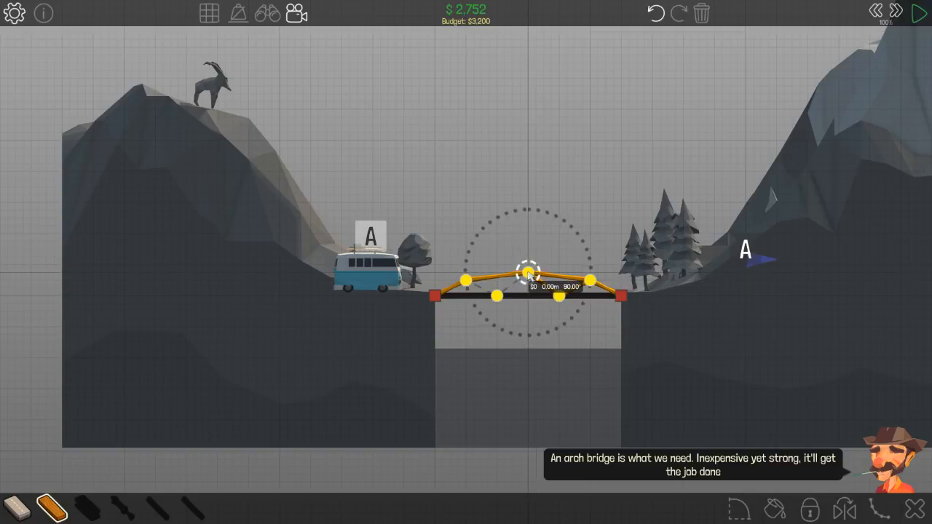
pyautogui.moveTo(528, 273); pyautogui.dragTo(466, 281)
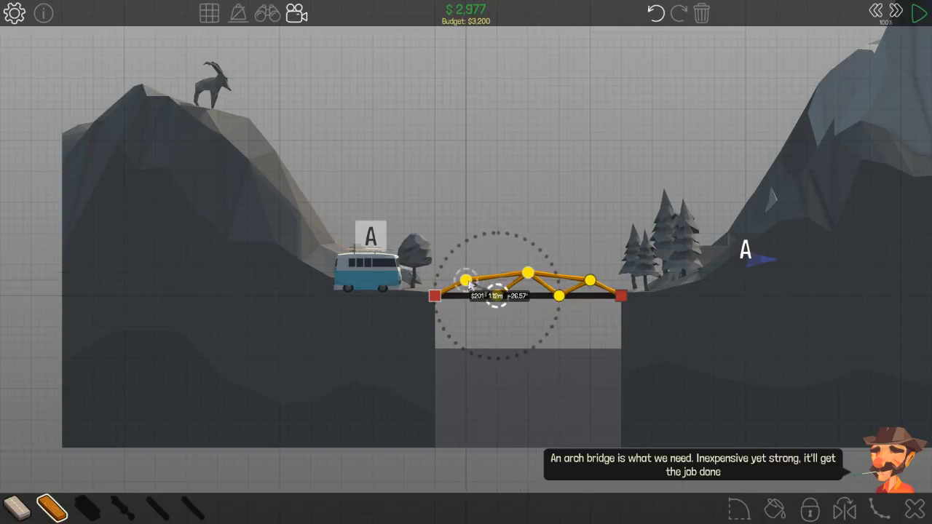
pyautogui.click(920, 13)
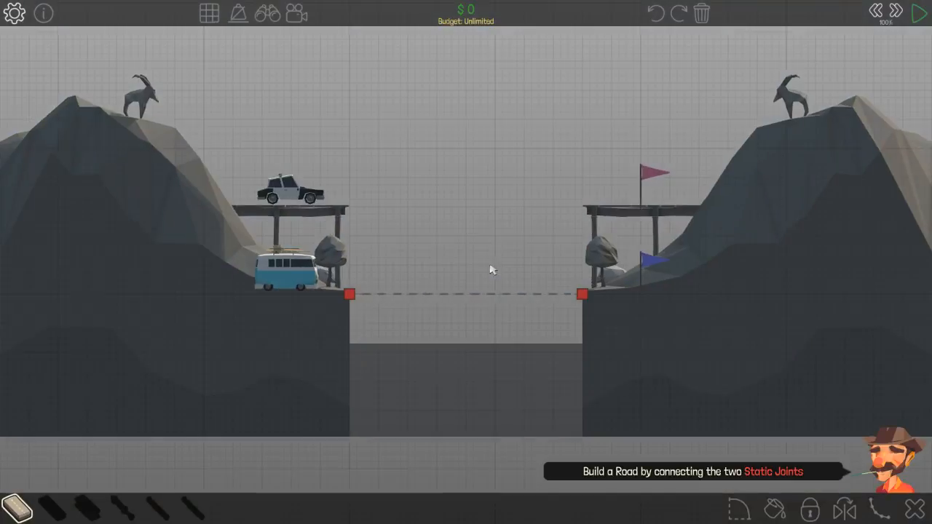
pyautogui.moveTo(393, 261)
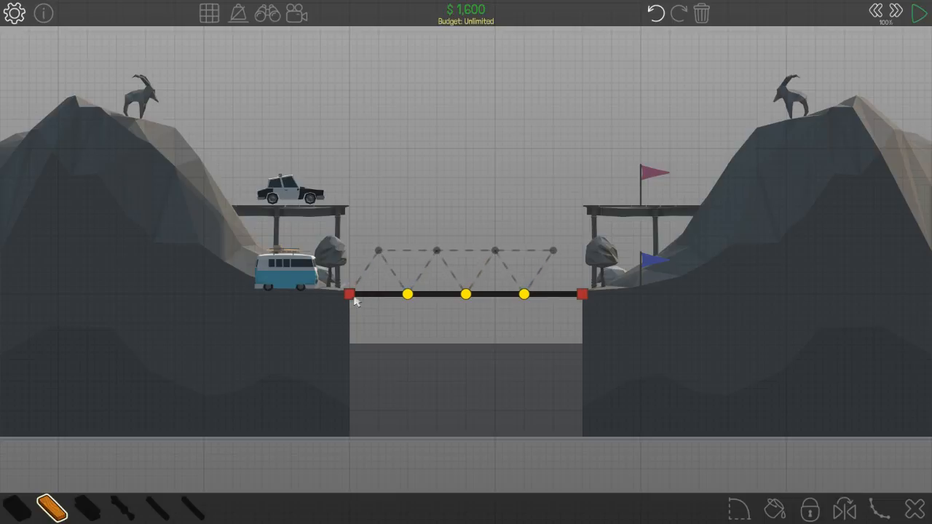
# - Fill the triangular truss template above the road with wood
pyautogui.moveTo(348, 294); pyautogui.dragTo(379, 250)
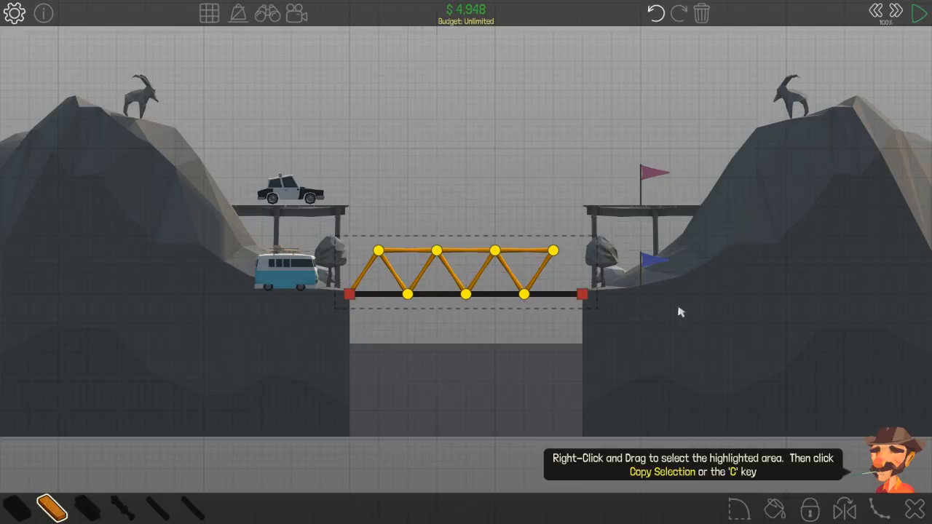
pyautogui.moveTo(533, 364)
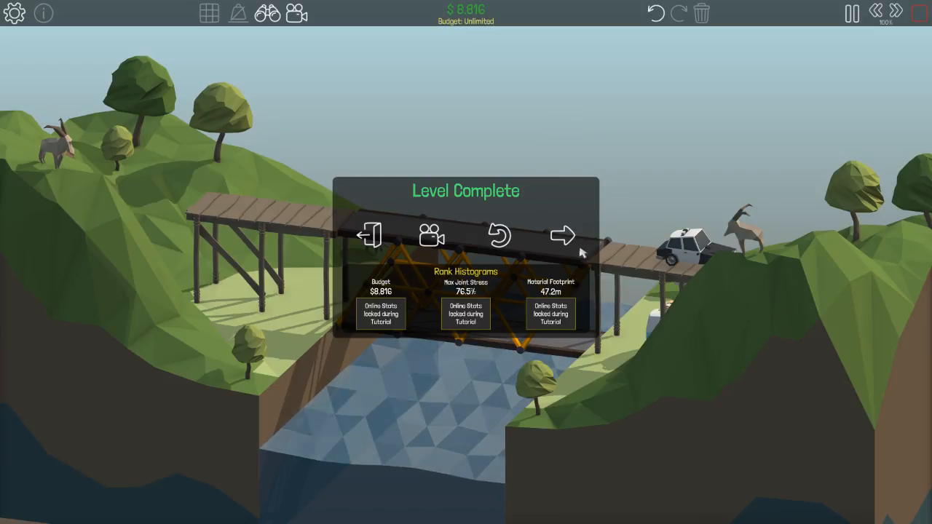
# - Advance to the snowy level, build the road, and trace a sagging line between the upper anchors
pyautogui.click(563, 235)
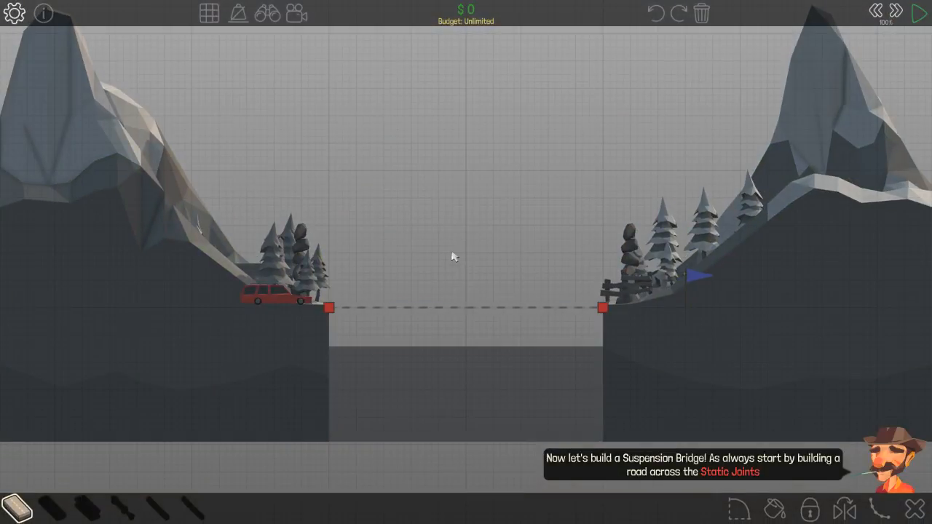
pyautogui.moveTo(459, 258)
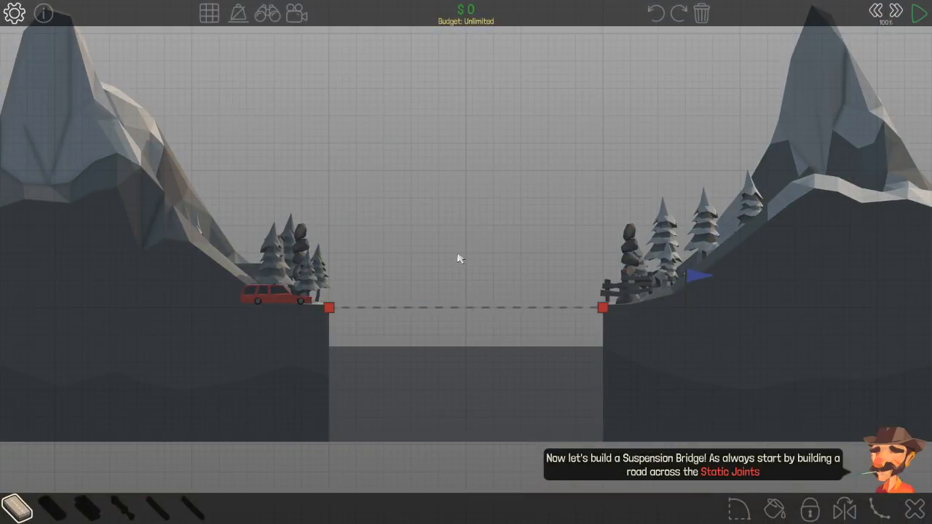
pyautogui.moveTo(479, 347)
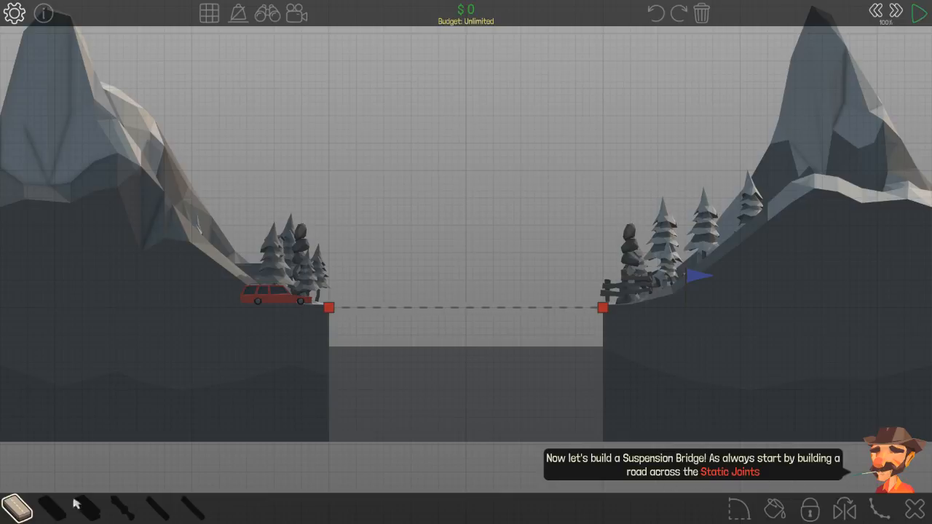
pyautogui.click(327, 308)
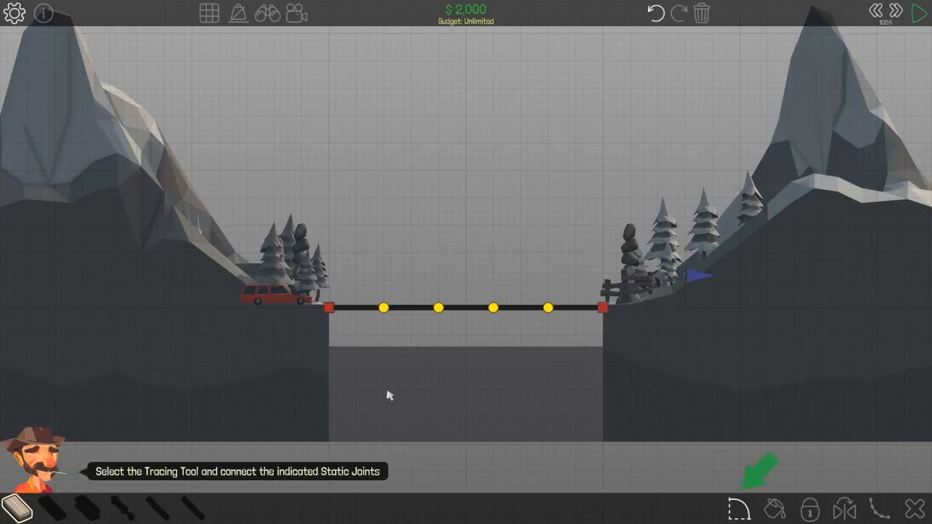
pyautogui.moveTo(742, 508)
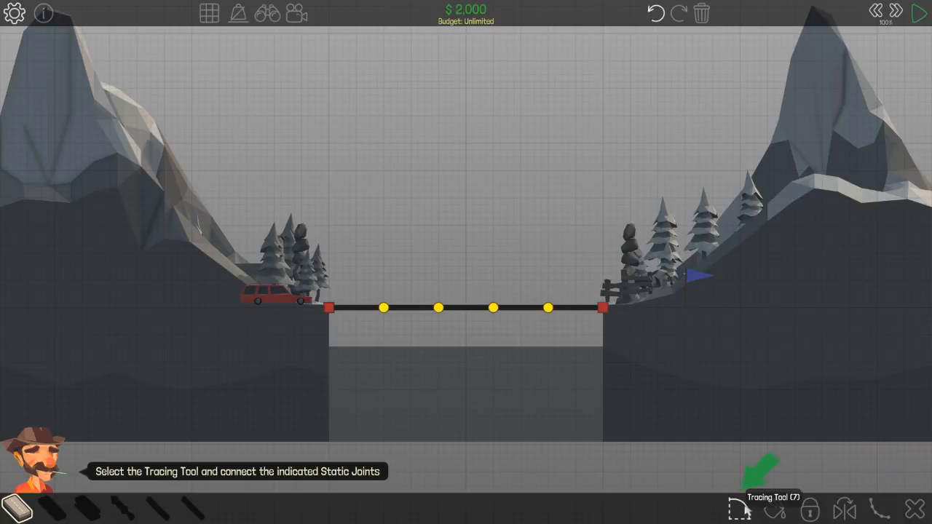
pyautogui.click(741, 507)
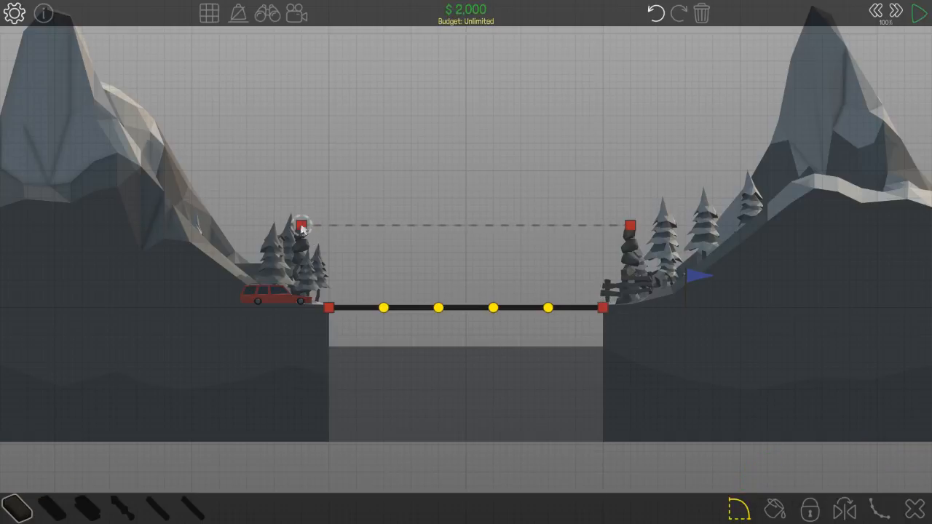
pyautogui.moveTo(302, 226); pyautogui.dragTo(528, 241)
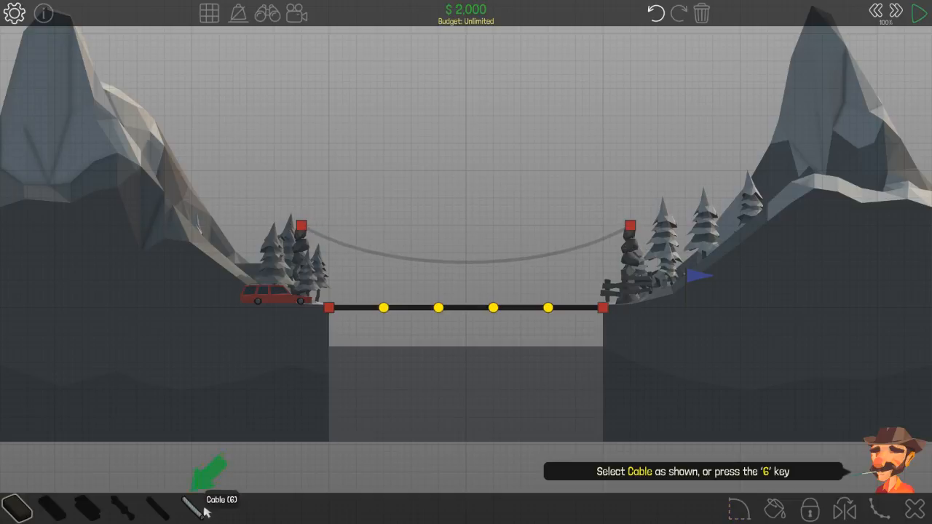
# - Fill the traced line with cable hangers and run the simulation
pyautogui.click(193, 507)
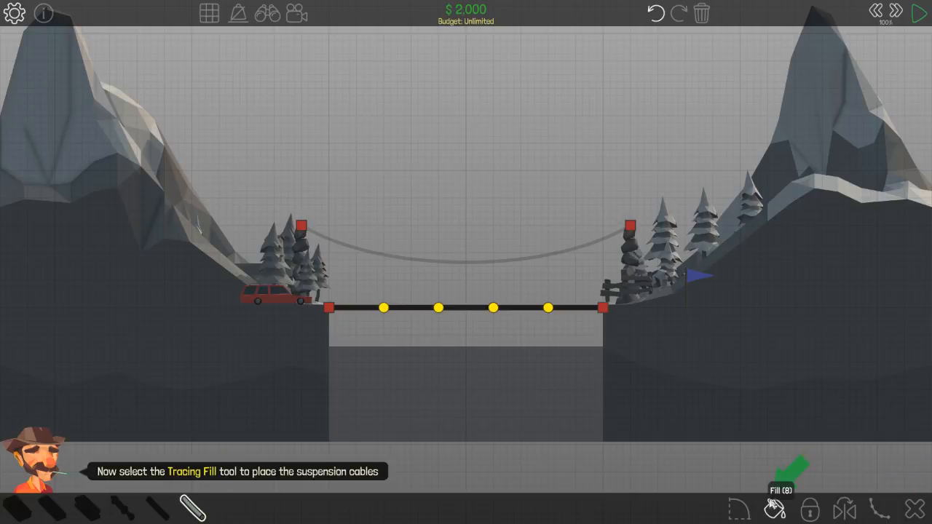
pyautogui.click(774, 509)
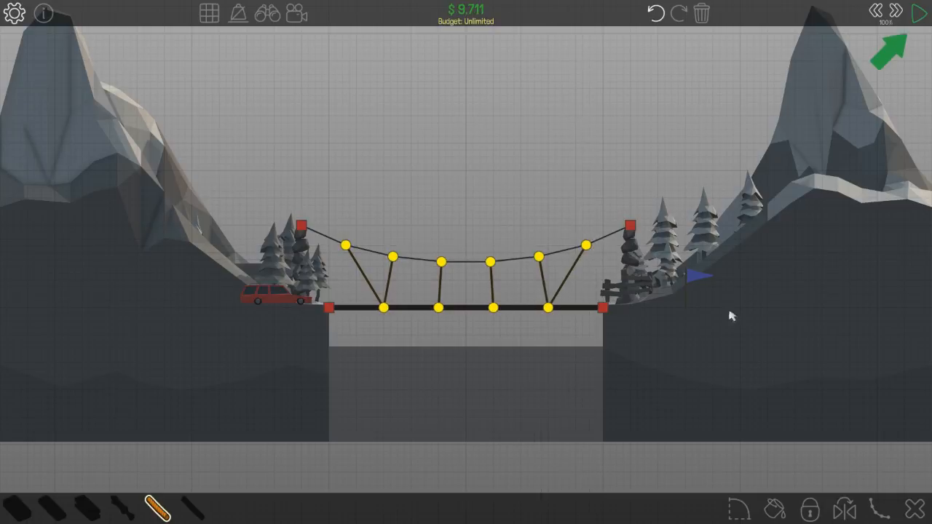
pyautogui.click(919, 14)
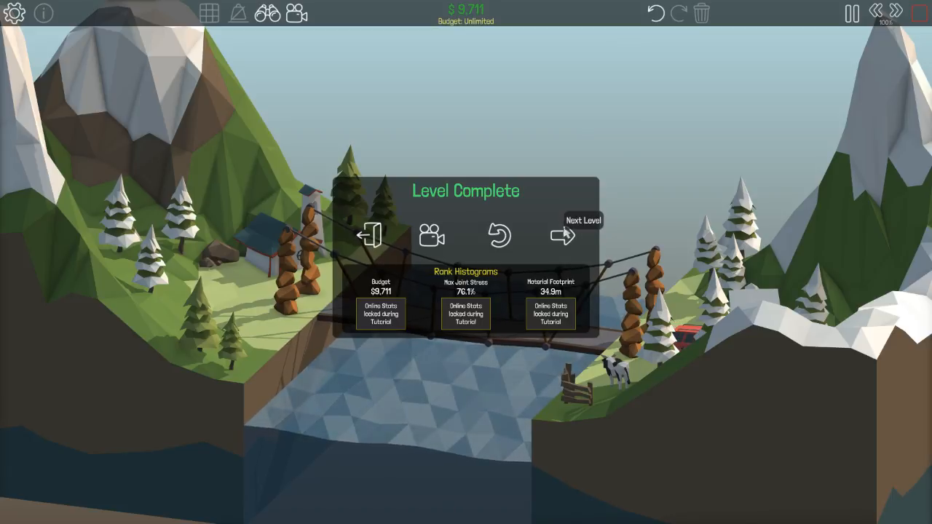
# - On the drawbridge level, lay the road and set the rock-anchored hydraulic to +50% expansion
pyautogui.click(562, 236)
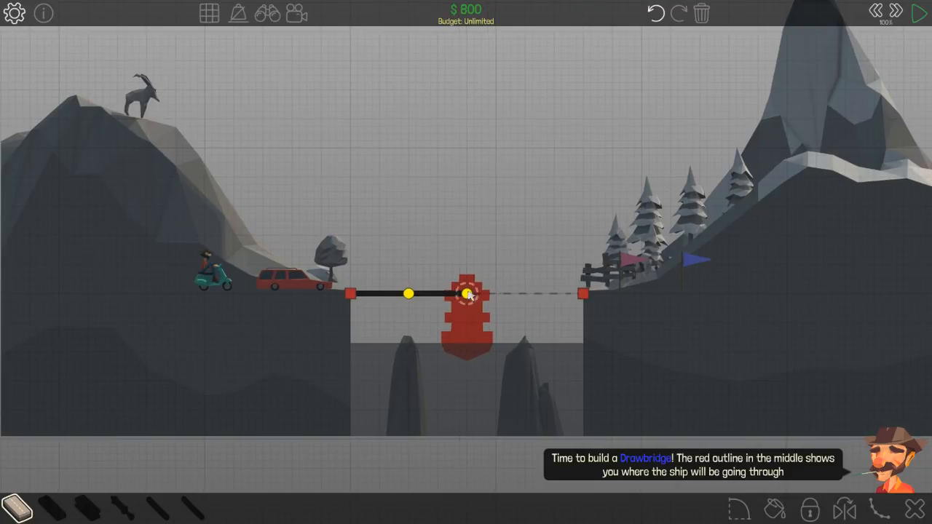
pyautogui.moveTo(466, 294); pyautogui.dragTo(524, 294)
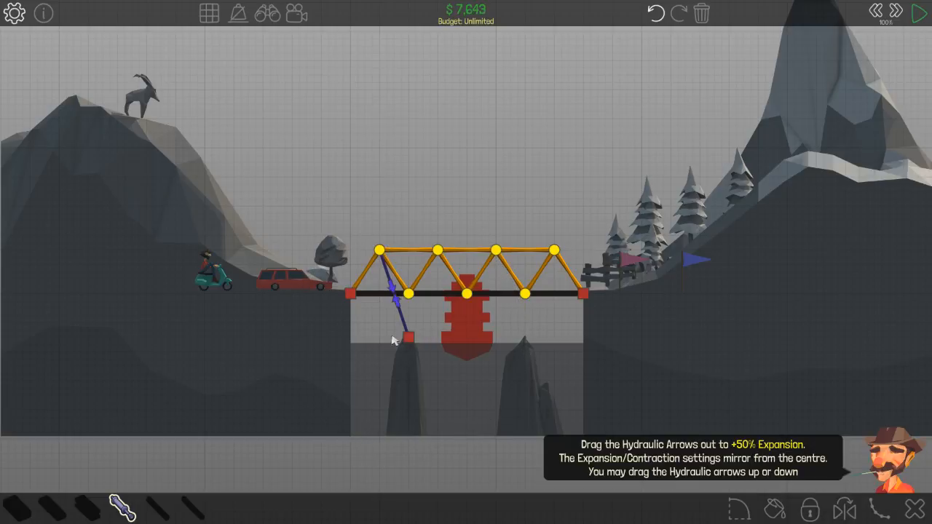
pyautogui.moveTo(472, 336)
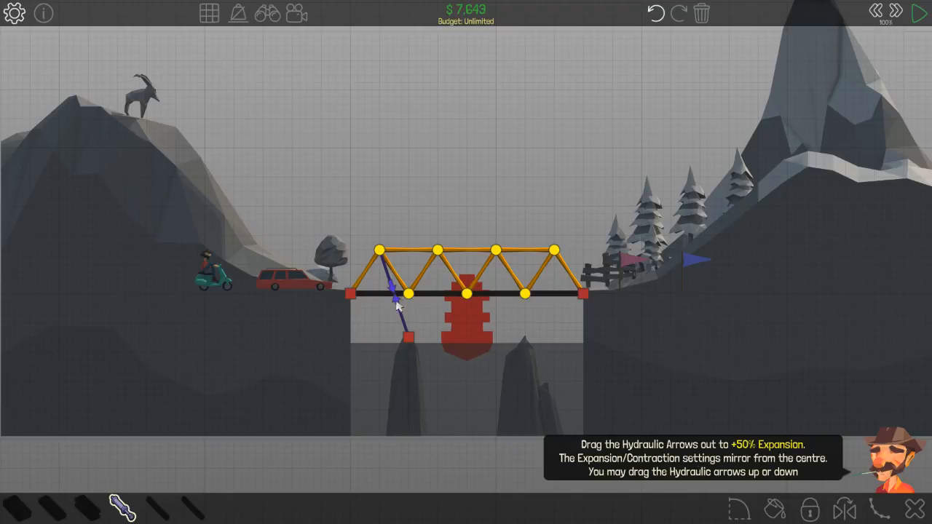
pyautogui.moveTo(397, 306); pyautogui.dragTo(404, 338)
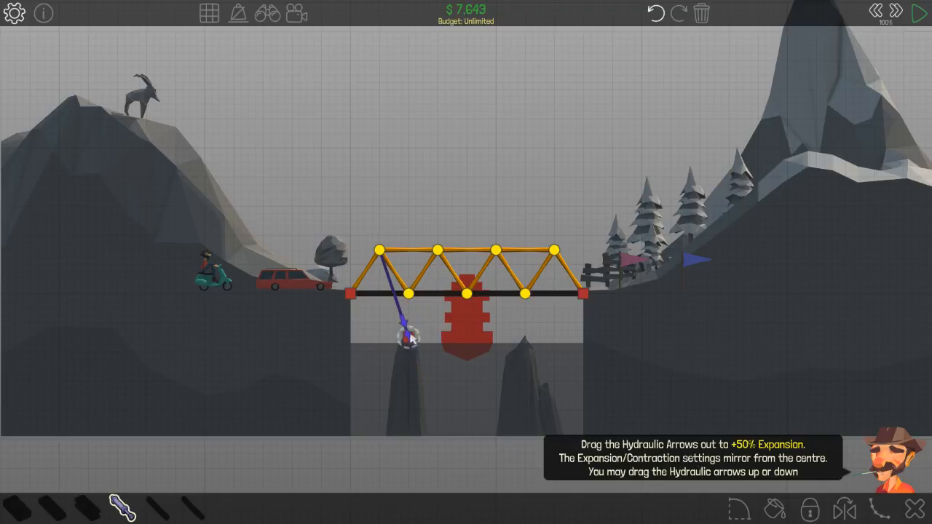
pyautogui.moveTo(404, 335); pyautogui.dragTo(371, 211)
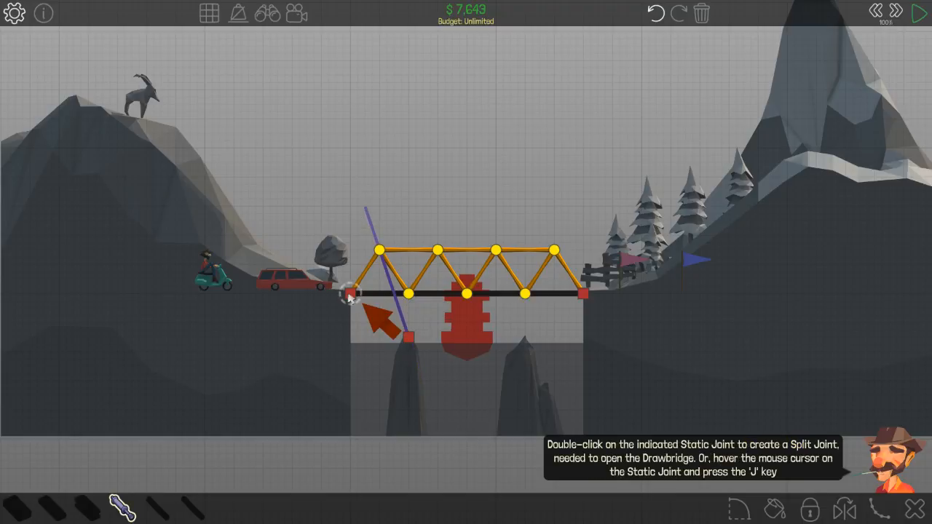
# - Split the left static joint, put the truss and road on side 2, and simulate
pyautogui.doubleClick(349, 295)
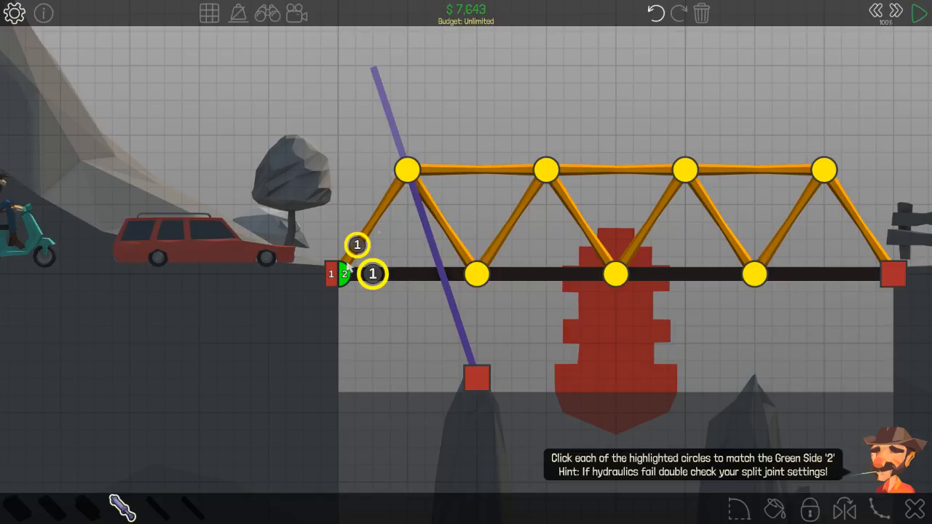
pyautogui.click(372, 275)
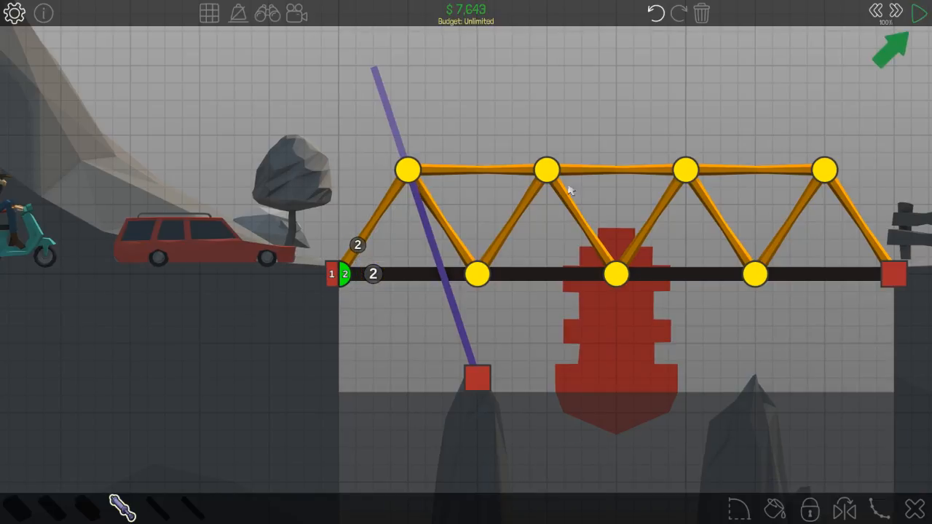
pyautogui.click(921, 13)
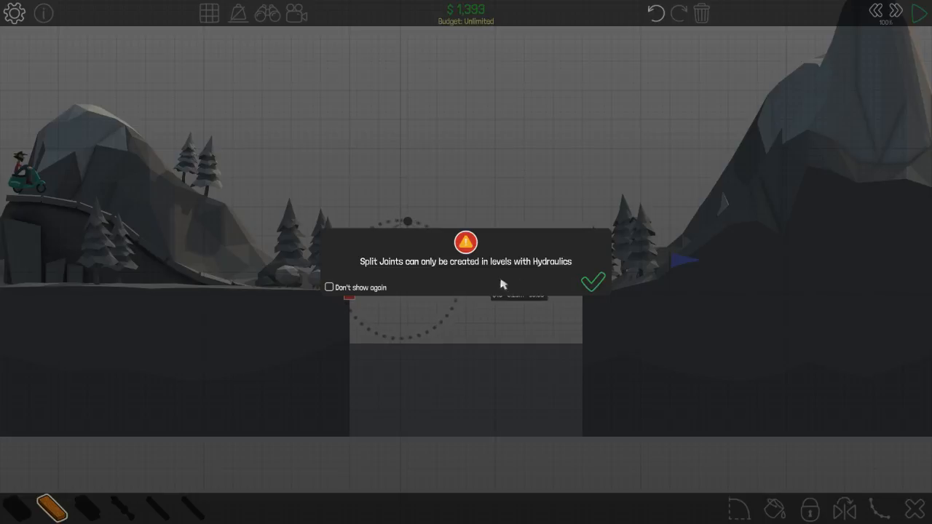
# - Close the left truss triangle with timber, rope the left anchor to the truss, and pass the level
pyautogui.click(592, 283)
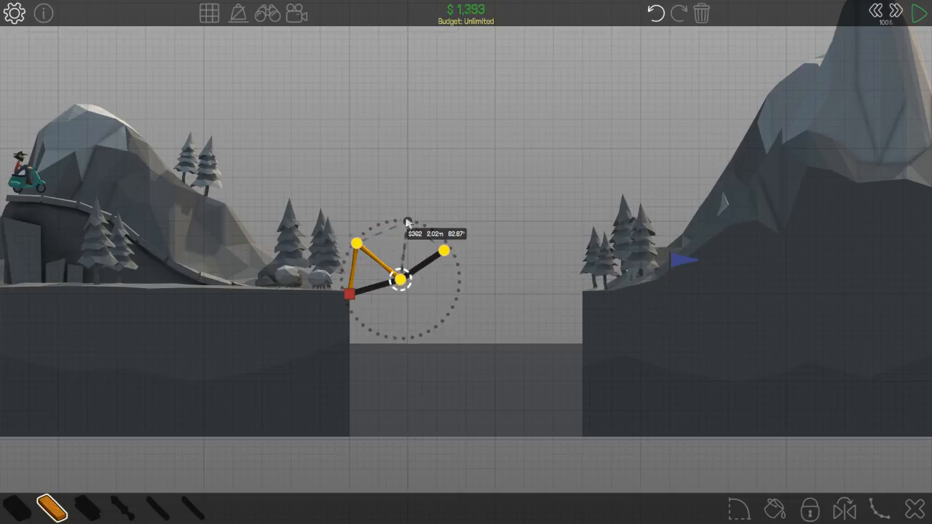
pyautogui.moveTo(404, 284); pyautogui.dragTo(407, 222)
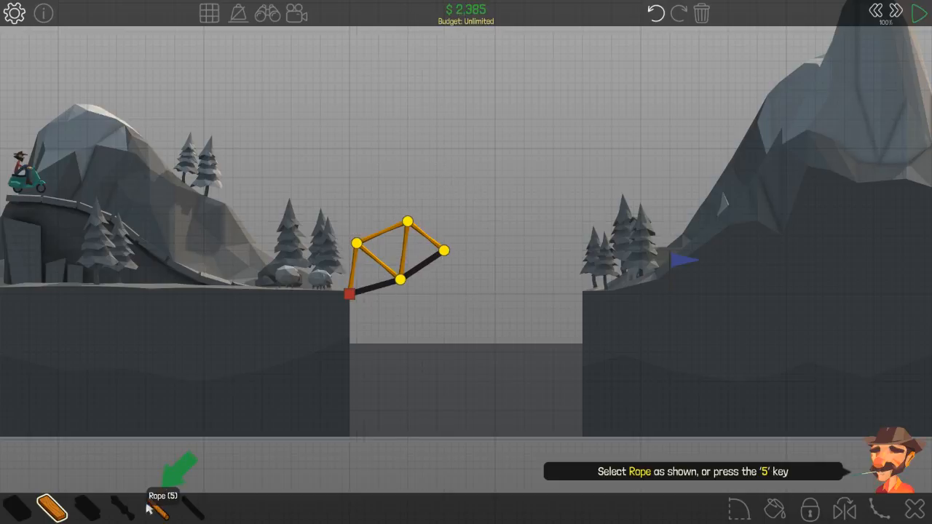
pyautogui.click(157, 508)
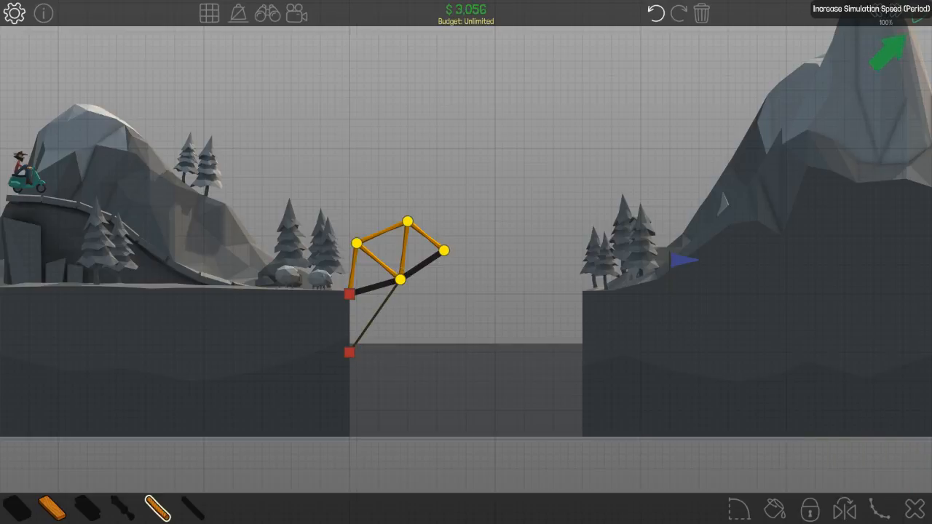
pyautogui.click(852, 13)
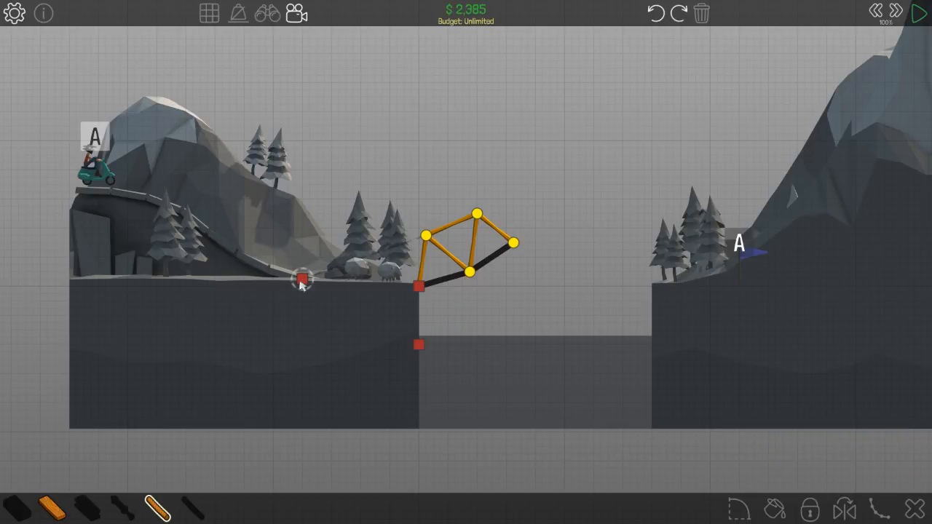
pyautogui.moveTo(302, 279); pyautogui.dragTo(419, 286)
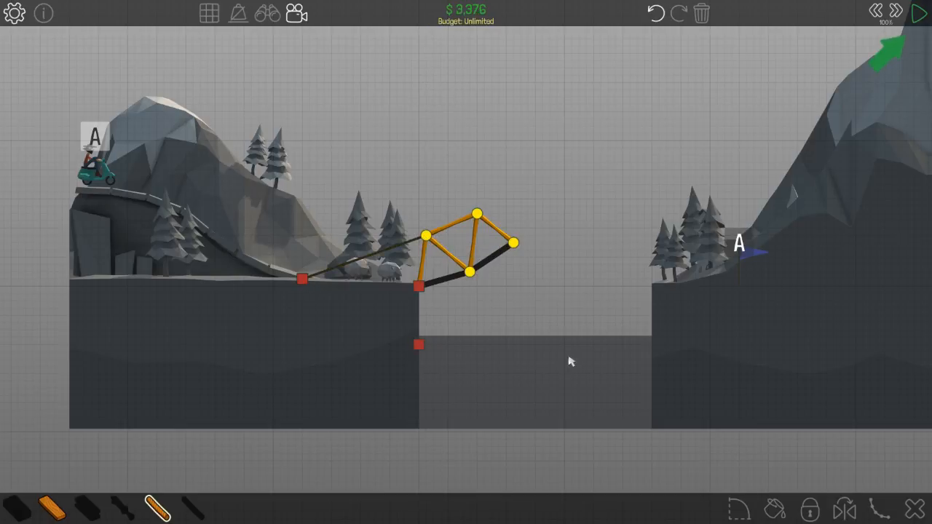
pyautogui.click(920, 13)
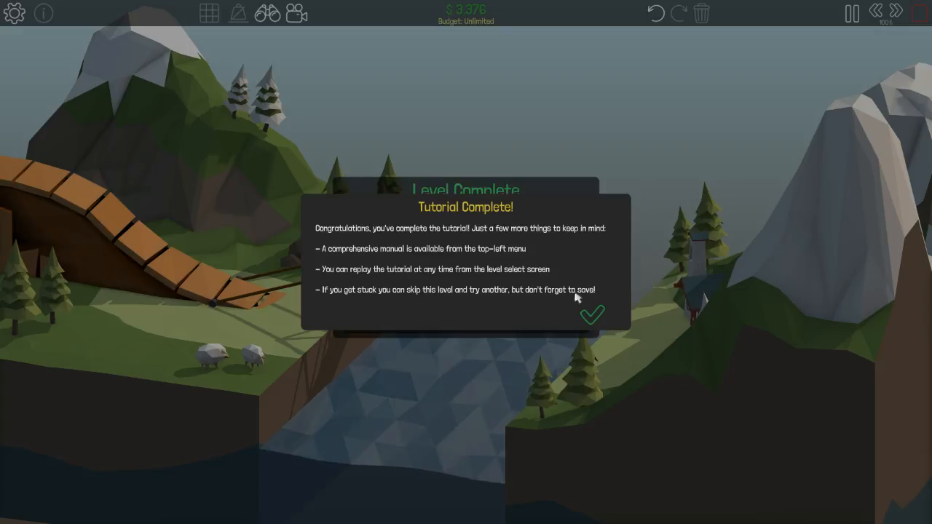
pyautogui.click(592, 315)
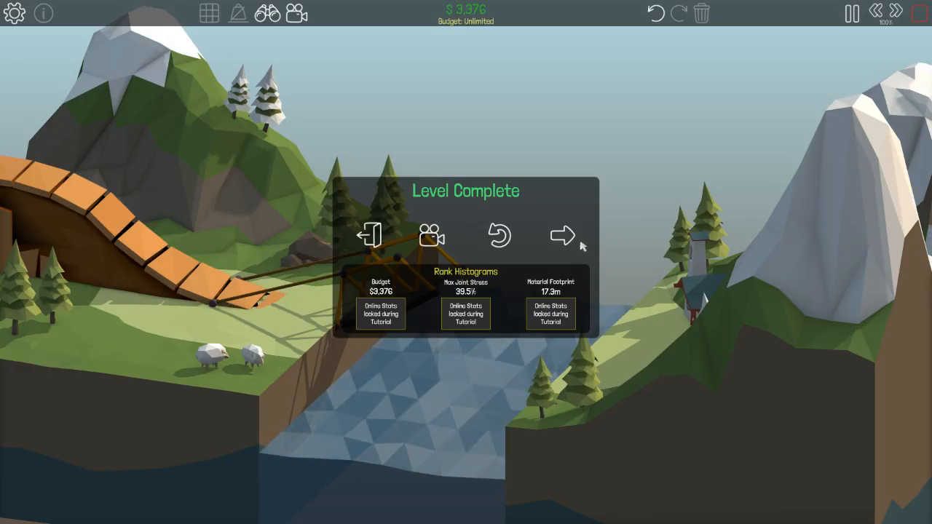
# - Open level 1-1 and lay a road deck across the gap
pyautogui.click(563, 235)
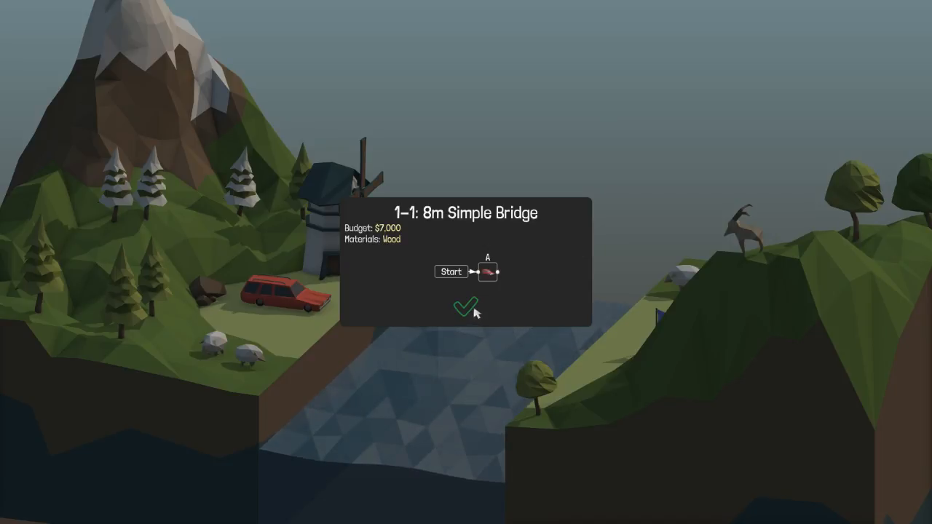
pyautogui.click(465, 306)
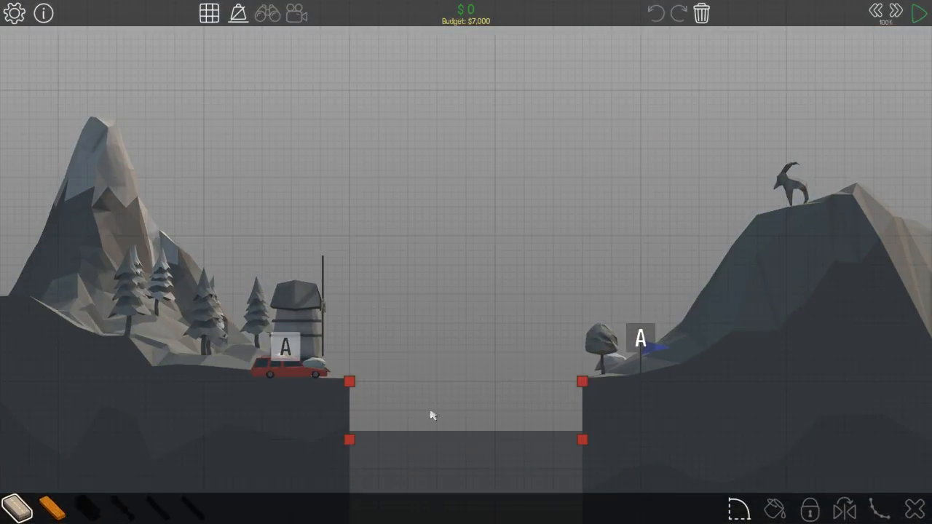
pyautogui.moveTo(387, 398)
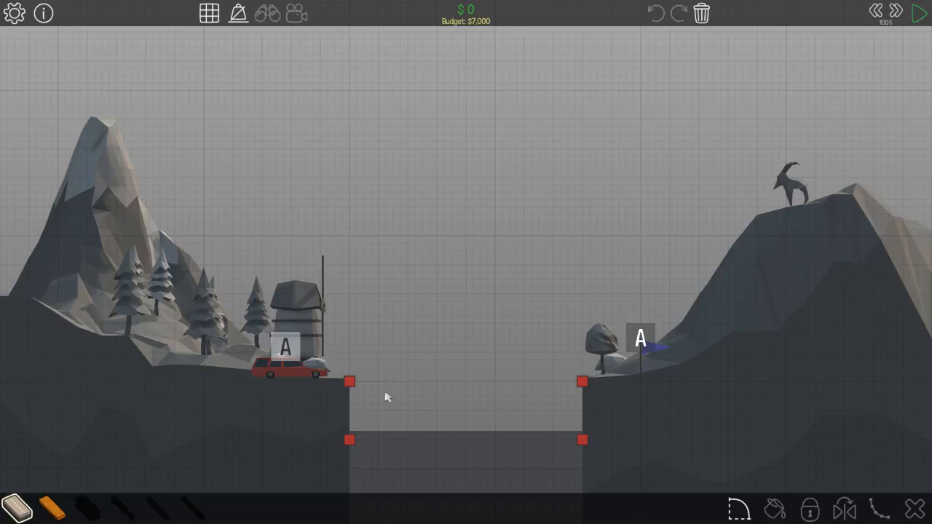
pyautogui.moveTo(348, 427)
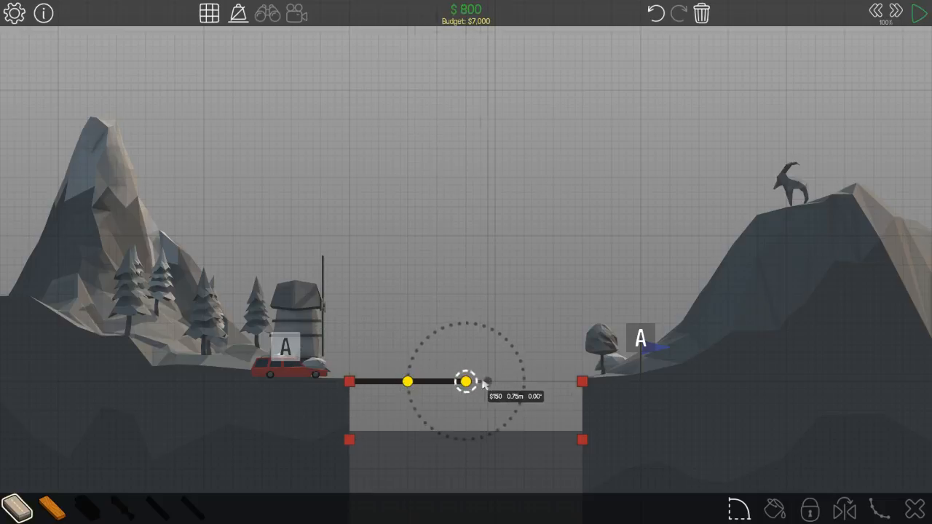
pyautogui.moveTo(466, 381); pyautogui.dragTo(583, 381)
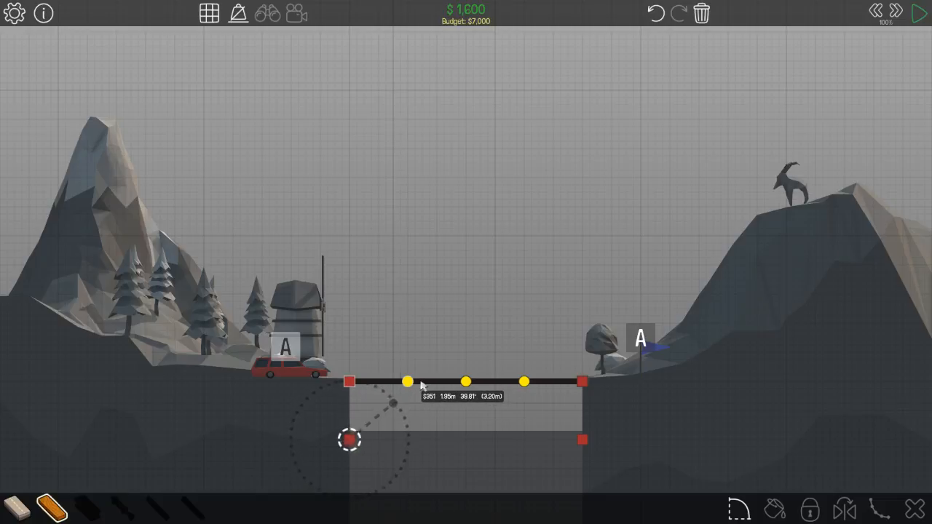
# - Build a wooden triangular truss over the road and test the bridge
pyautogui.moveTo(349, 439); pyautogui.dragTo(393, 403)
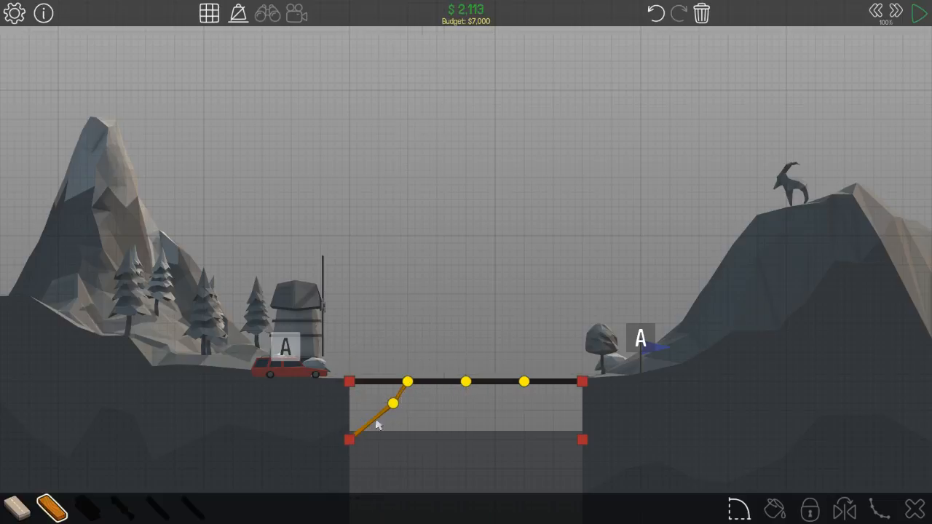
pyautogui.click(375, 413)
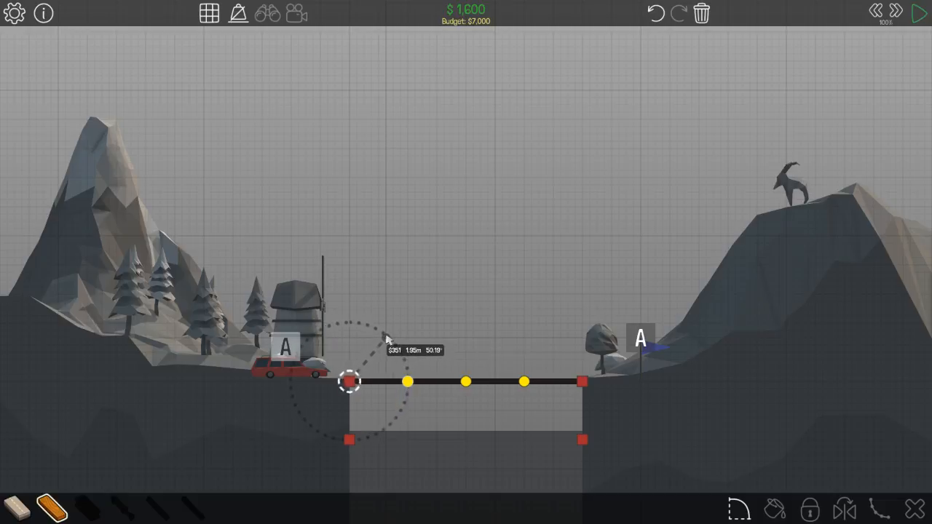
pyautogui.moveTo(350, 382); pyautogui.dragTo(444, 337)
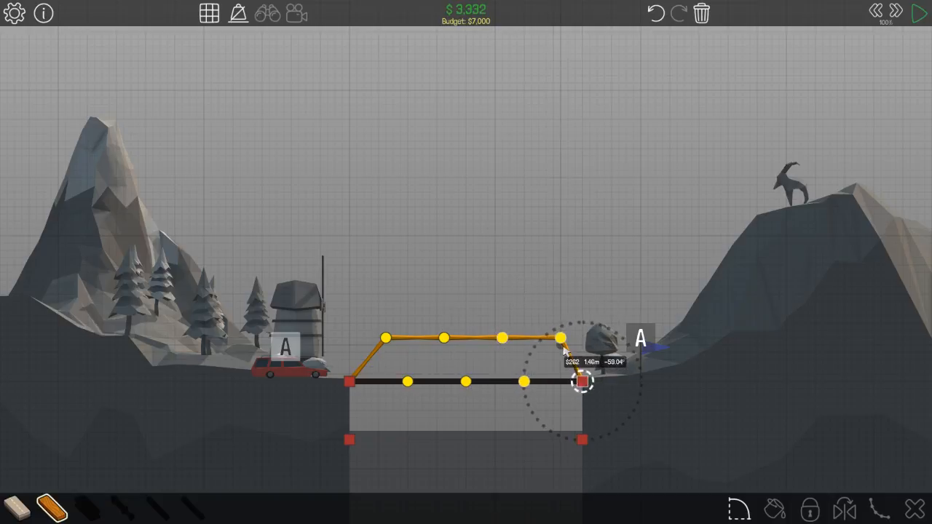
pyautogui.moveTo(559, 338); pyautogui.dragTo(524, 381)
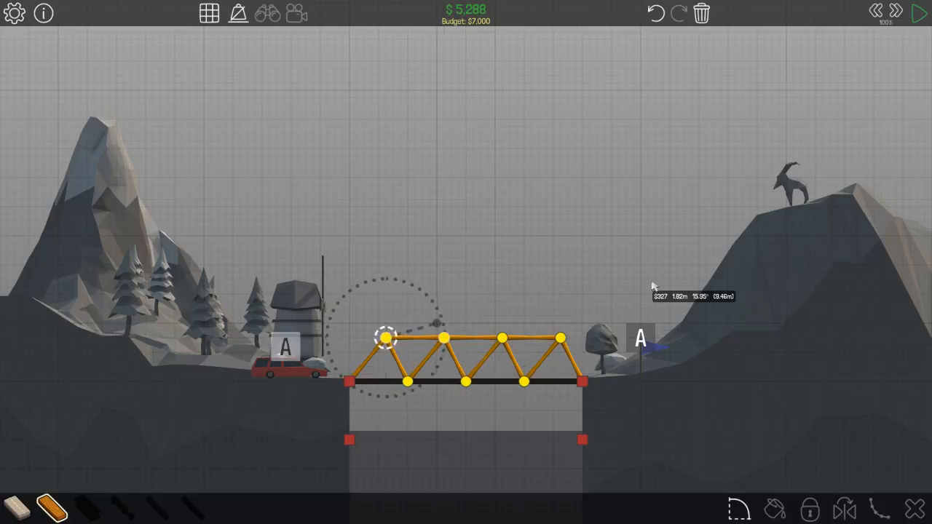
pyautogui.click(919, 13)
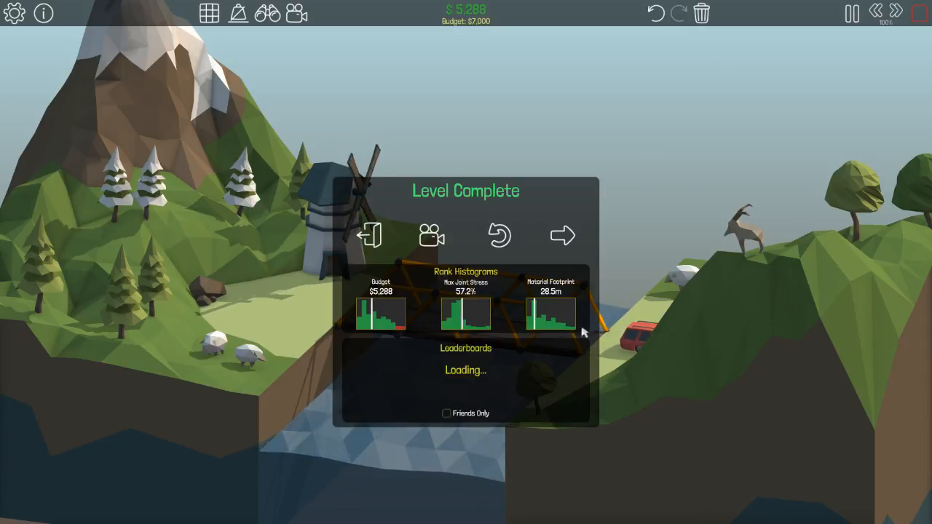
# - Continue past Level Complete and start building level 1-2, 10m Simple Bridge
pyautogui.click(563, 235)
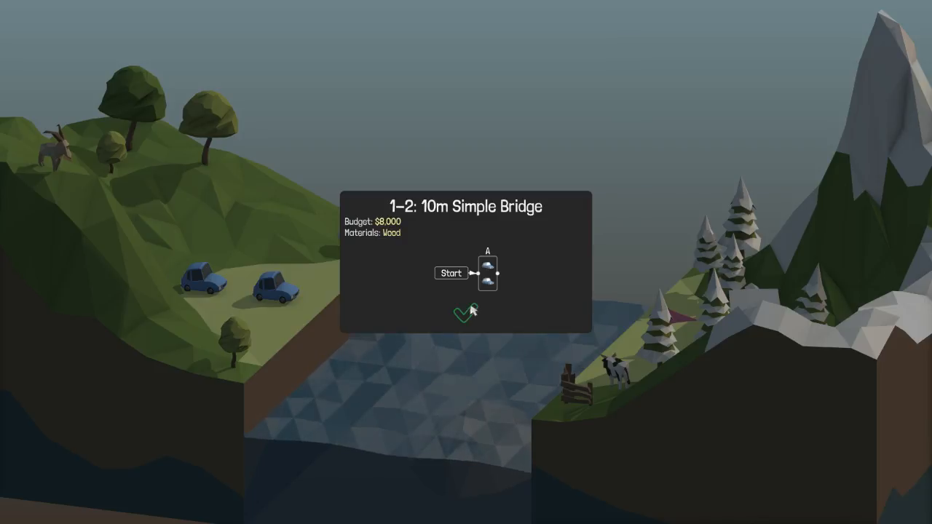
pyautogui.click(461, 313)
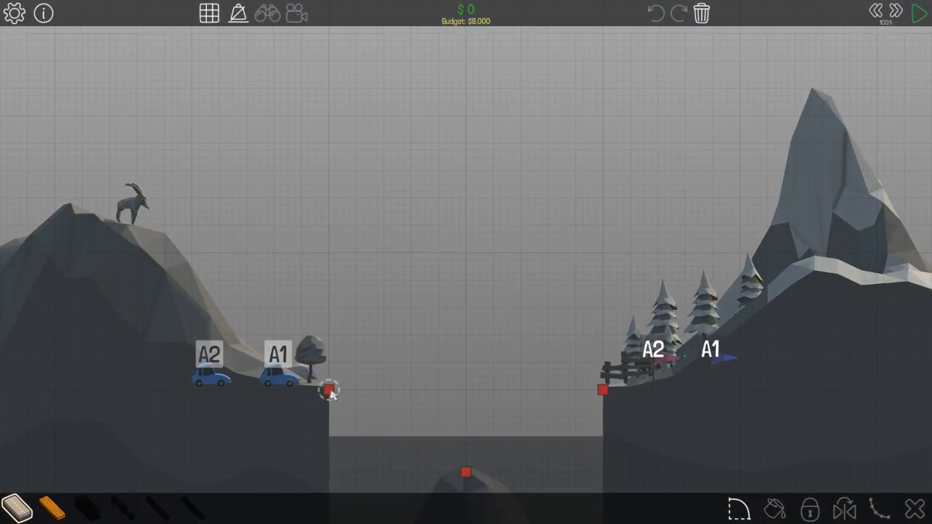
# - Lay three road segments spanning from the left anchor to the right anchor
pyautogui.moveTo(328, 389); pyautogui.dragTo(384, 389)
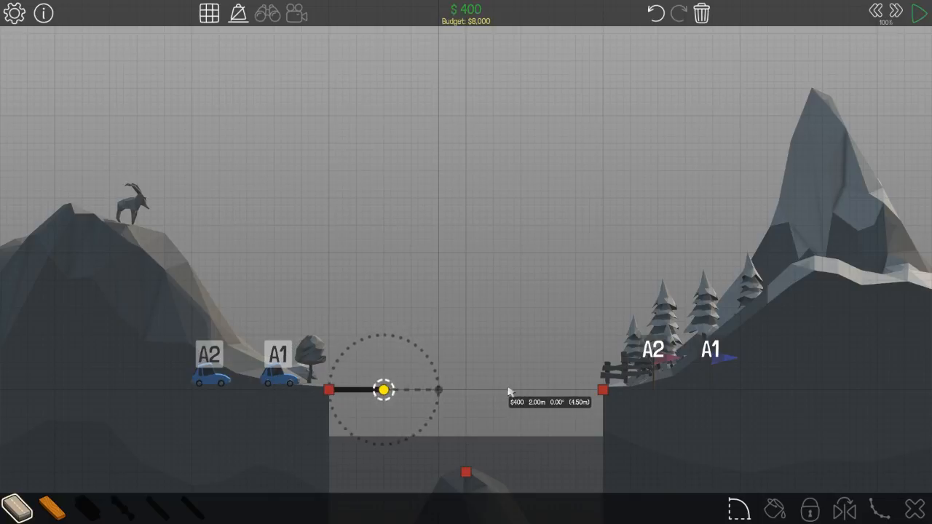
pyautogui.moveTo(382, 390); pyautogui.dragTo(495, 390)
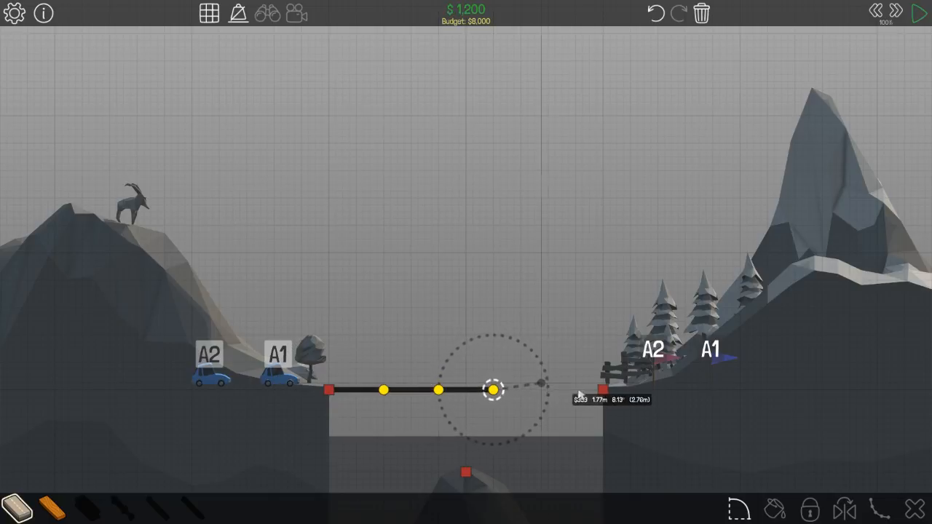
pyautogui.moveTo(491, 389); pyautogui.dragTo(603, 389)
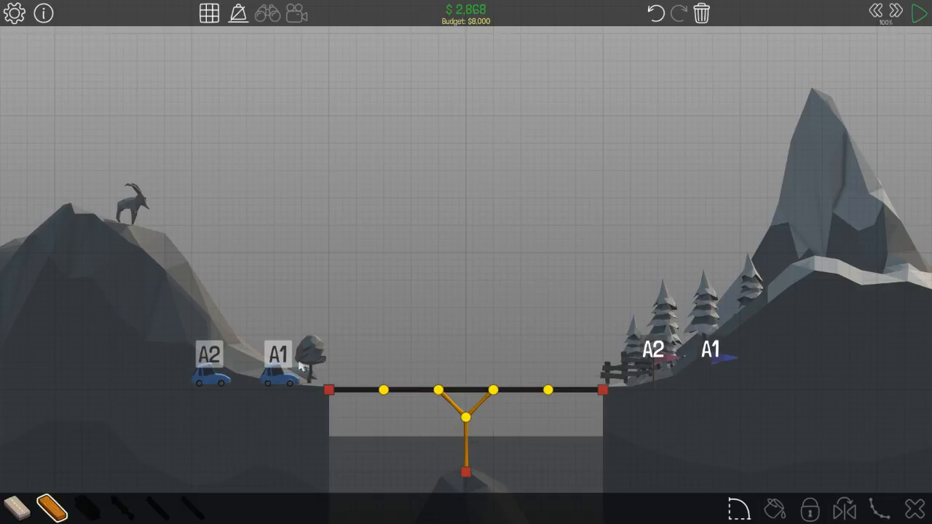
pyautogui.moveTo(354, 390)
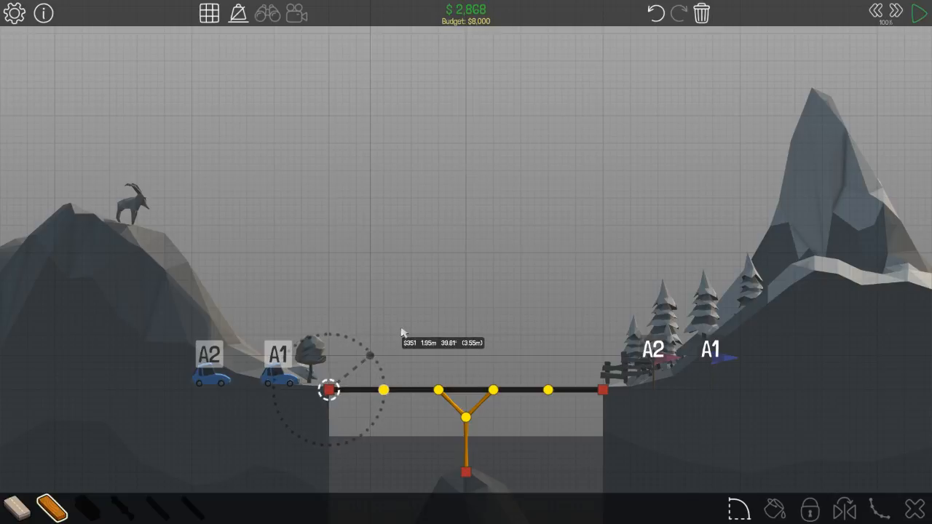
# - Add a wooden top chord with end diagonals over the road and test it
pyautogui.moveTo(329, 390); pyautogui.dragTo(371, 356)
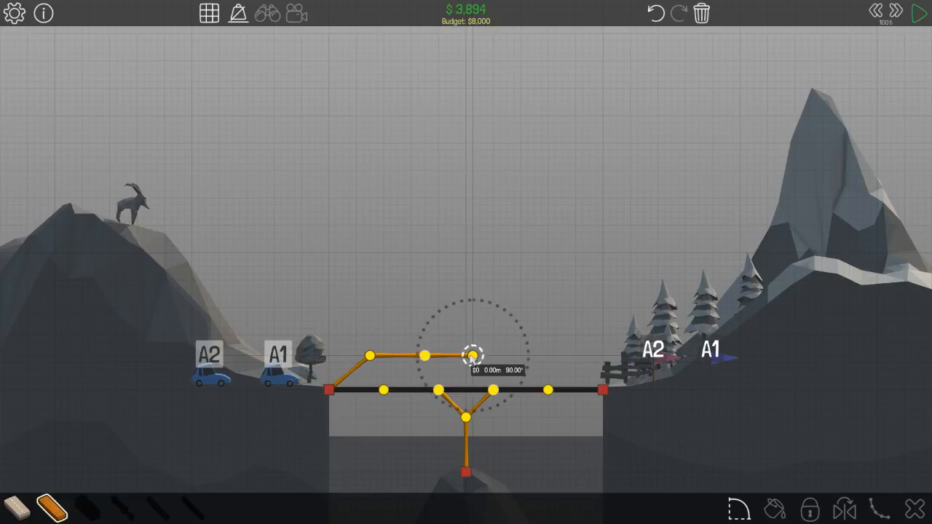
pyautogui.moveTo(467, 356); pyautogui.dragTo(525, 356)
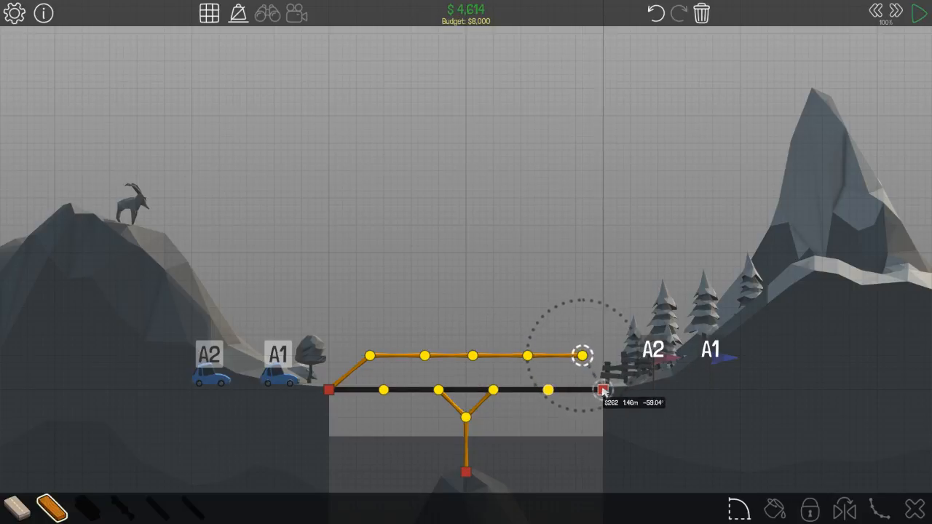
pyautogui.moveTo(583, 355); pyautogui.dragTo(603, 391)
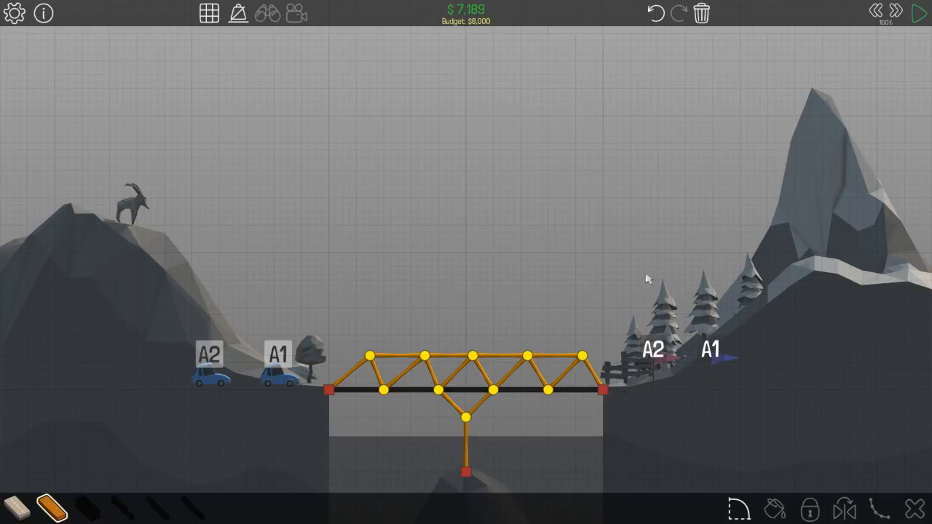
pyautogui.click(903, 13)
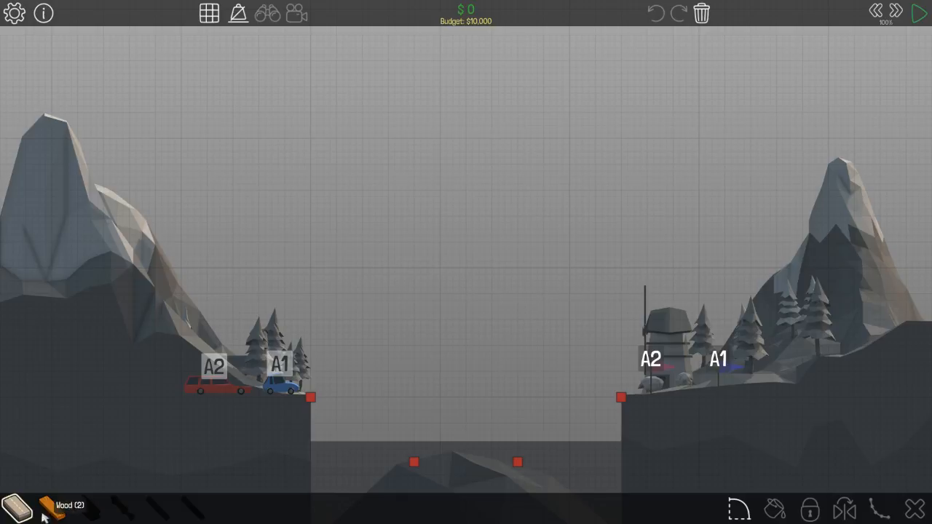
# - Lay a road across the gap and raise a vertical wooden post from a pier anchor
pyautogui.click(312, 397)
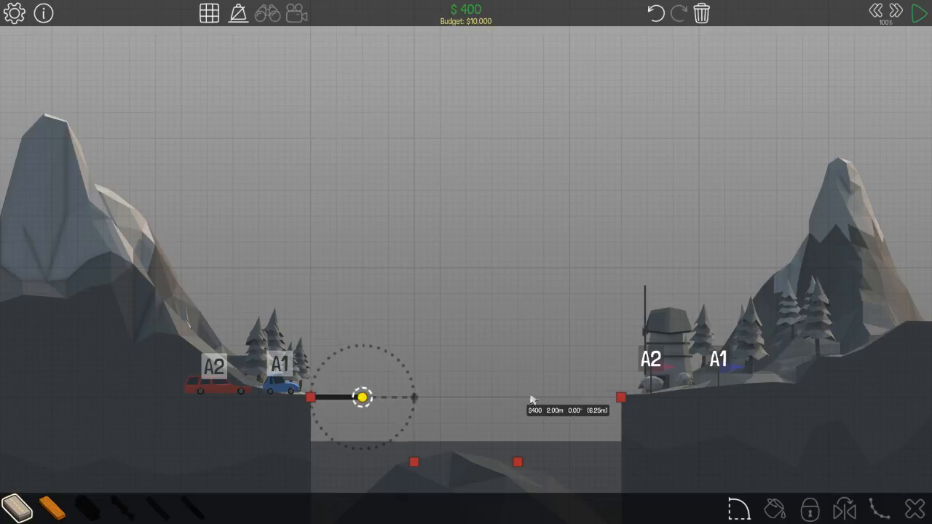
pyautogui.moveTo(362, 398); pyautogui.dragTo(517, 397)
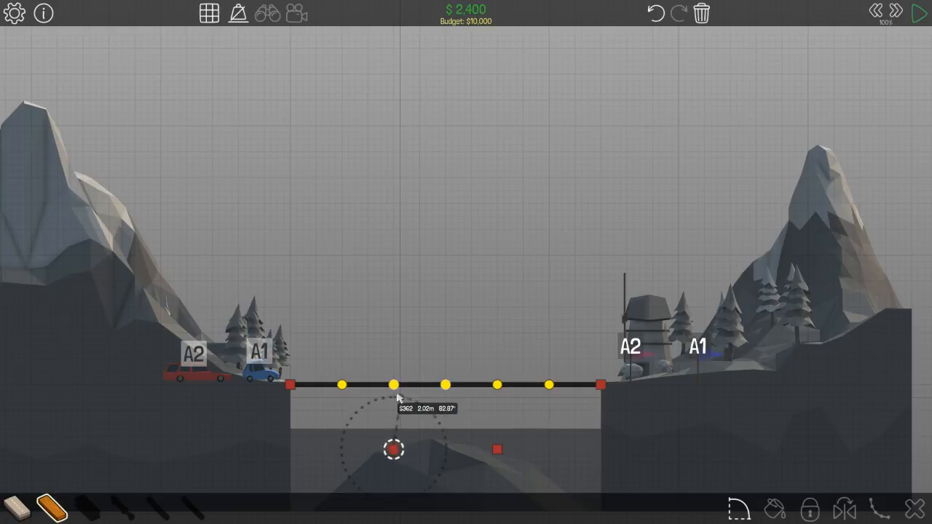
pyautogui.moveTo(393, 384); pyautogui.dragTo(394, 449)
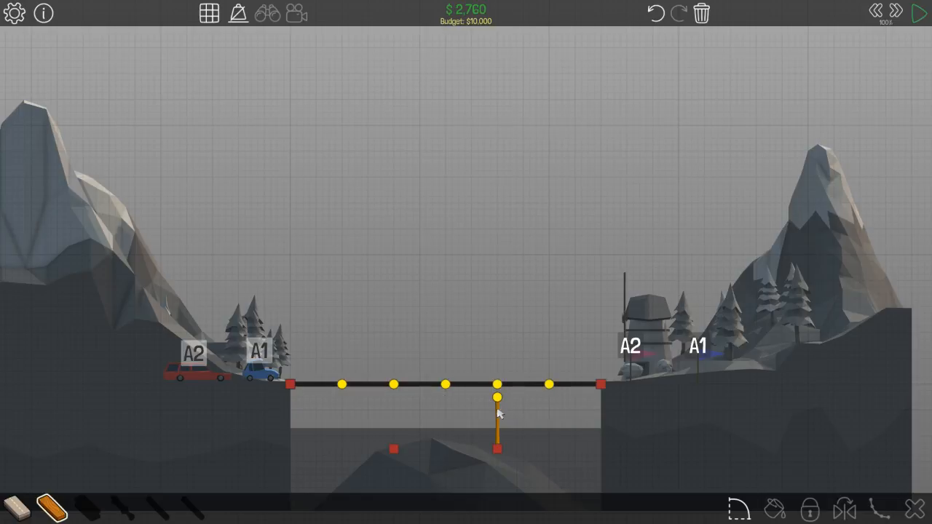
# - Remove the vertical post and begin a wooden beam at the left pier anchor
pyautogui.click(497, 422)
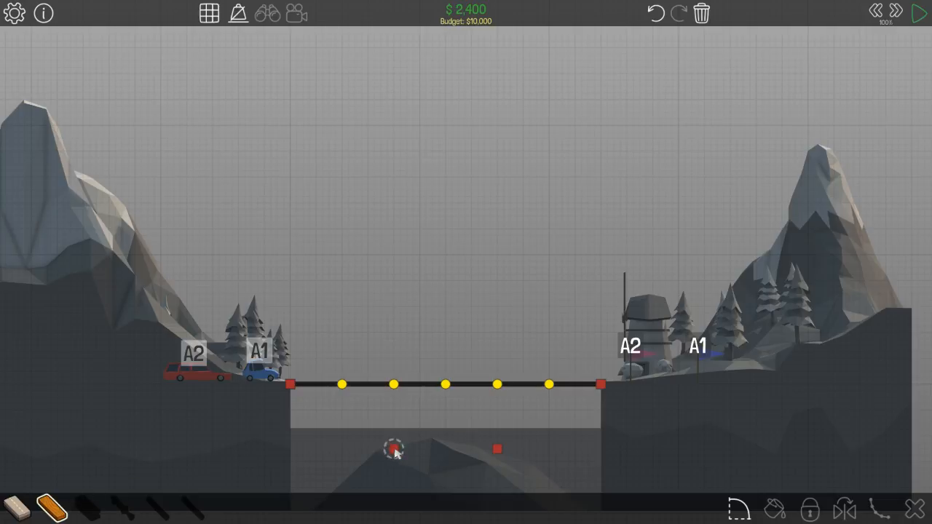
pyautogui.click(393, 450)
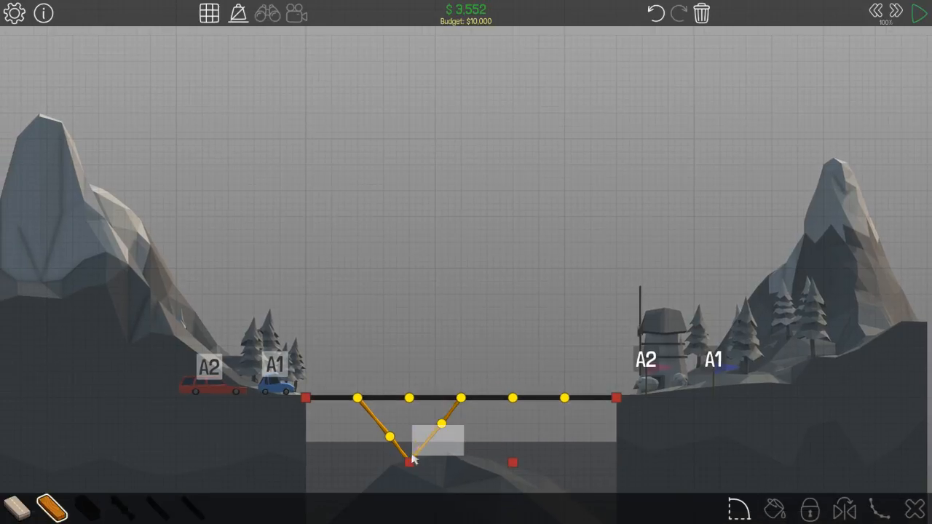
# - Draw wooden diagonals from the road joints down to both rock anchors
pyautogui.click(437, 436)
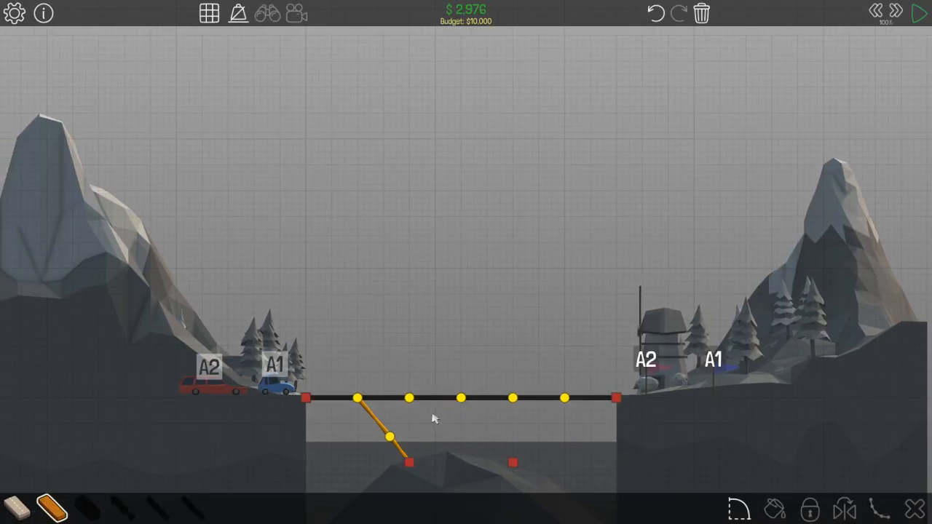
pyautogui.moveTo(426, 420)
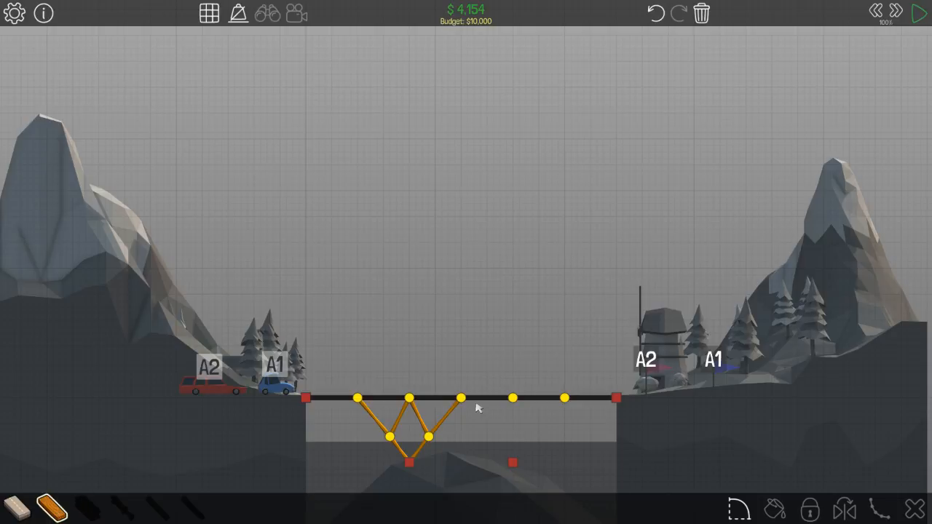
pyautogui.moveTo(460, 398); pyautogui.dragTo(494, 437)
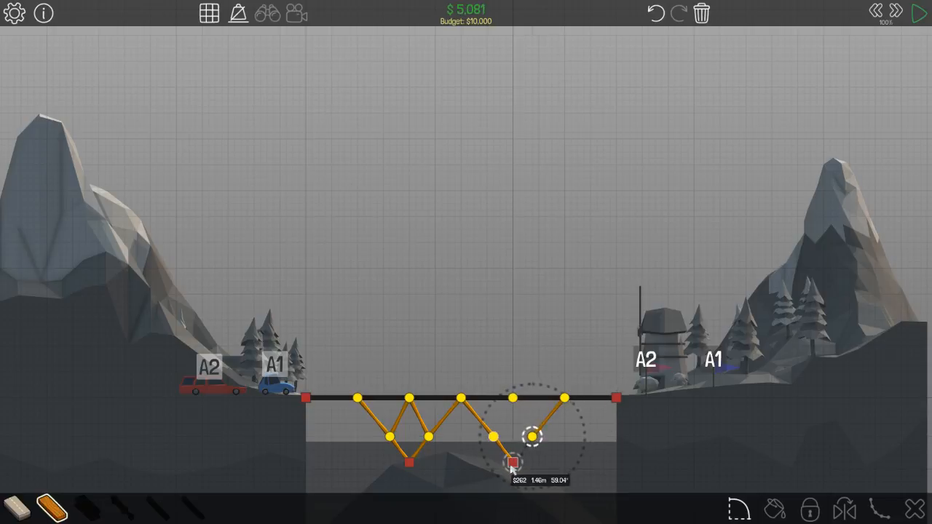
pyautogui.click(513, 463)
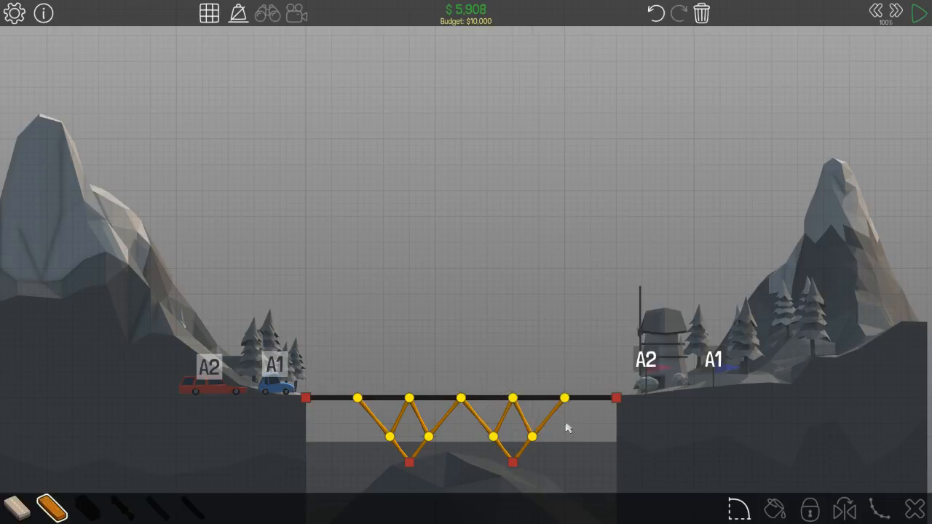
# - Run the simulation and add a horizontal wooden brace between the lower joints
pyautogui.click(921, 13)
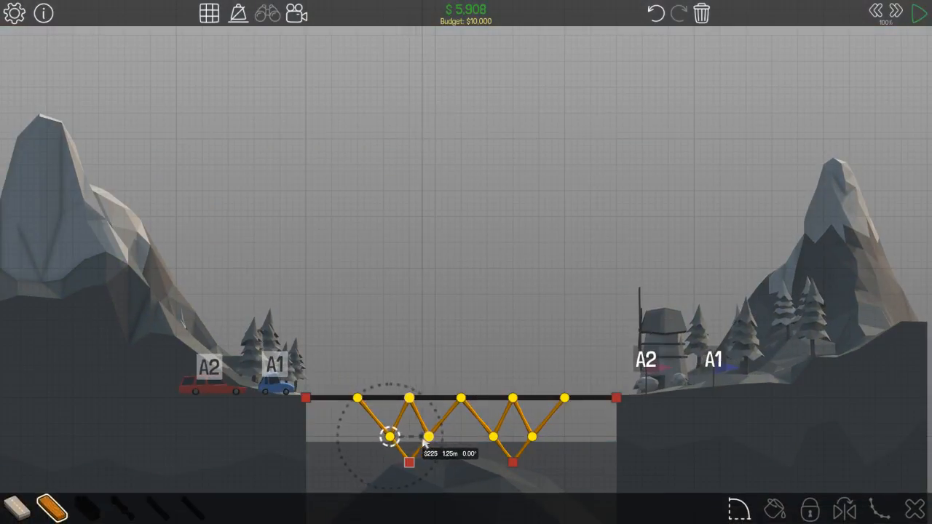
pyautogui.moveTo(389, 437); pyautogui.dragTo(492, 437)
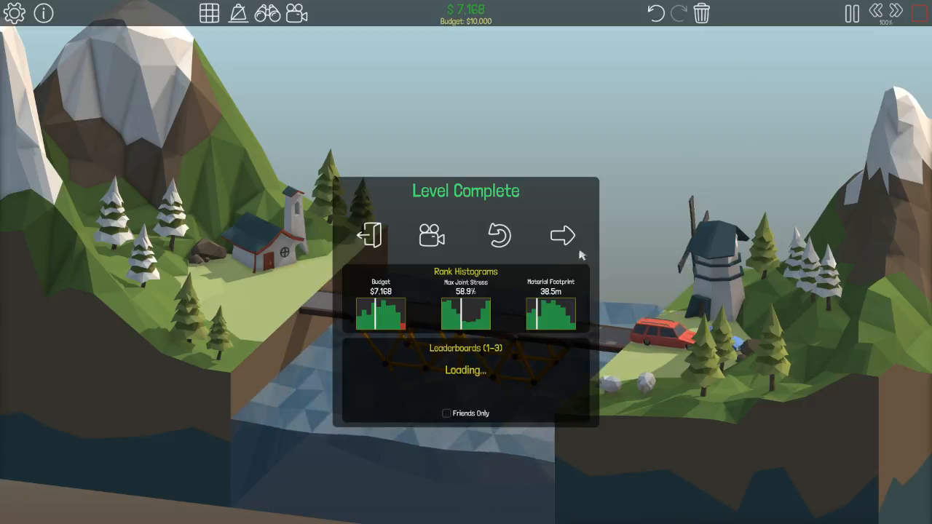
# - Continue from Level Complete to the next level, 1-4 Slanted Bridge
pyautogui.click(562, 234)
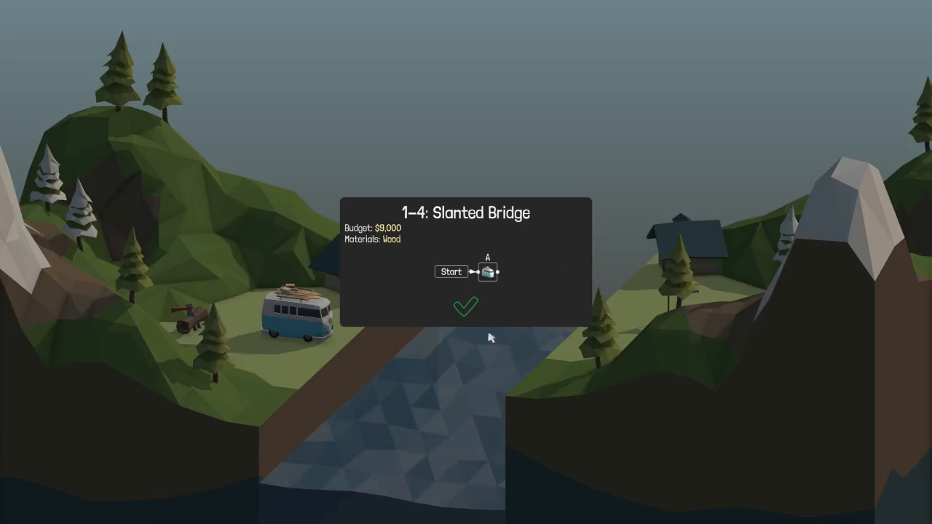
pyautogui.moveTo(475, 318)
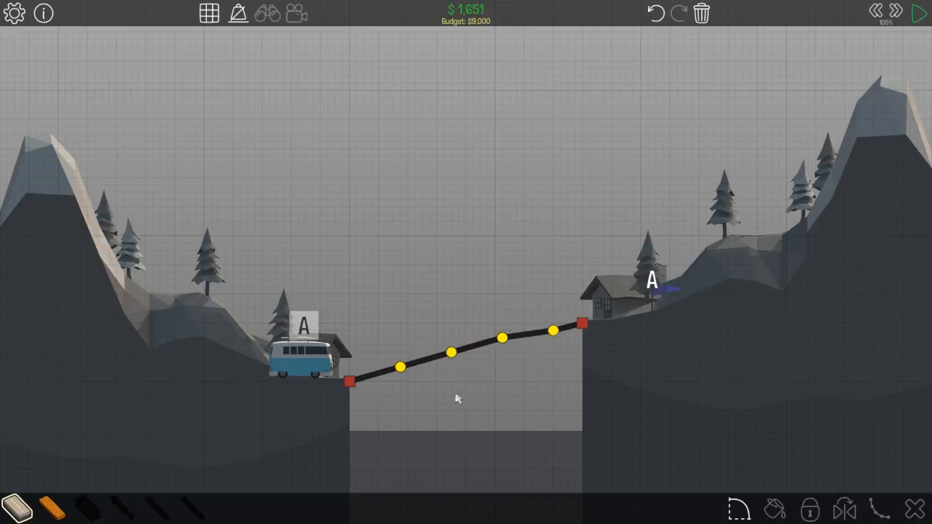
pyautogui.moveTo(445, 395)
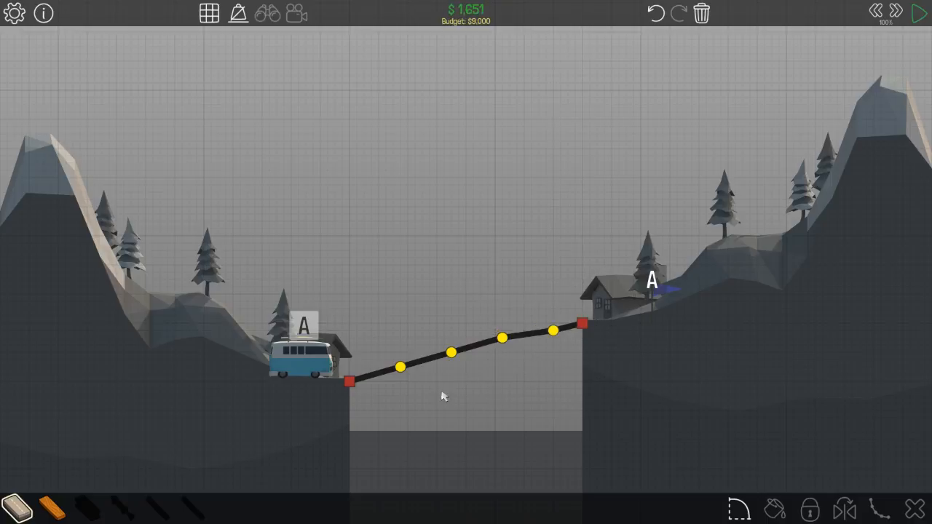
pyautogui.moveTo(706, 181)
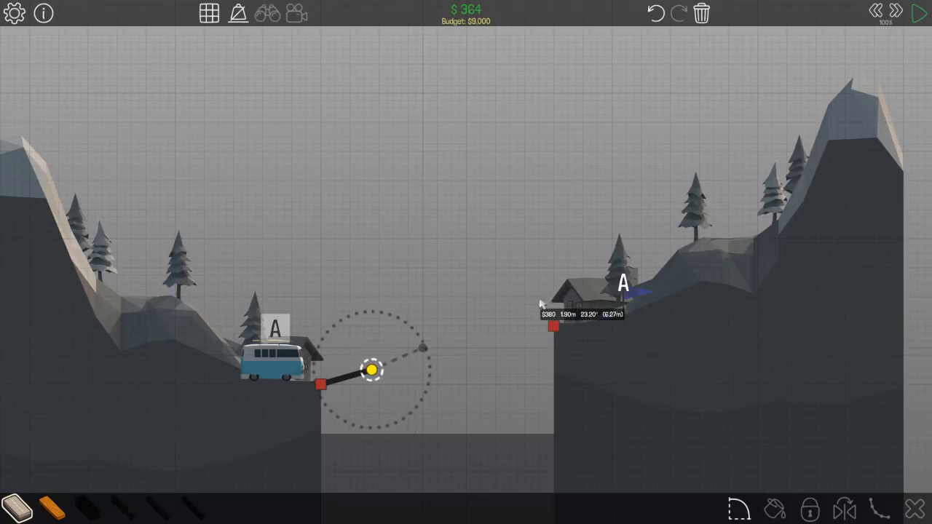
# - Extend the sloped road to the right anchor and start a wooden beam from the left anchor
pyautogui.moveTo(371, 372); pyautogui.dragTo(422, 355)
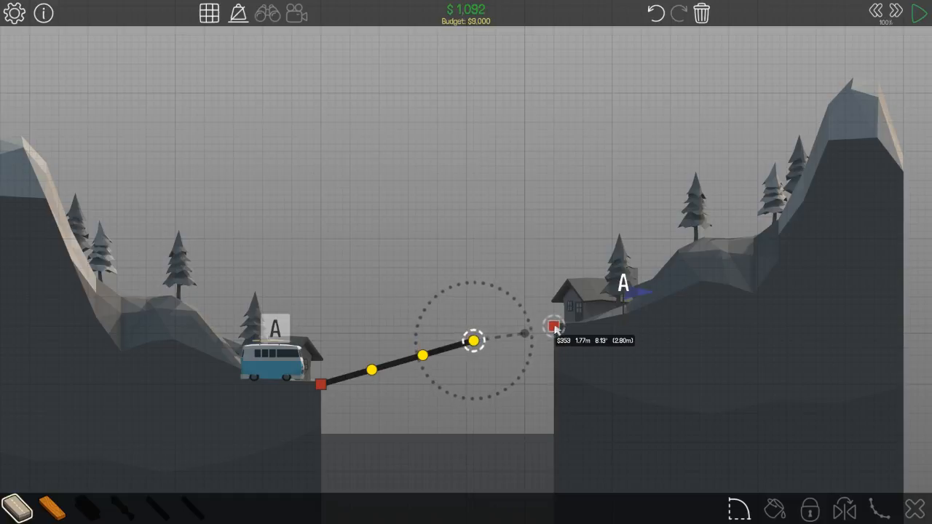
pyautogui.moveTo(474, 341); pyautogui.dragTo(524, 333)
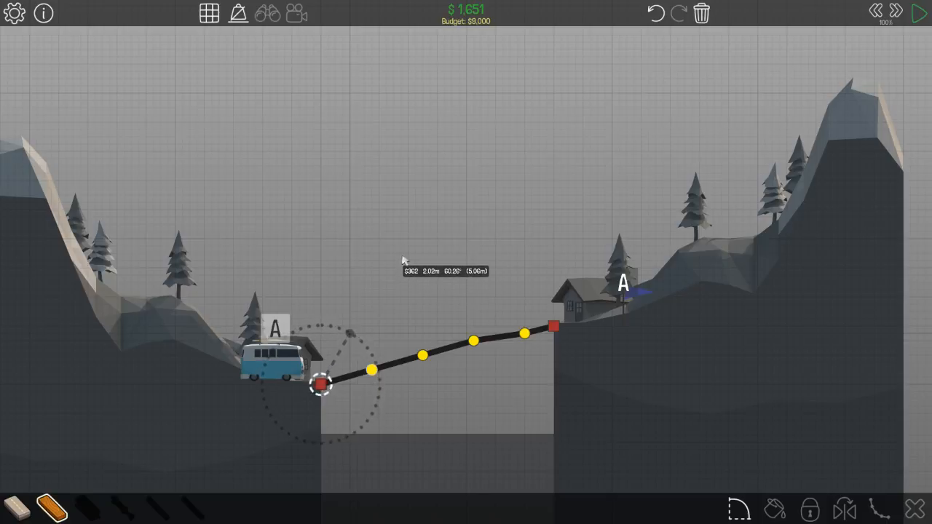
pyautogui.moveTo(320, 384); pyautogui.dragTo(349, 333)
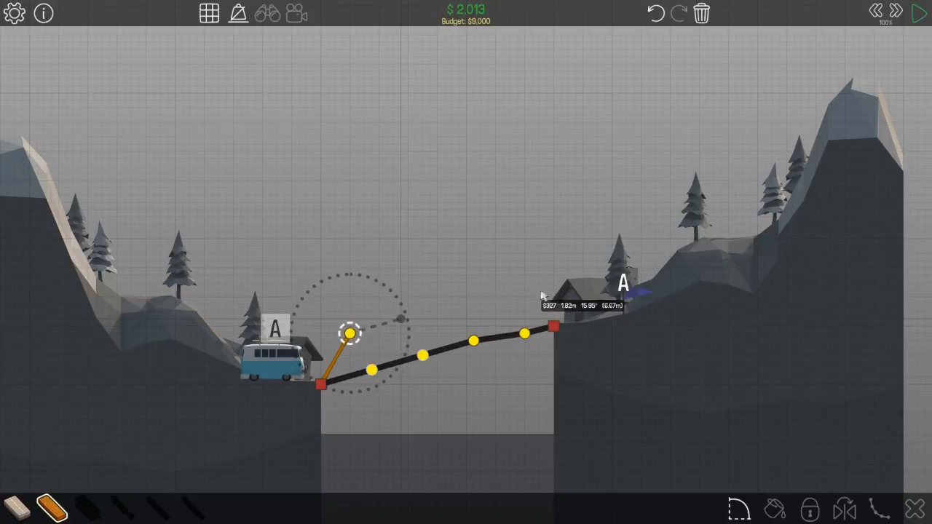
# - Draw a wooden top chord to the right anchor plus zigzag diagonals, bringing cost to $5,214
pyautogui.moveTo(349, 332); pyautogui.dragTo(401, 319)
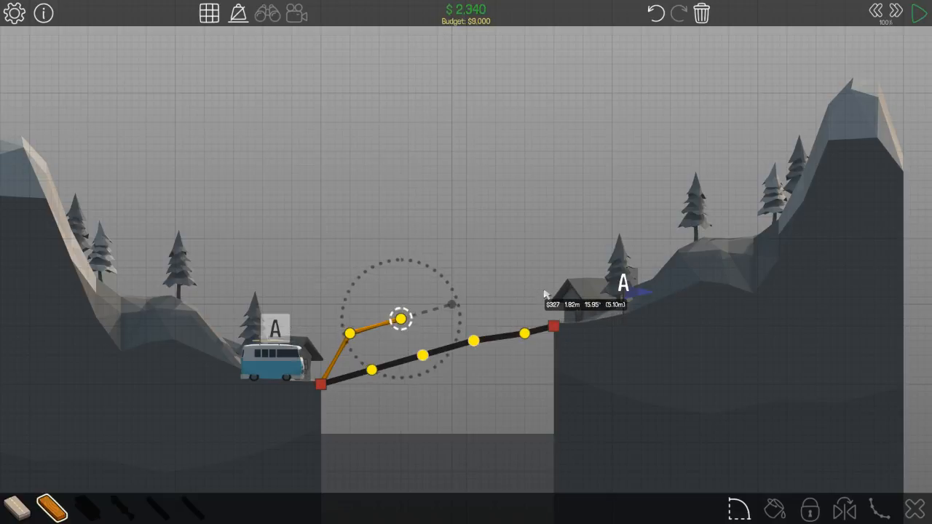
pyautogui.moveTo(400, 319); pyautogui.dragTo(452, 304)
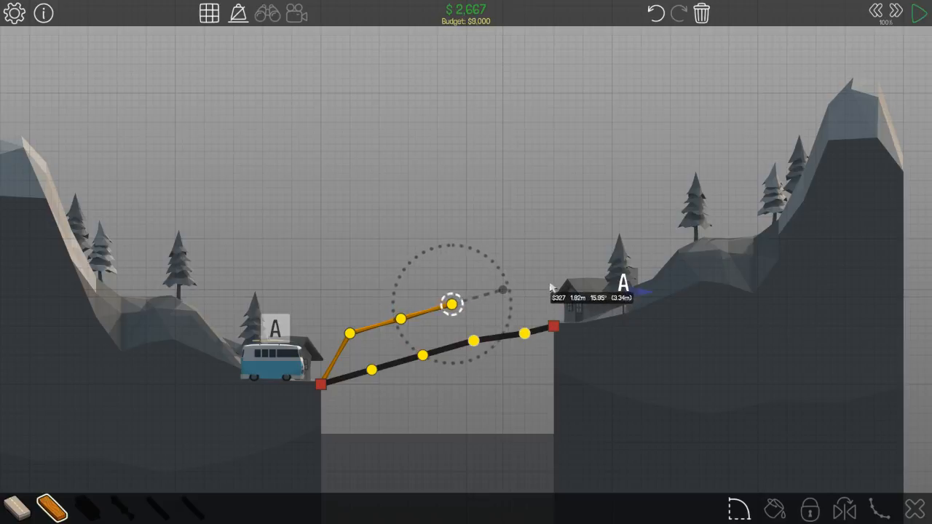
pyautogui.moveTo(452, 304); pyautogui.dragTo(510, 297)
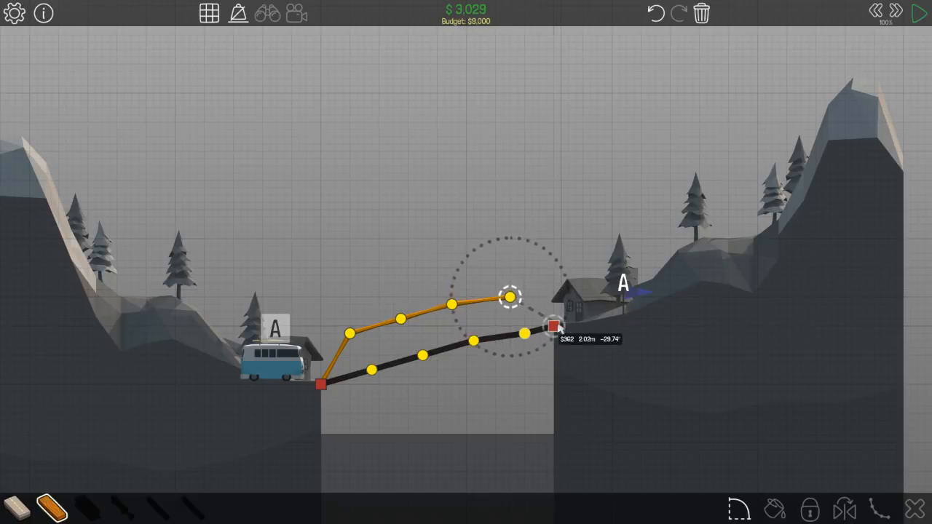
pyautogui.moveTo(510, 297); pyautogui.dragTo(554, 326)
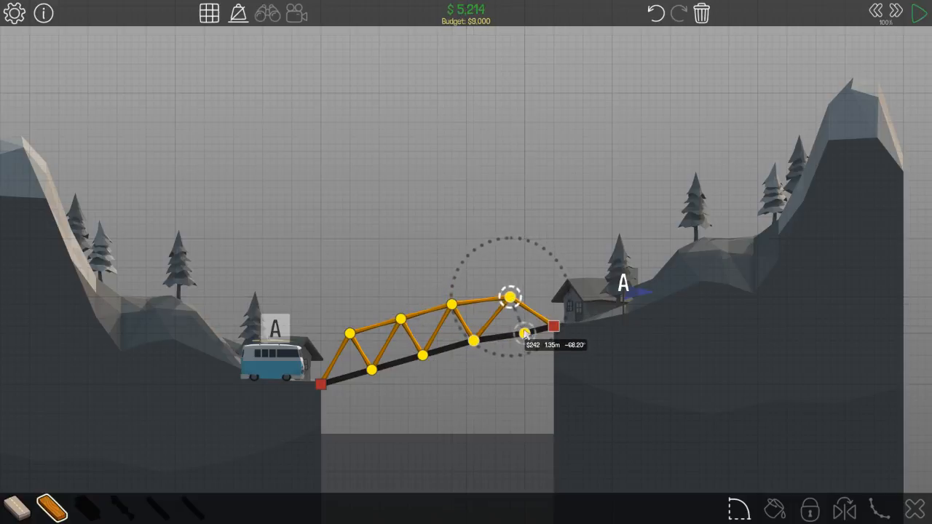
# - Pass level 1-4 at $5,456 and begin level 1-5, Two Part Bridge
pyautogui.click(919, 14)
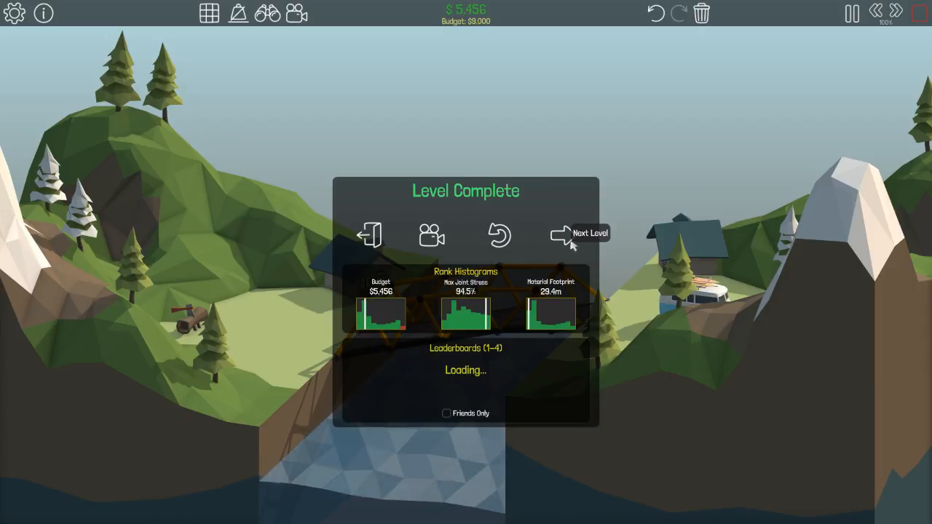
pyautogui.click(564, 234)
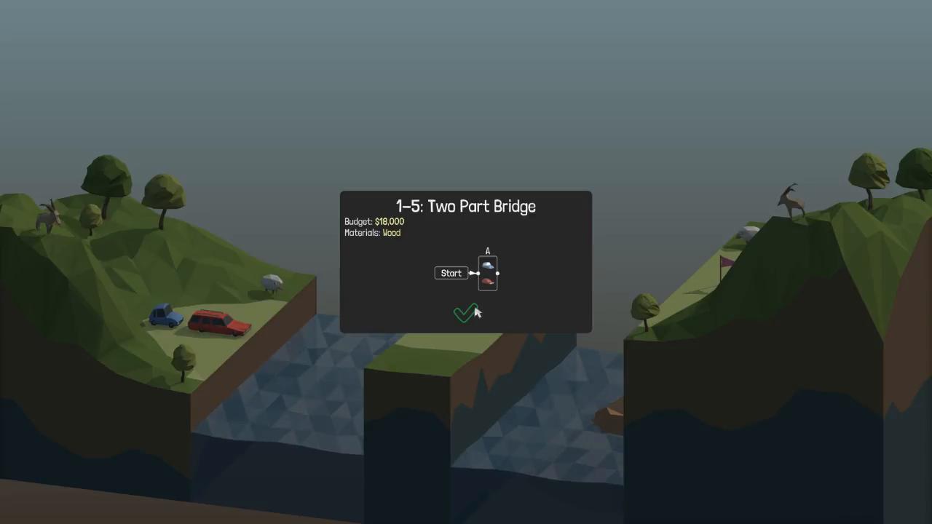
pyautogui.click(465, 313)
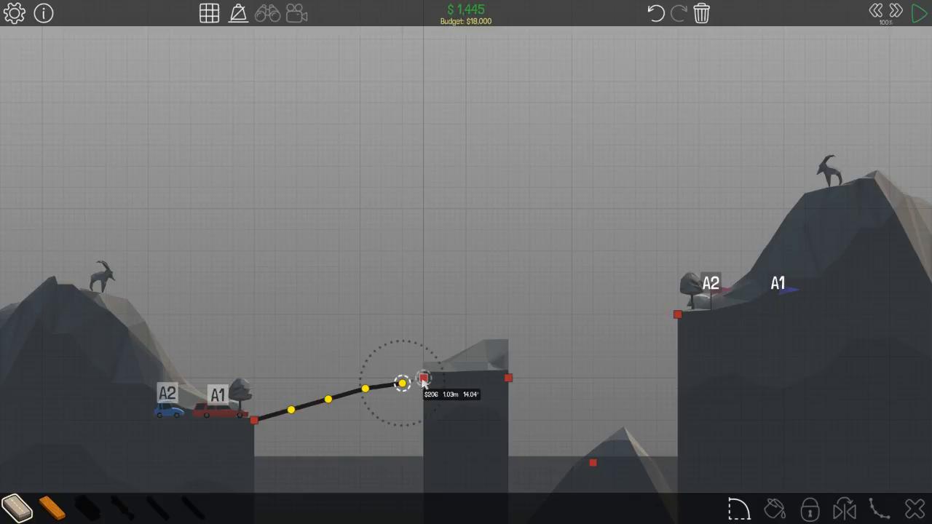
# - Lay road from the left bank to the middle pillar and on to the right cliff anchor
pyautogui.click(423, 378)
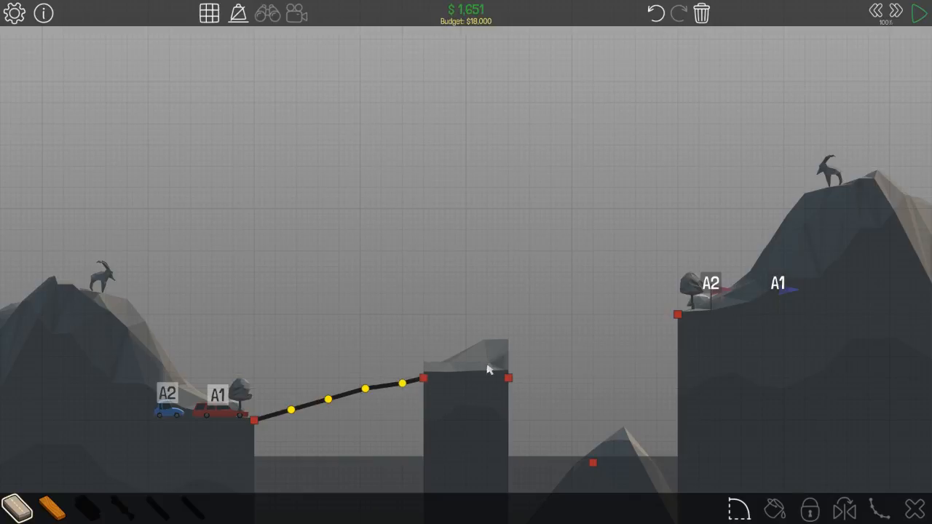
pyautogui.moveTo(516, 384)
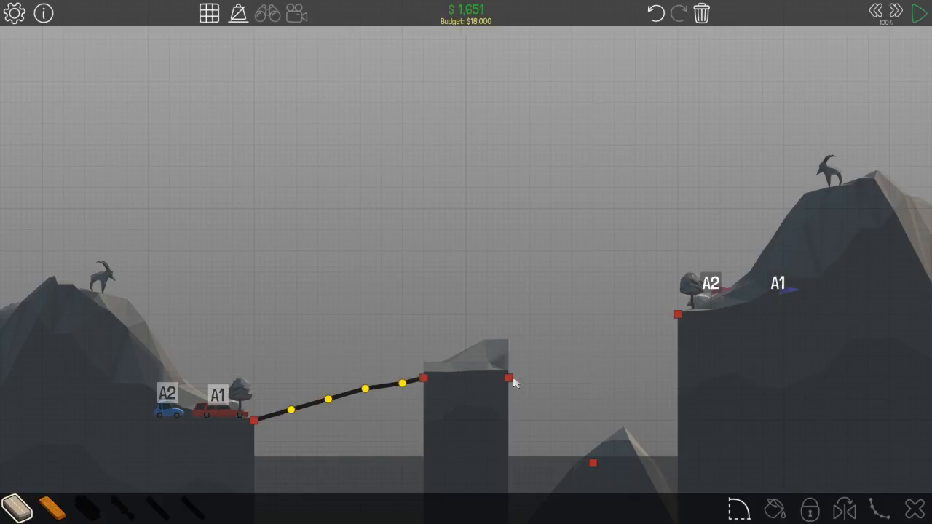
pyautogui.moveTo(509, 378); pyautogui.dragTo(546, 362)
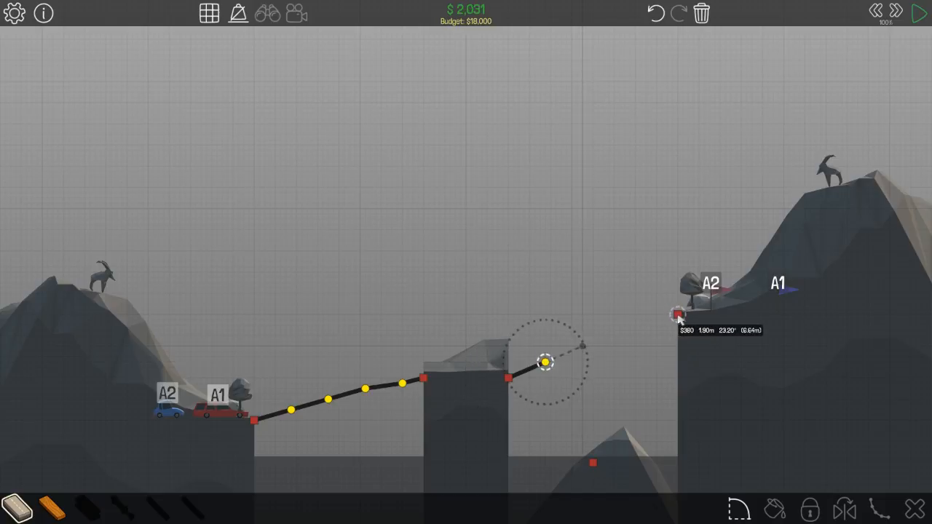
pyautogui.moveTo(546, 363); pyautogui.dragTo(678, 315)
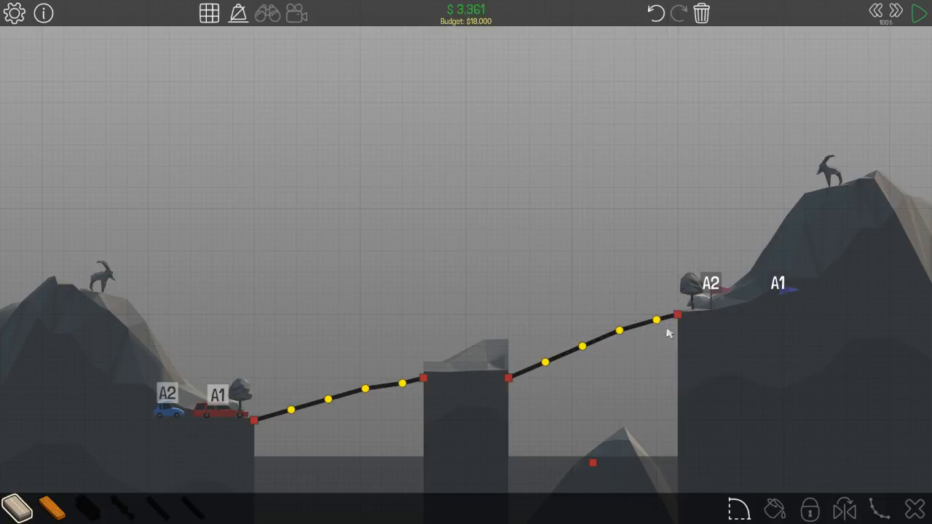
pyautogui.moveTo(19, 450)
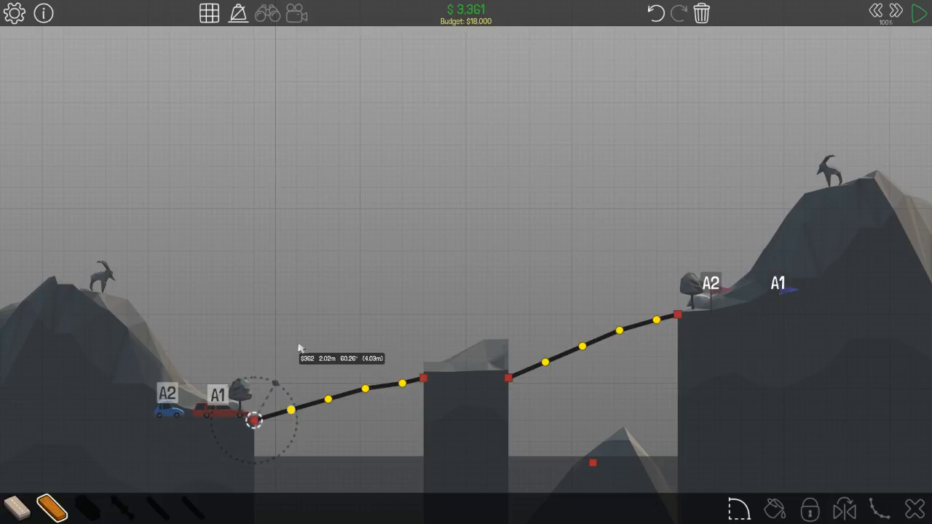
# - Draw the first wooden truss member over level 1-5's left road span
pyautogui.moveTo(254, 421); pyautogui.dragTo(276, 383)
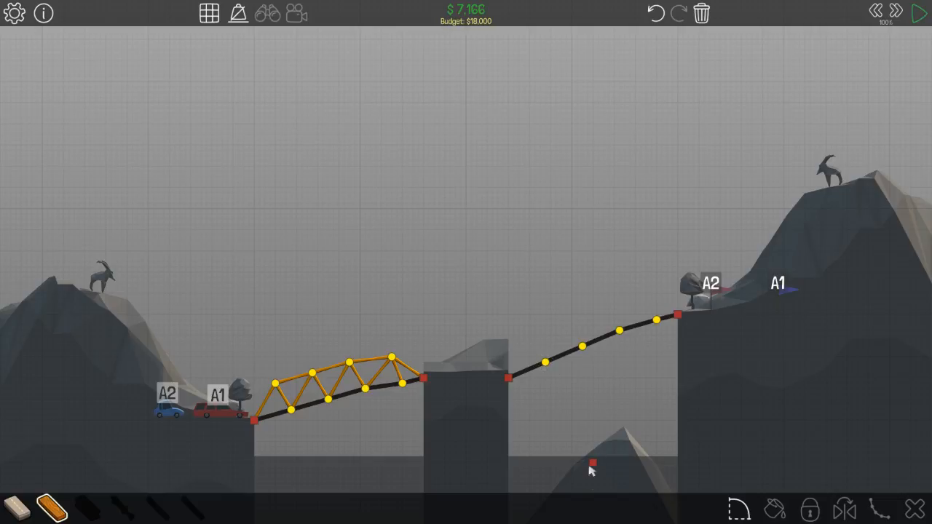
pyautogui.moveTo(597, 443)
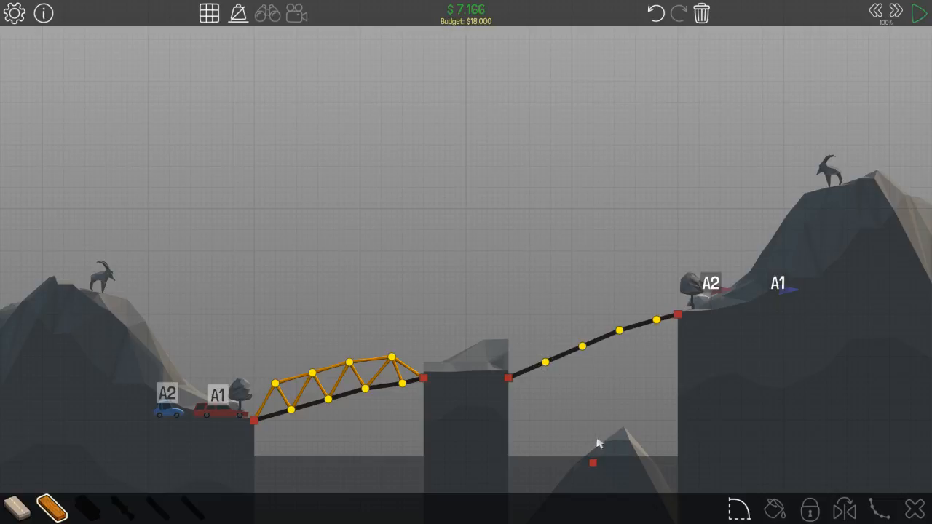
pyautogui.moveTo(553, 397)
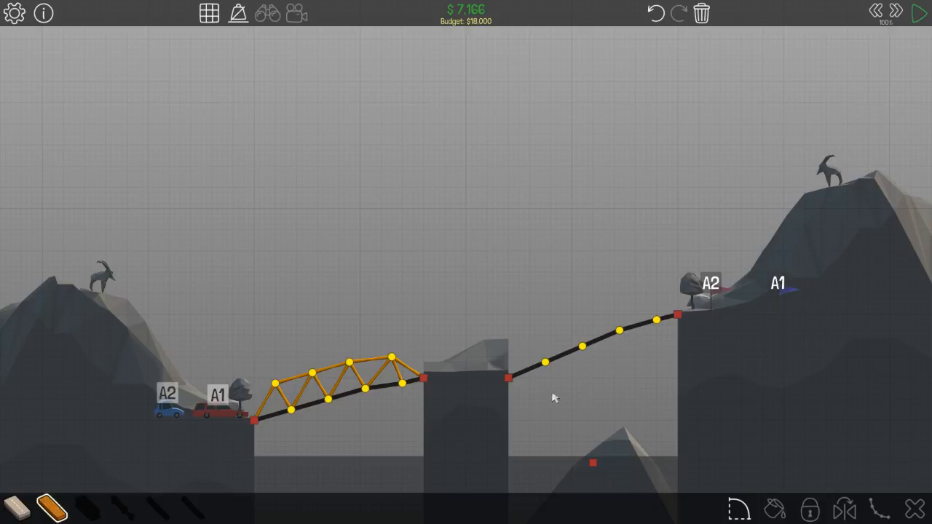
pyautogui.moveTo(557, 371)
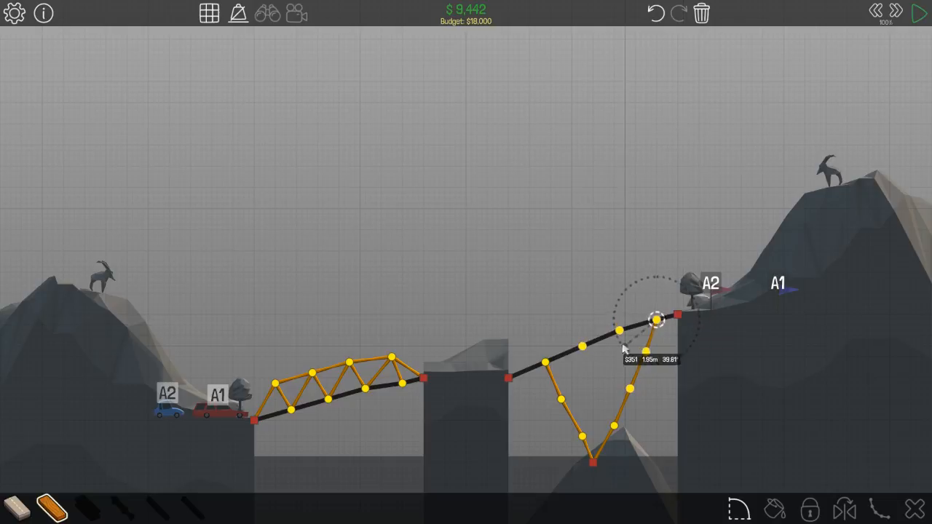
pyautogui.moveTo(174, 481)
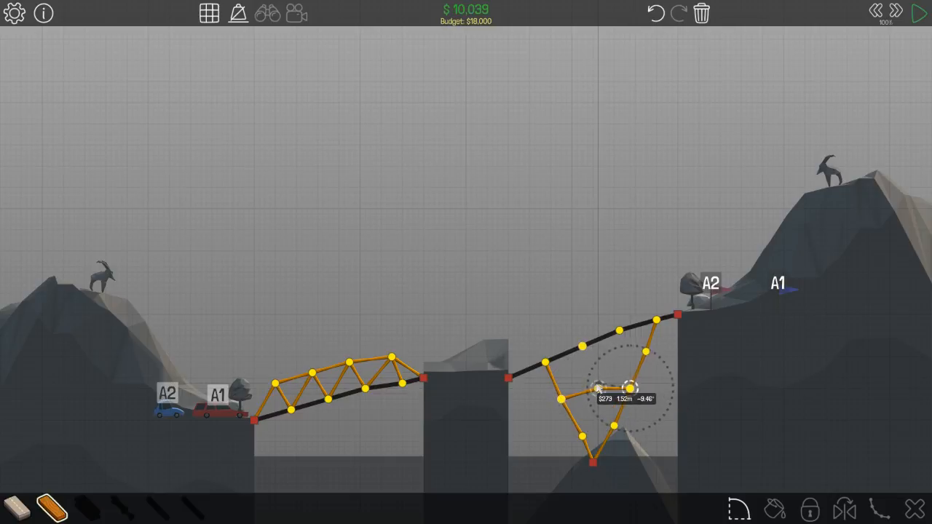
# - Add a wooden cross brace inside the V on the right span
pyautogui.moveTo(630, 387); pyautogui.dragTo(600, 391)
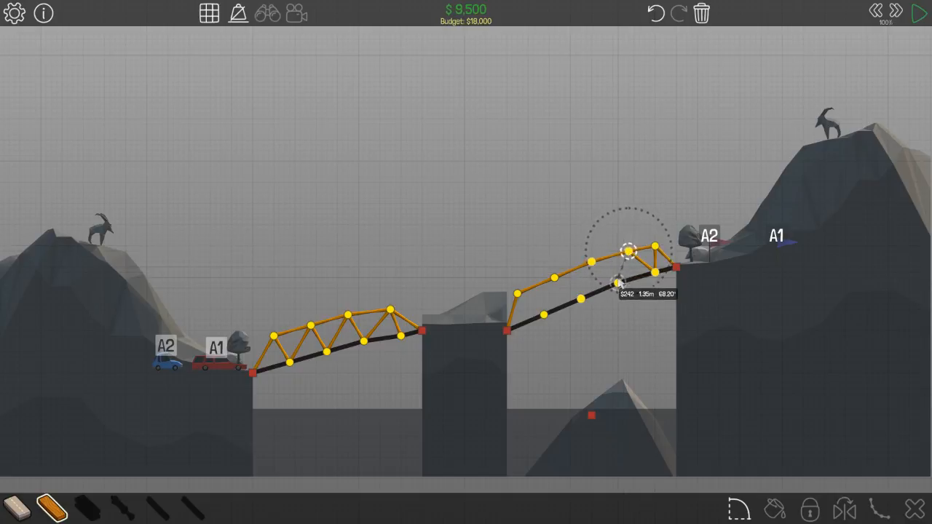
# - Add a wooden truss member above the right ramp, completing level 1-5 at $11,302
pyautogui.moveTo(628, 248); pyautogui.dragTo(583, 297)
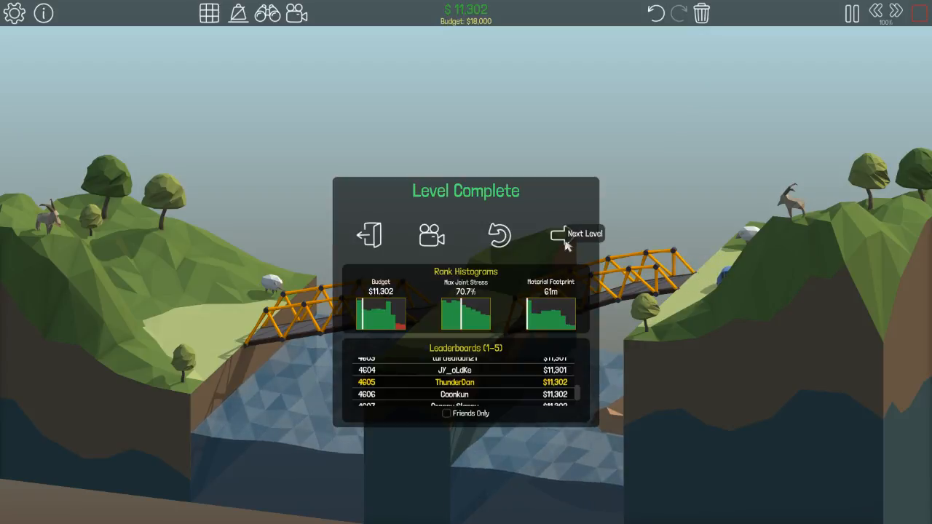
# - Advance to the level 1-6 Over Bridge intro, with a $16,000 wood budget
pyautogui.click(575, 234)
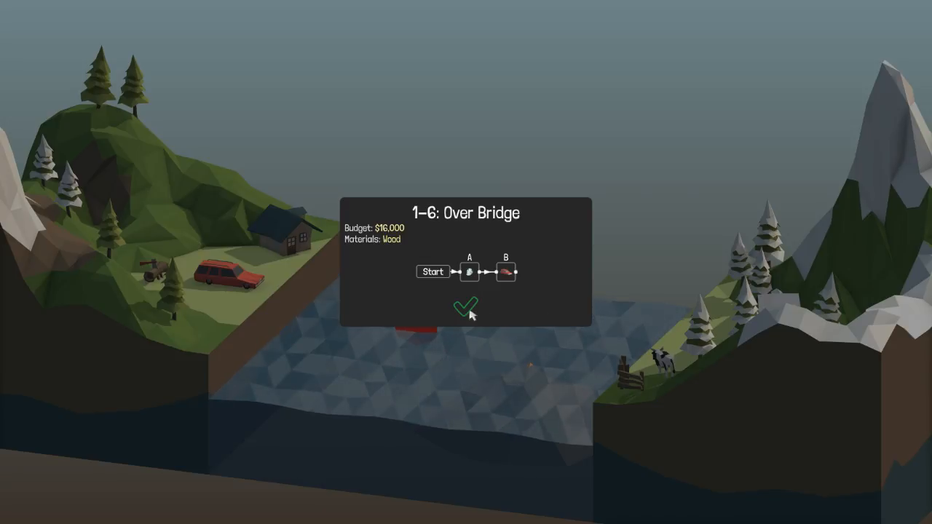
# - Start level 1-6 and lay a straight road between the bank anchors for $3,200
pyautogui.click(466, 306)
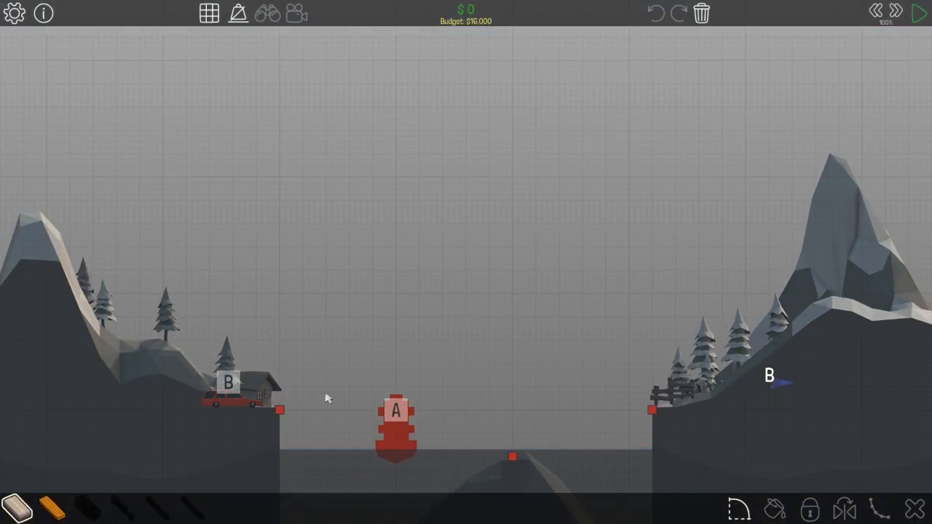
pyautogui.moveTo(326, 398)
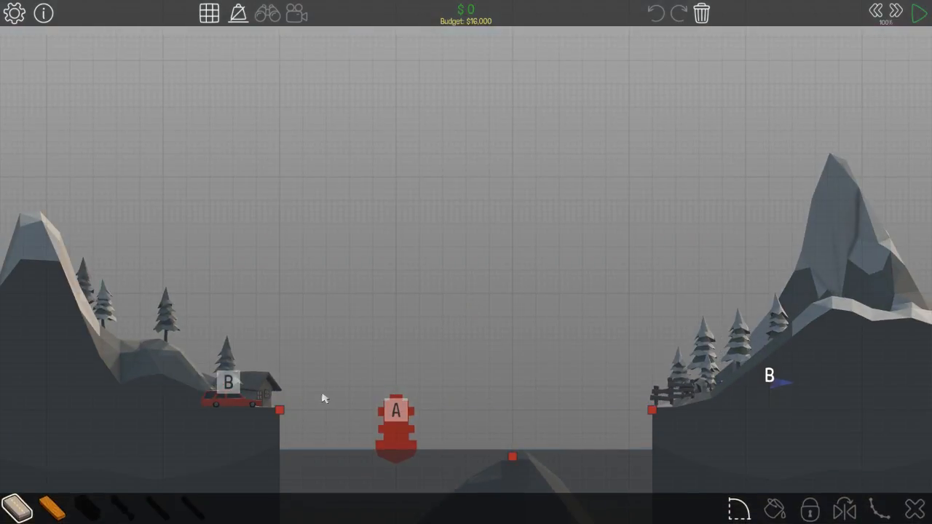
pyautogui.moveTo(124, 497)
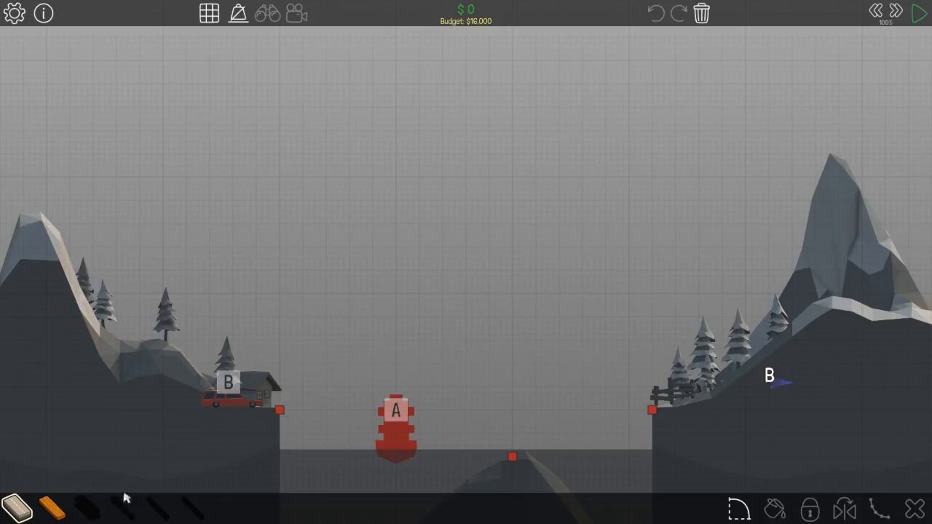
pyautogui.moveTo(116, 474)
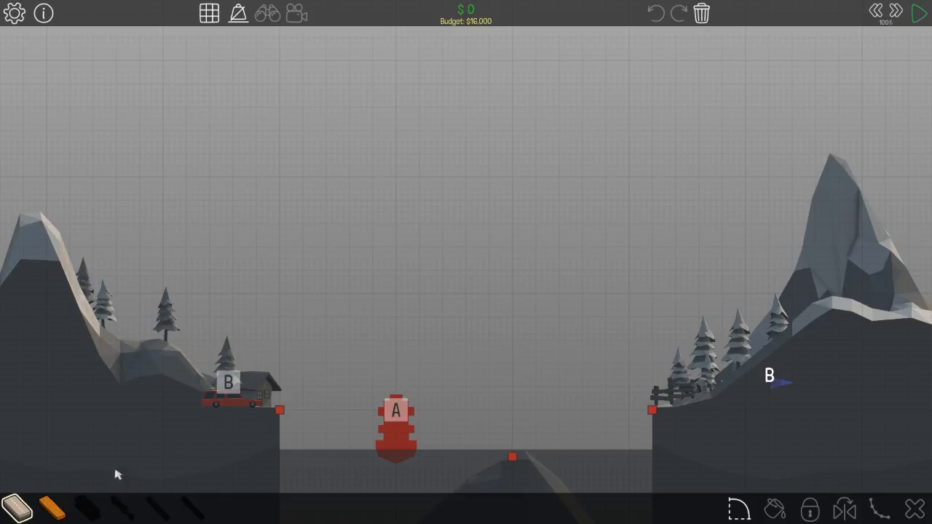
pyautogui.moveTo(53, 507)
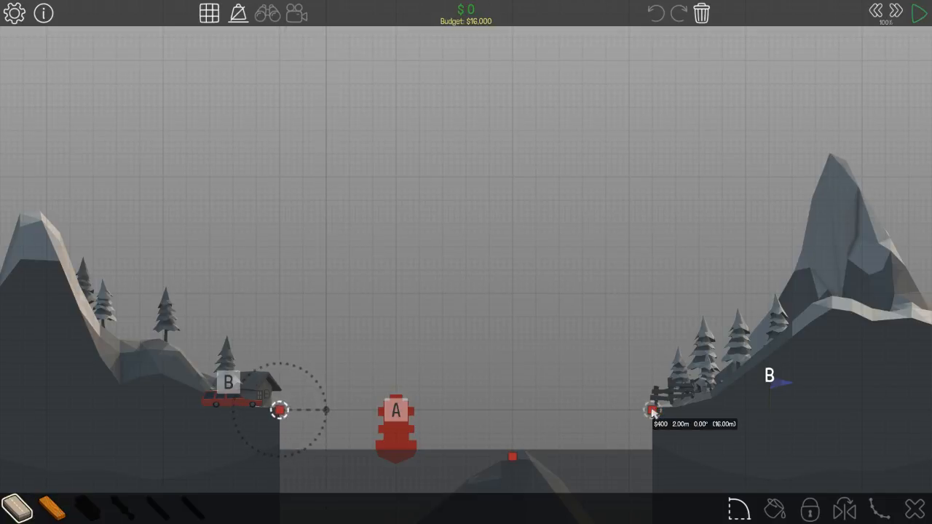
pyautogui.moveTo(279, 410); pyautogui.dragTo(652, 410)
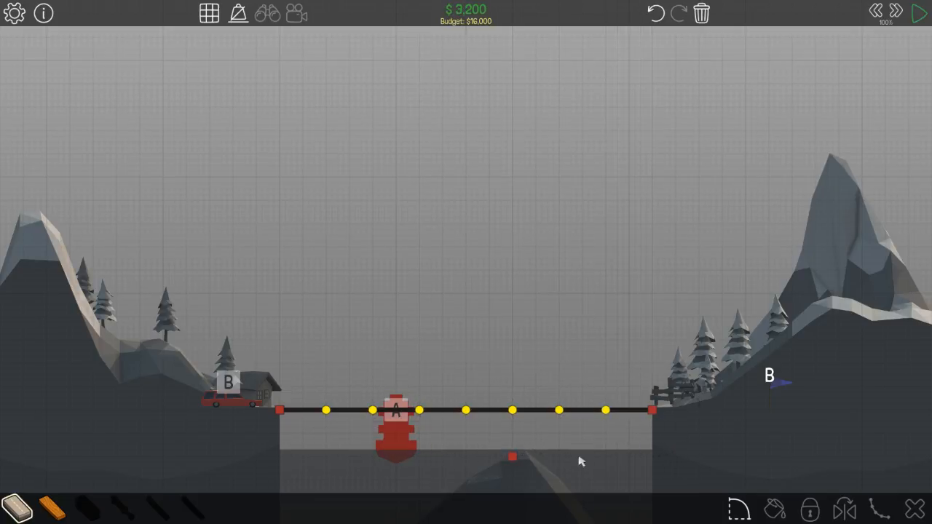
pyautogui.moveTo(468, 507)
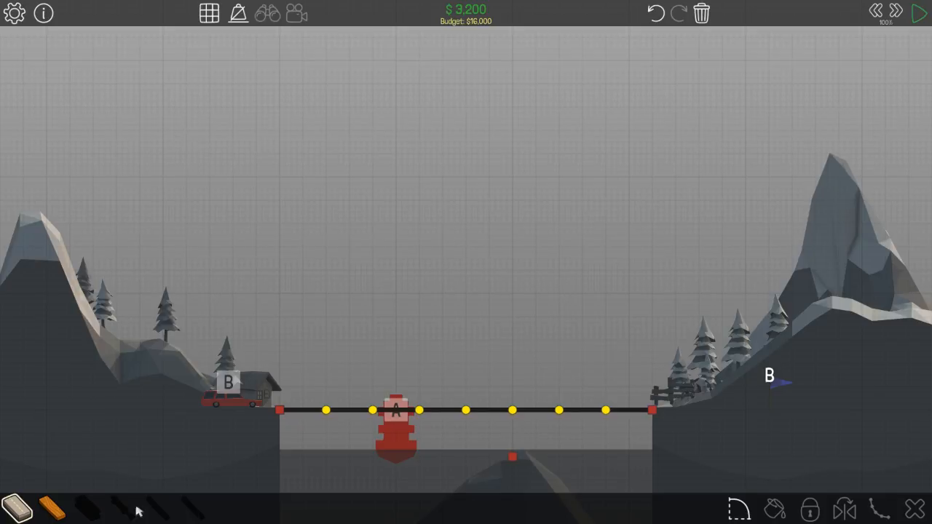
pyautogui.moveTo(121, 516)
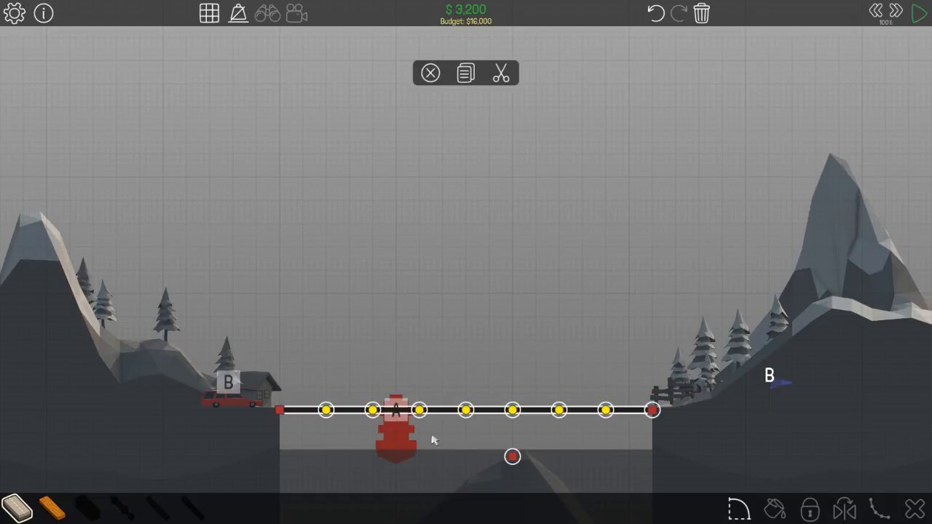
# - Delete the flat road, stretch a curve guide between the banks, and open its shape options
pyautogui.click(429, 73)
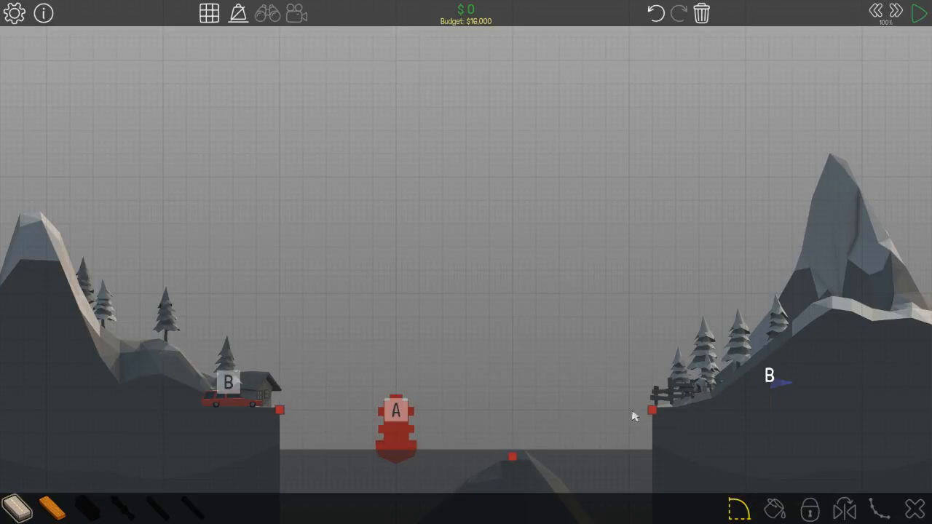
pyautogui.moveTo(651, 410); pyautogui.dragTo(492, 314)
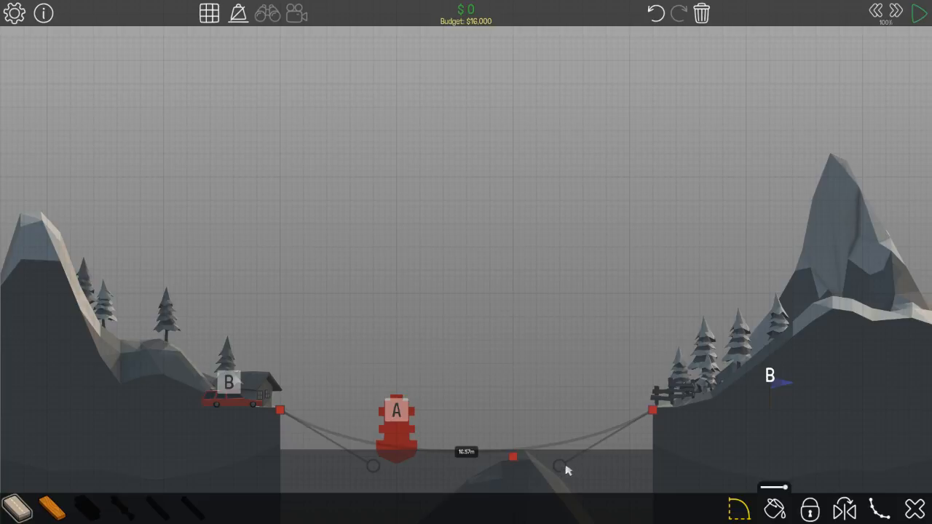
pyautogui.moveTo(497, 257)
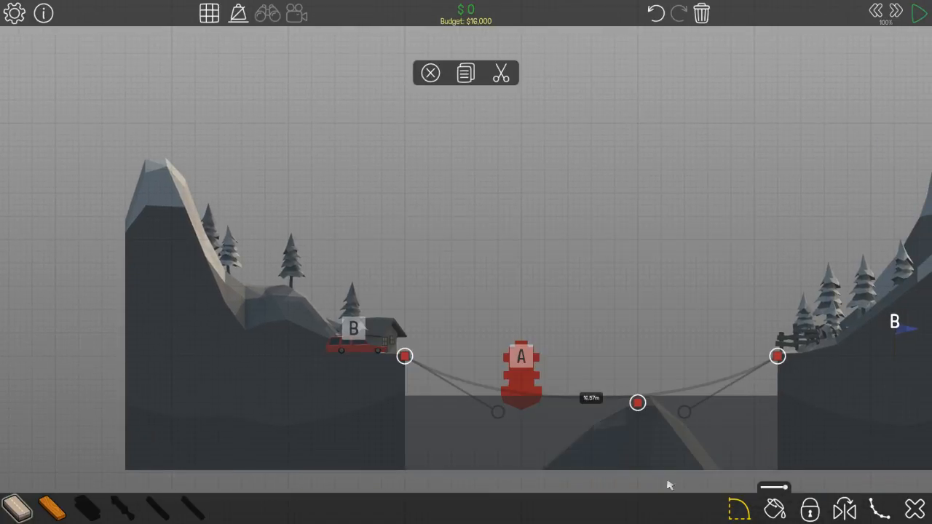
pyautogui.moveTo(739, 509)
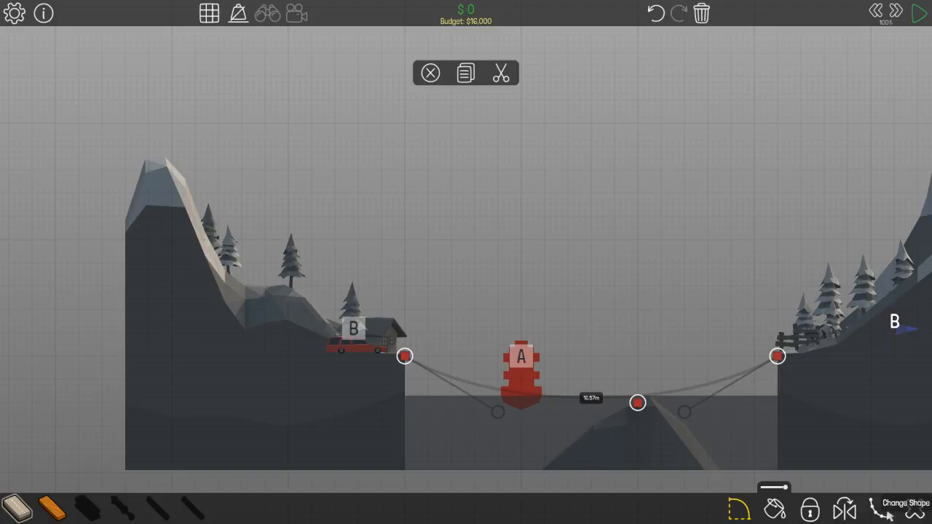
pyautogui.click(907, 503)
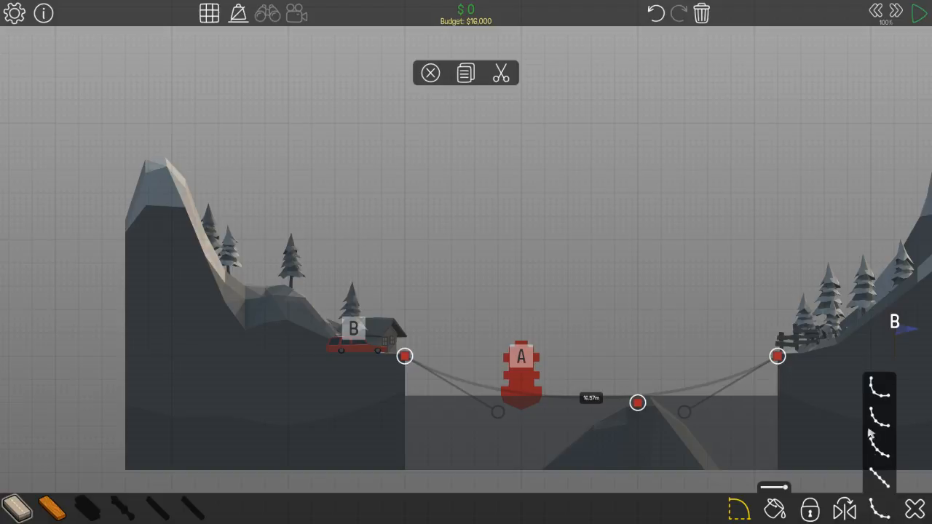
pyautogui.moveTo(887, 486)
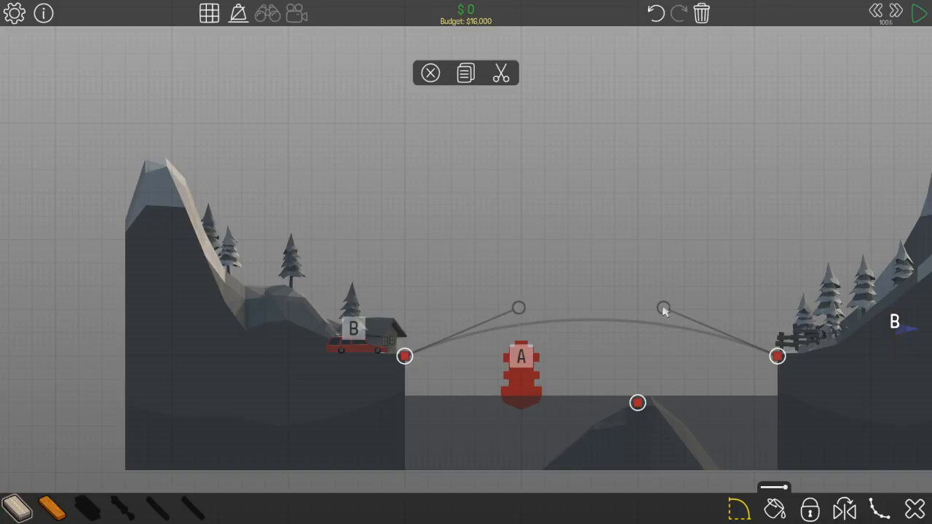
# - Lower the curve handle so the guide bows gently upward over the boat
pyautogui.moveTo(664, 307); pyautogui.dragTo(664, 324)
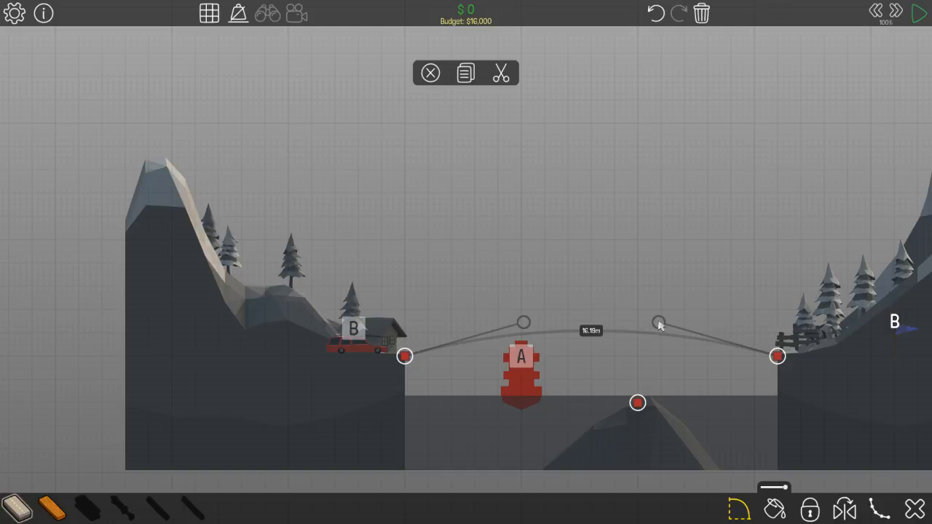
pyautogui.moveTo(549, 429)
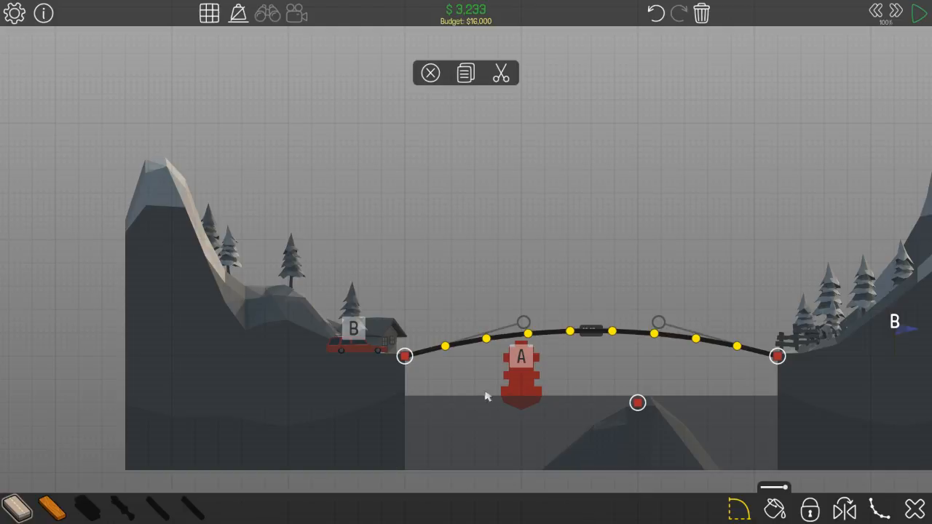
pyautogui.moveTo(756, 508)
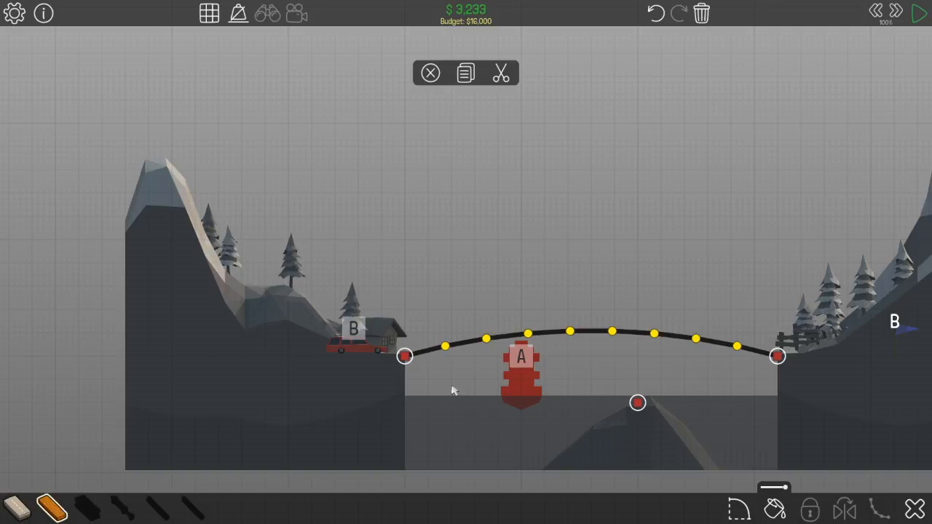
pyautogui.moveTo(454, 309)
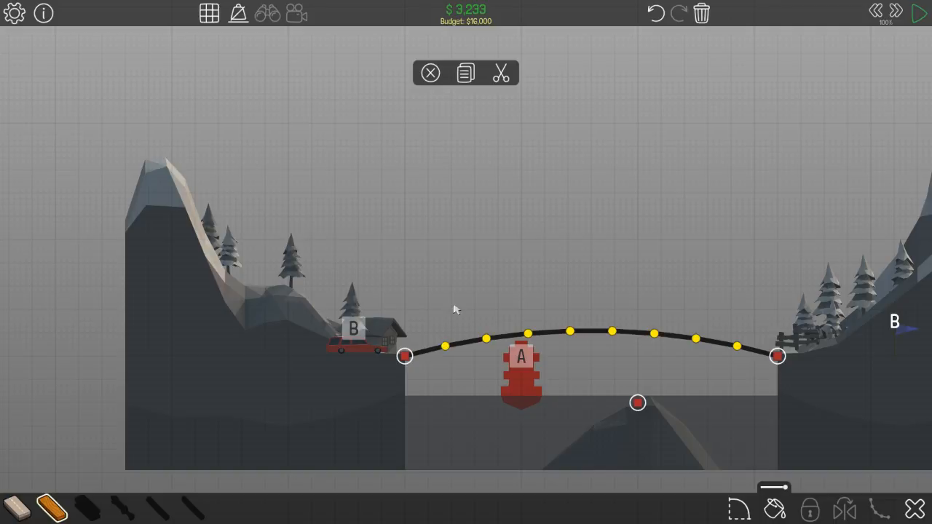
pyautogui.moveTo(494, 345)
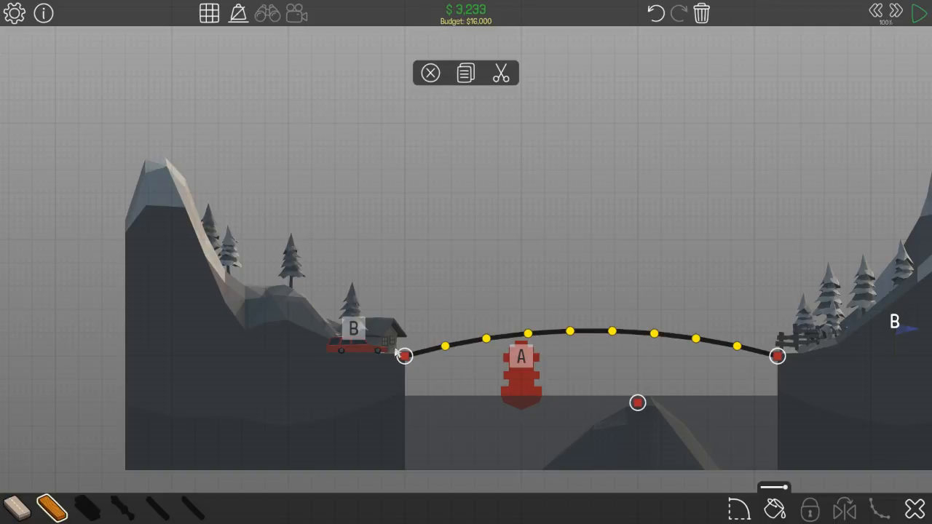
# - Raise a wooden beam from the left anchor toward the arched top chord
pyautogui.click(403, 356)
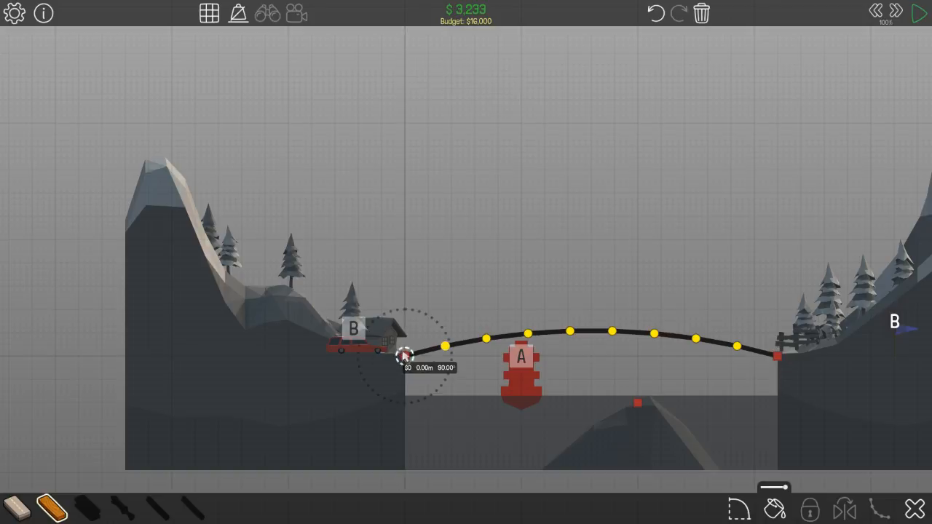
pyautogui.moveTo(404, 357); pyautogui.dragTo(429, 313)
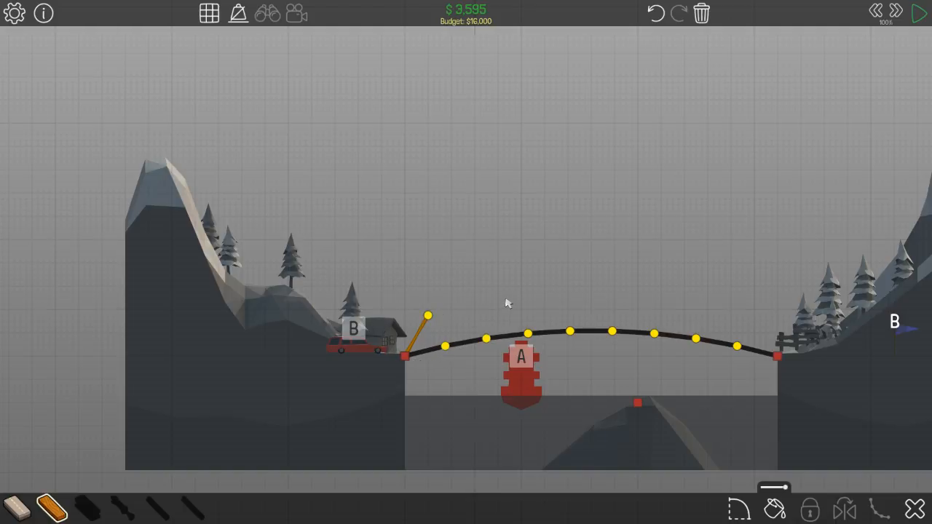
pyautogui.moveTo(410, 406)
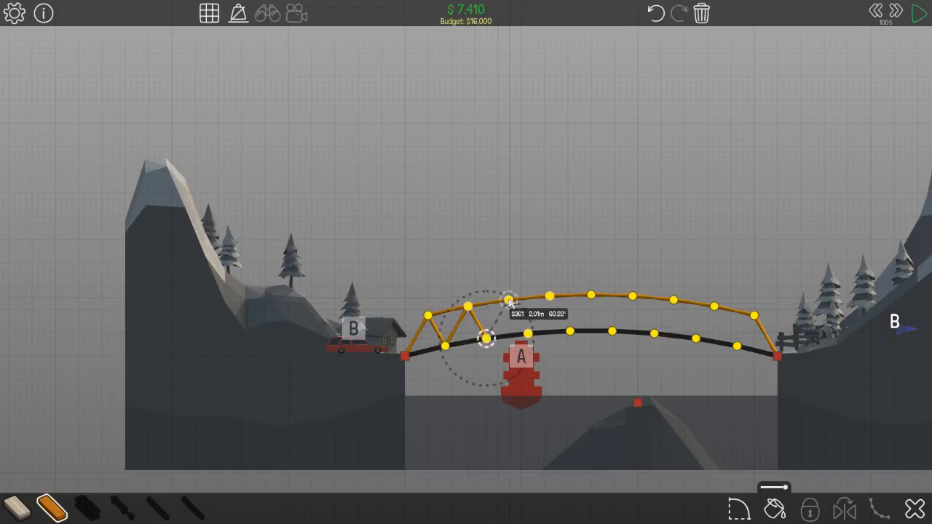
# - Add zigzag wooden diagonals under the arch across to the right bank
pyautogui.moveTo(507, 302); pyautogui.dragTo(527, 335)
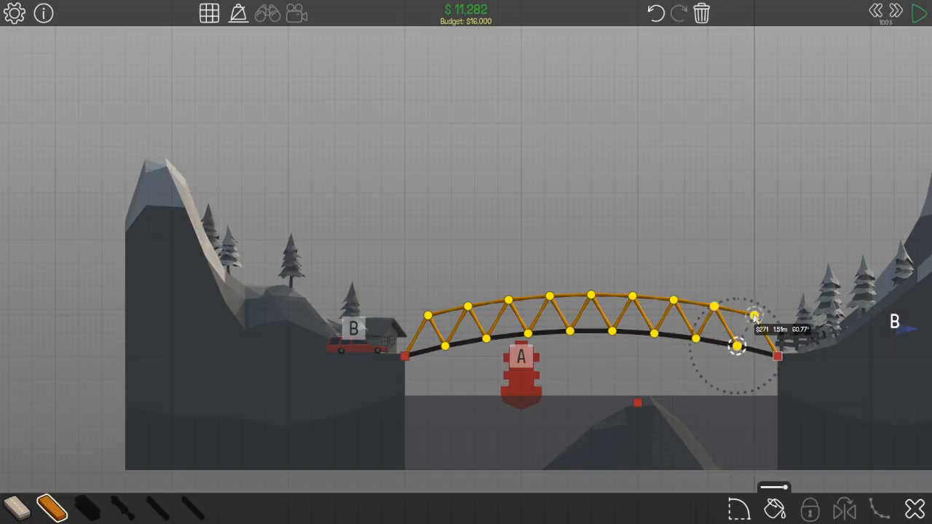
pyautogui.click(920, 13)
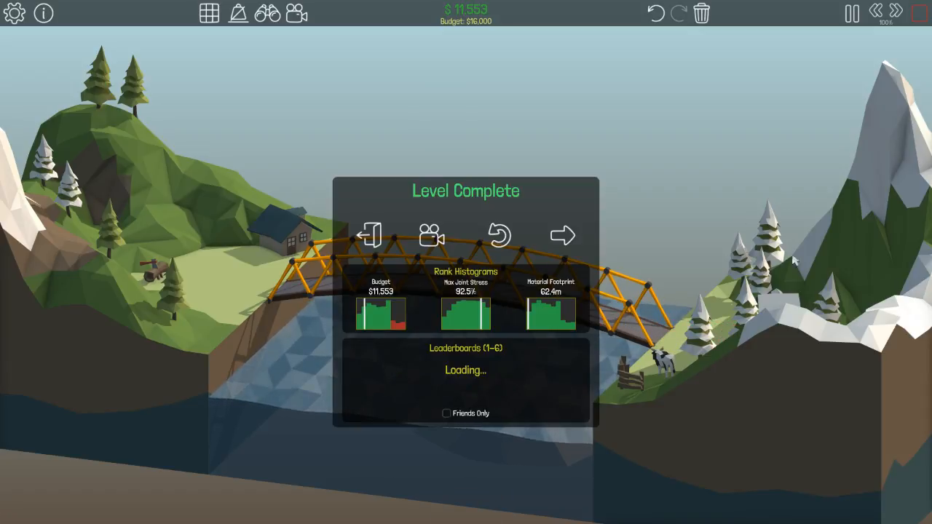
# - Advance from the completed level 1-6 to the Simple Jump intro
pyautogui.click(562, 235)
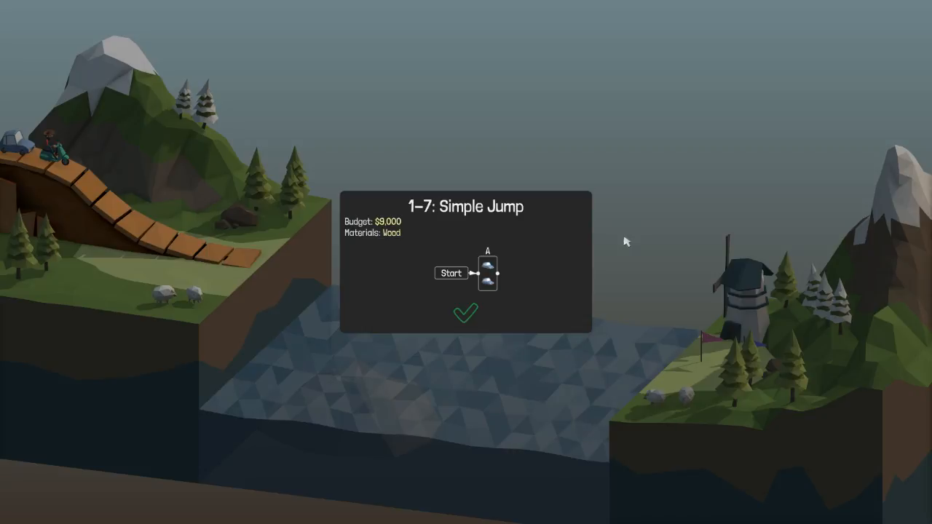